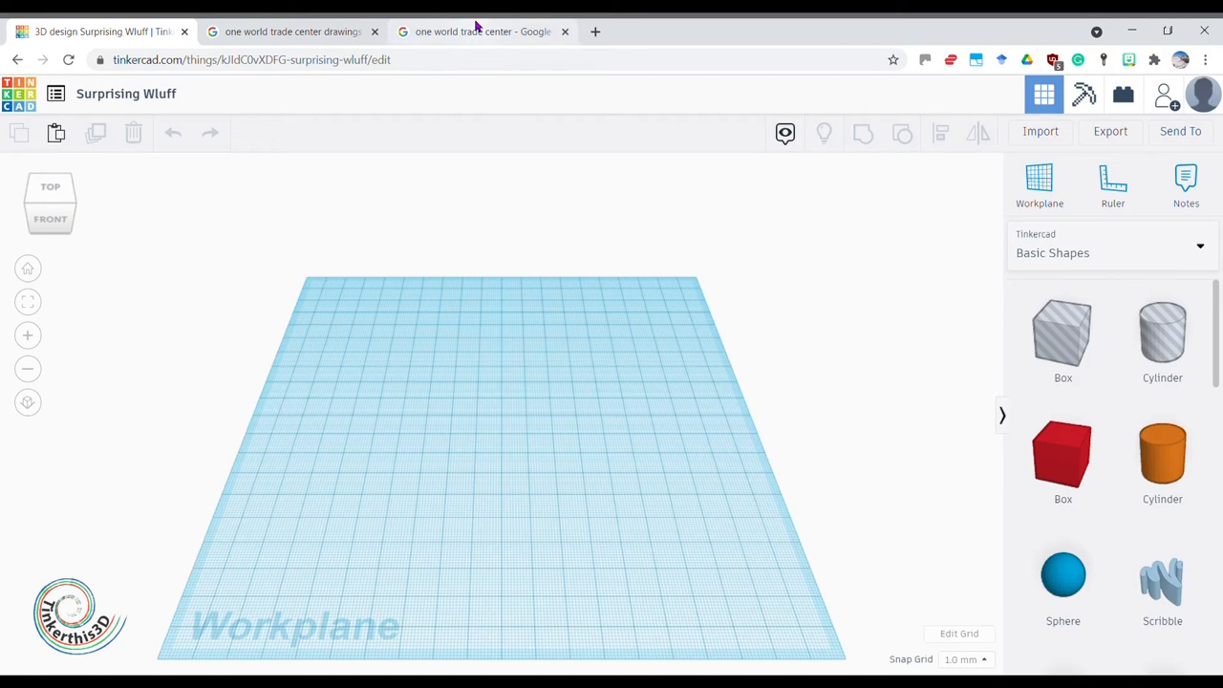
- View the One World Trade Center reference photo in the Google Images tab
left_click(482, 30)
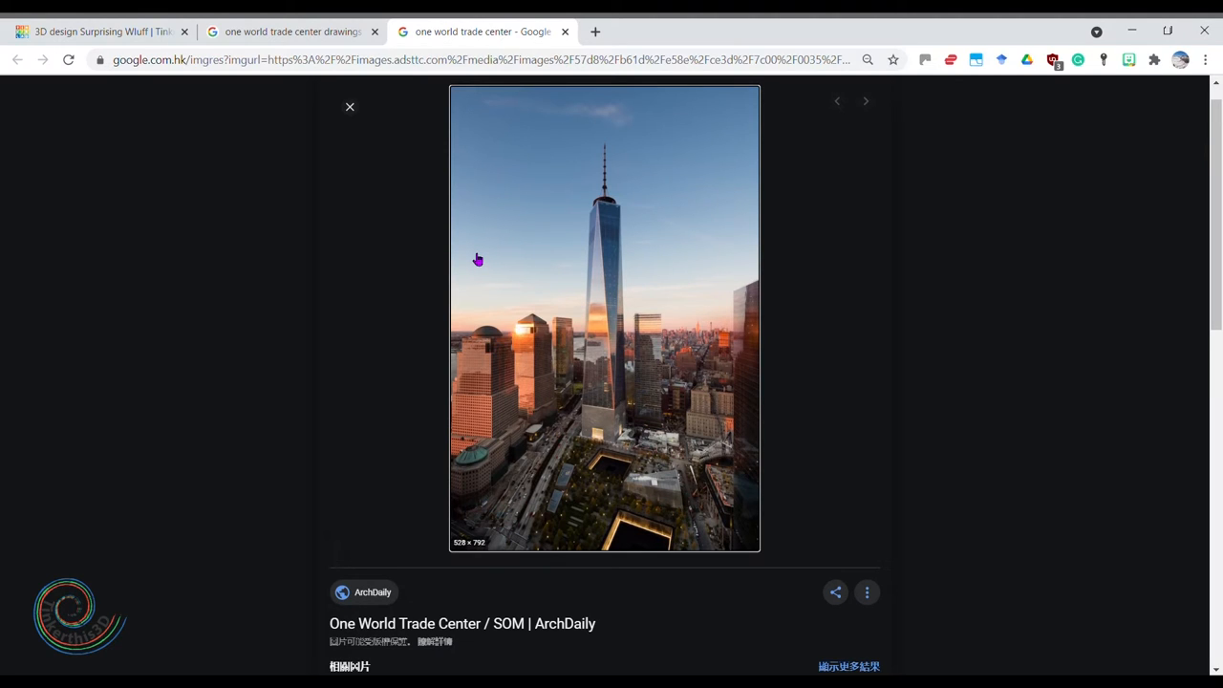
mouse_move(631, 435)
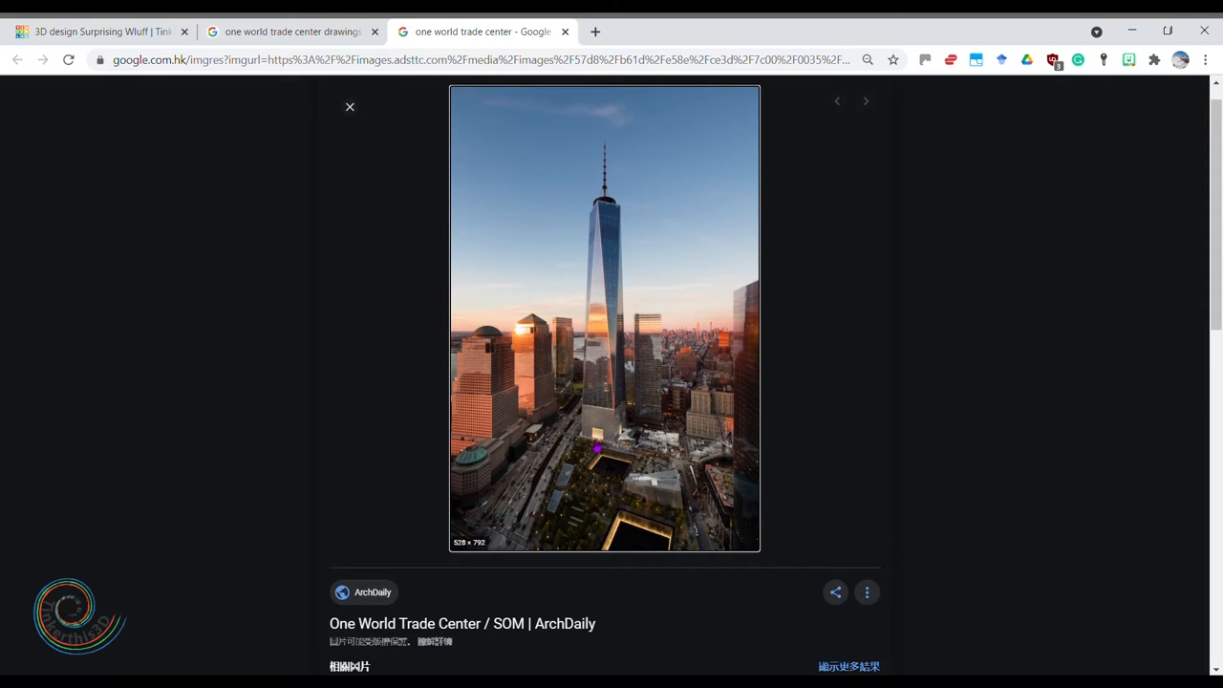
mouse_move(616, 390)
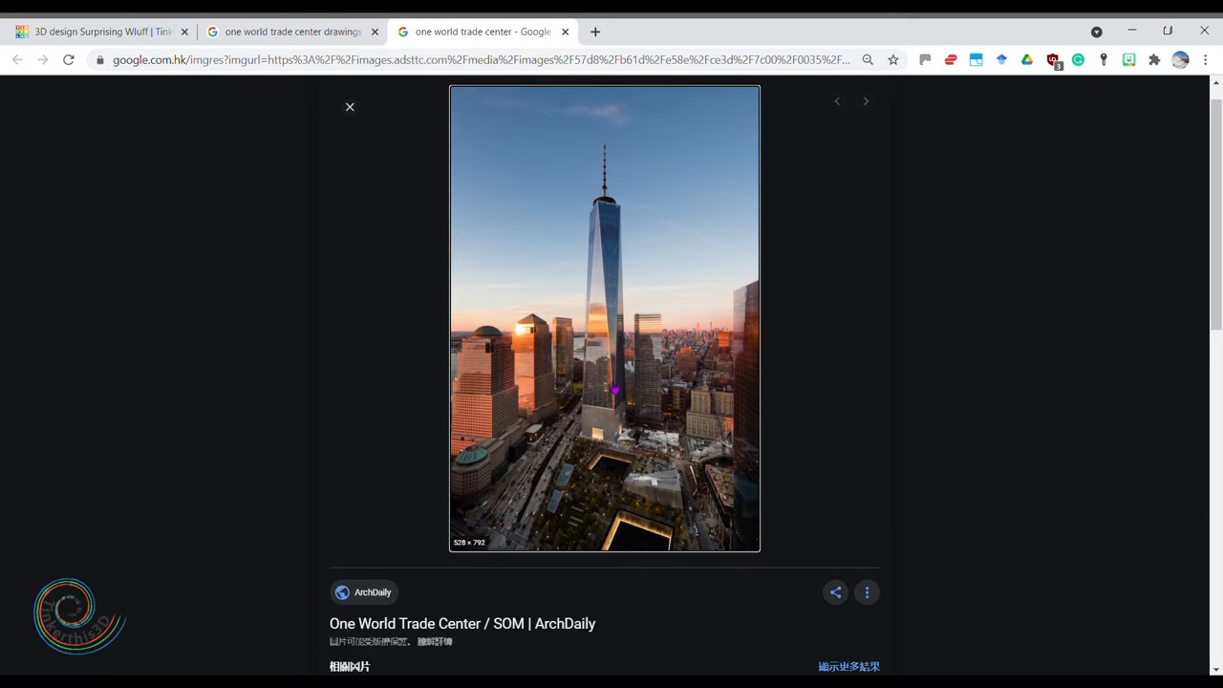
mouse_move(593, 239)
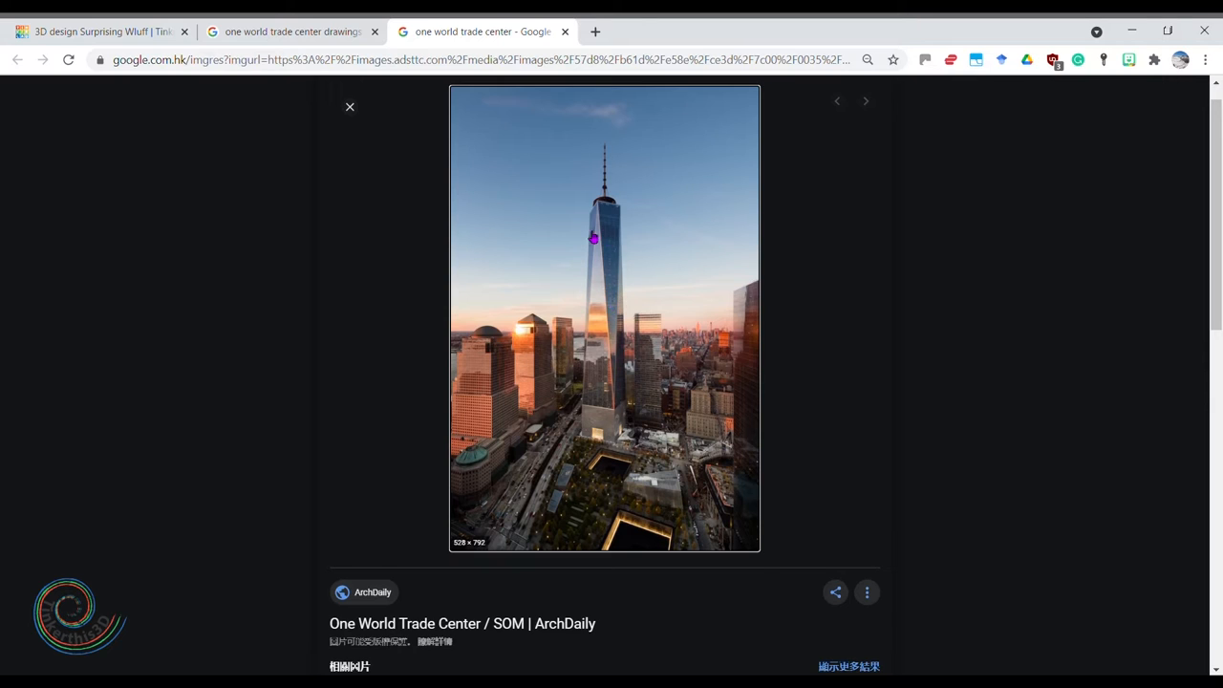
mouse_move(598, 206)
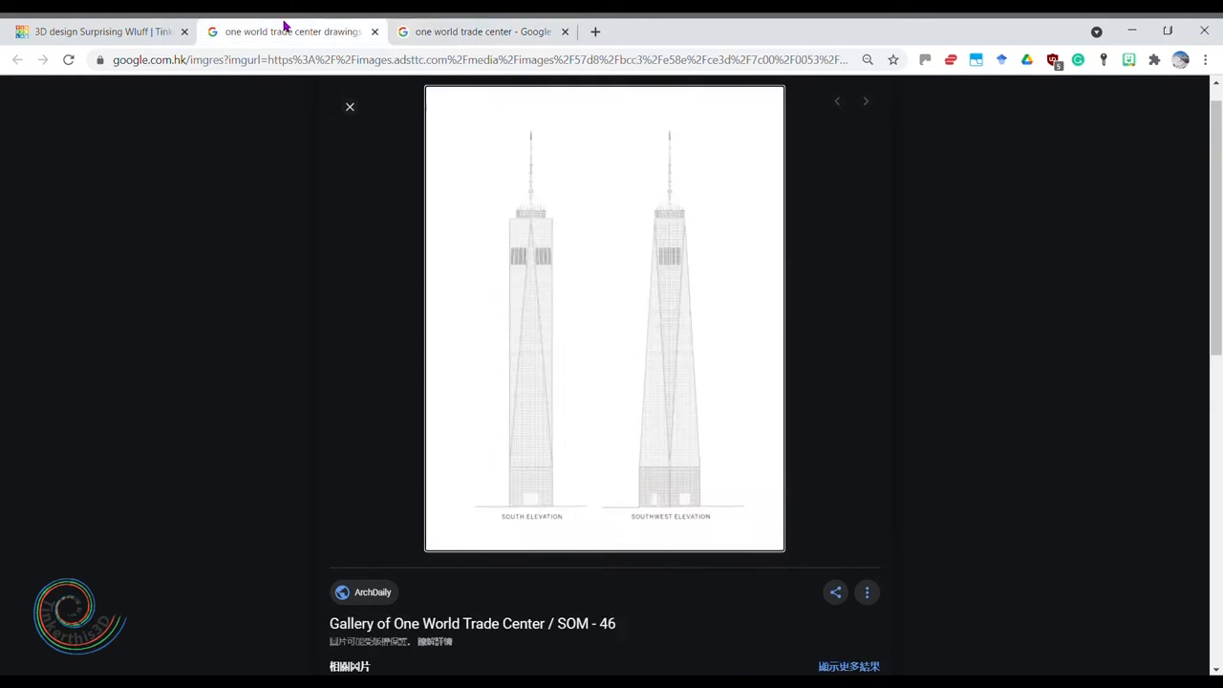
mouse_move(629, 547)
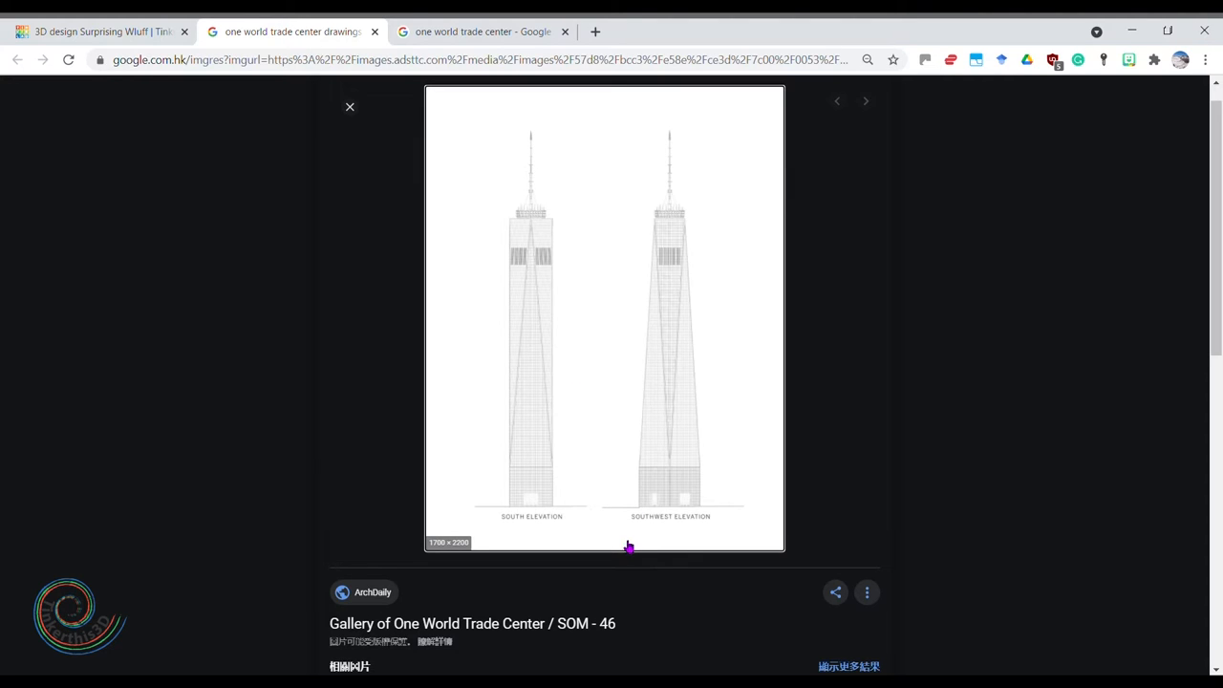
mouse_move(558, 352)
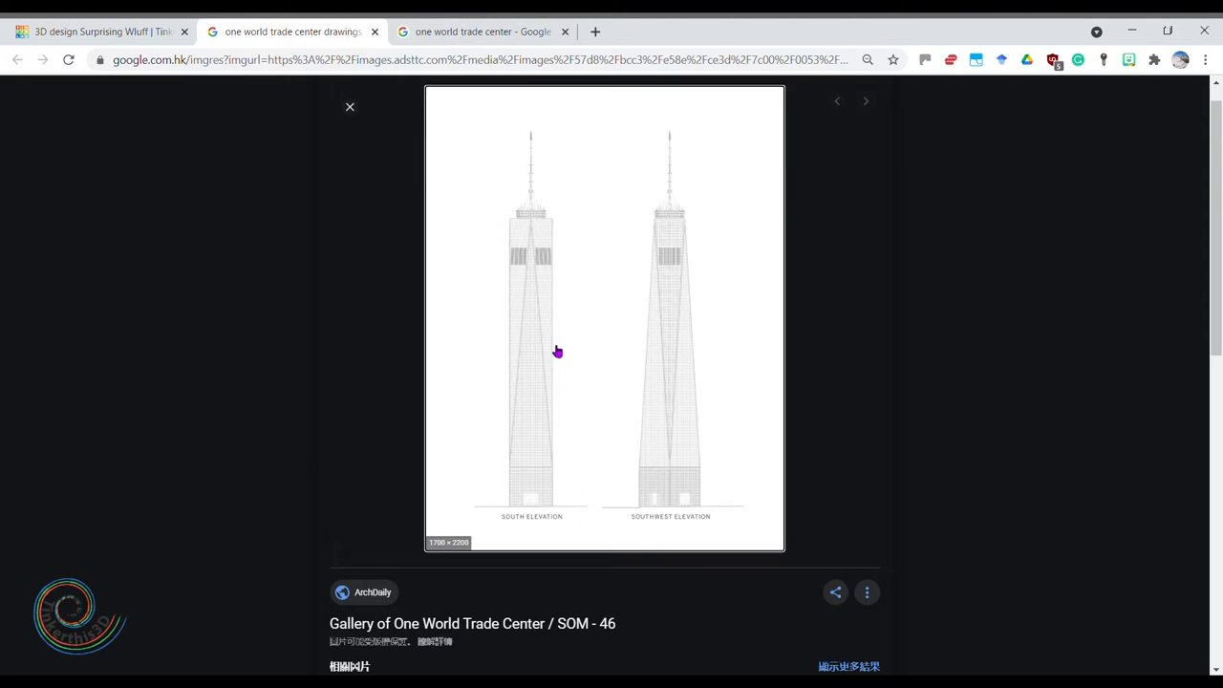
mouse_move(539, 153)
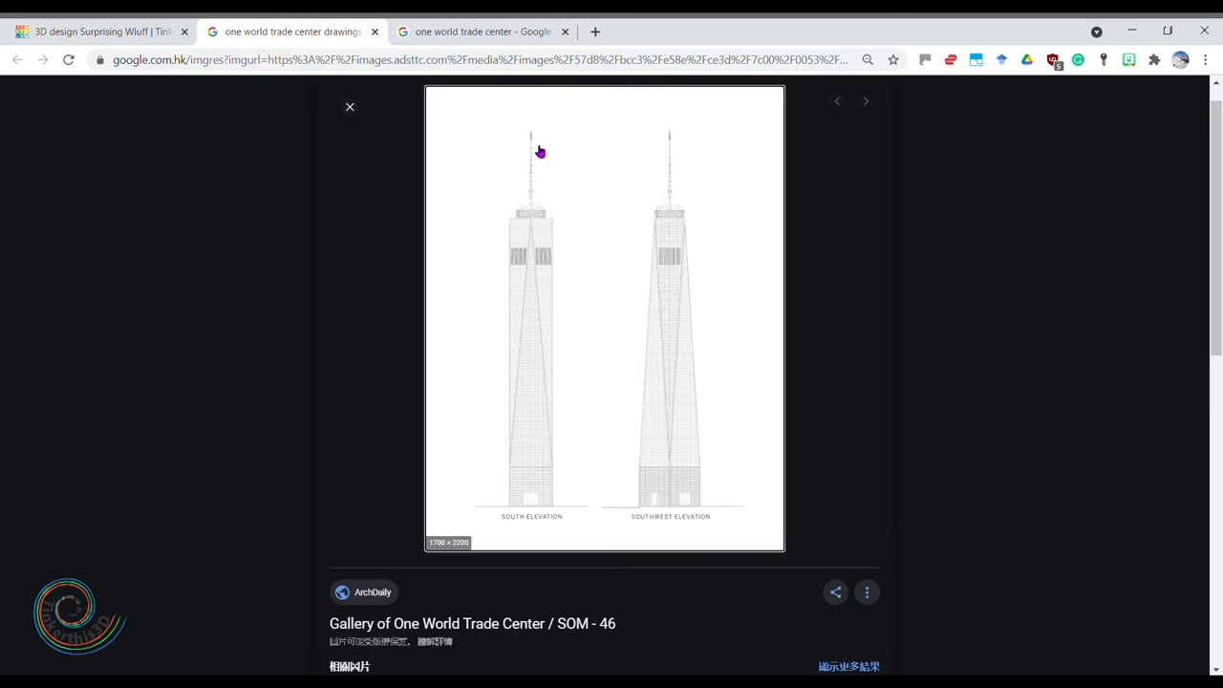
mouse_move(479, 461)
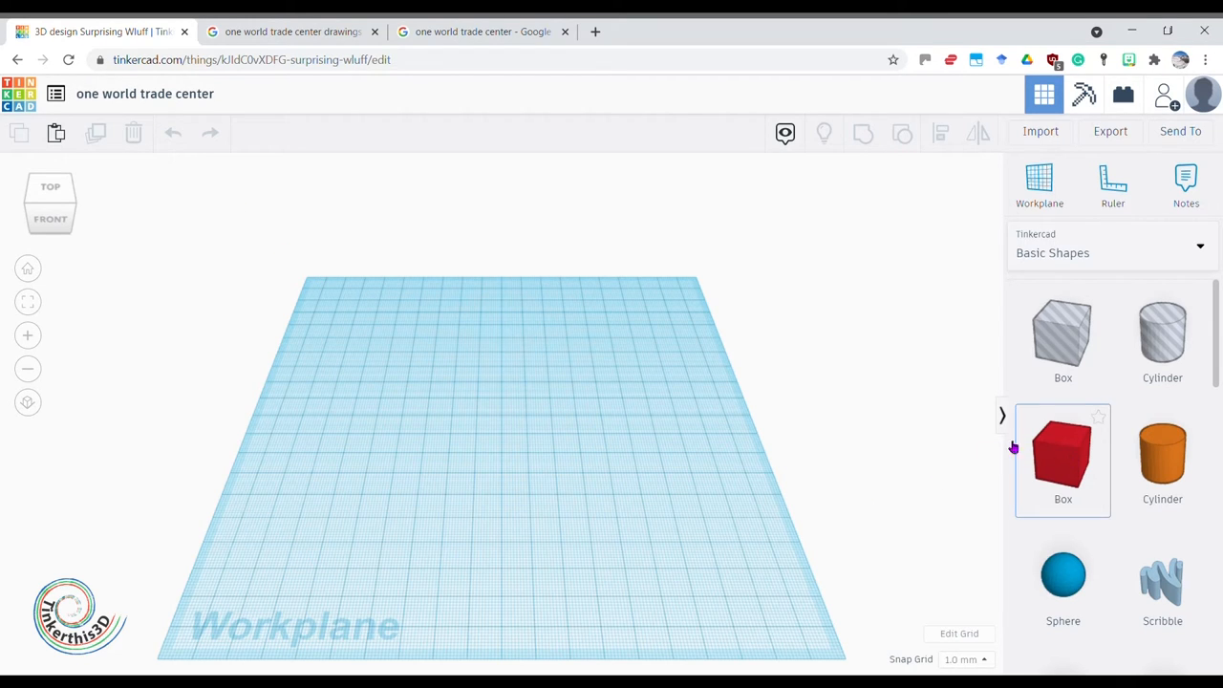
- After checking the photo, stretch the red box on the workplane into a tall tower about 111 high
left_click(482, 30)
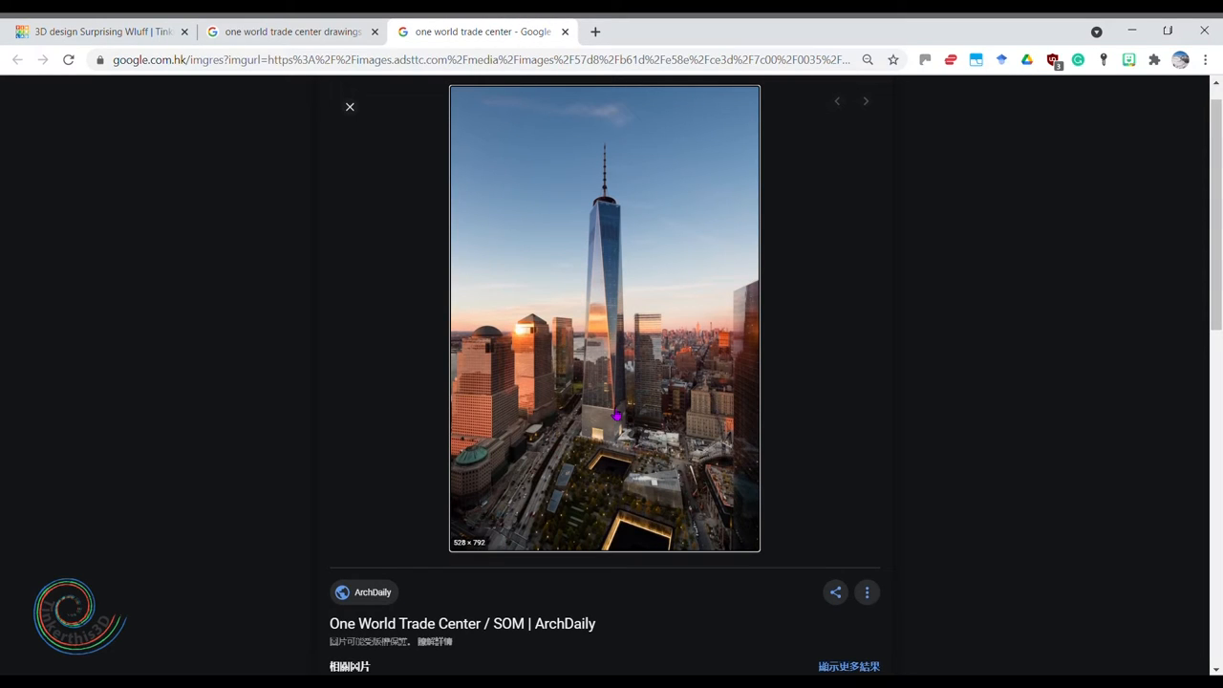
mouse_move(608, 203)
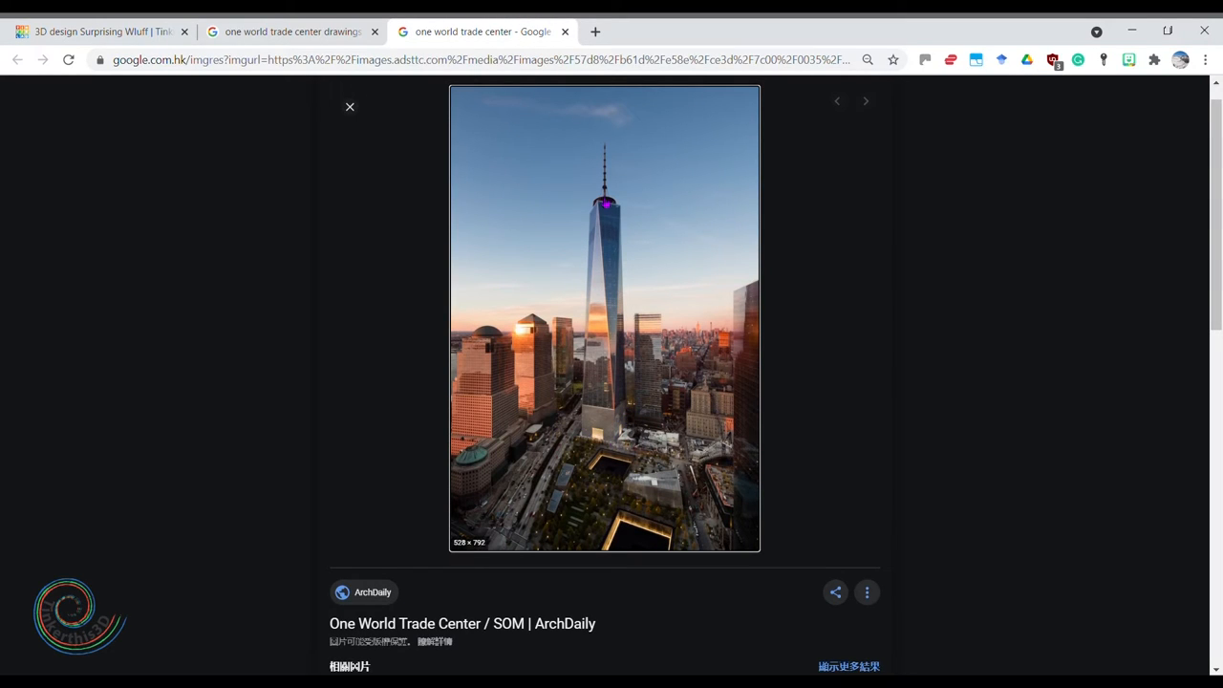
left_click(86, 30)
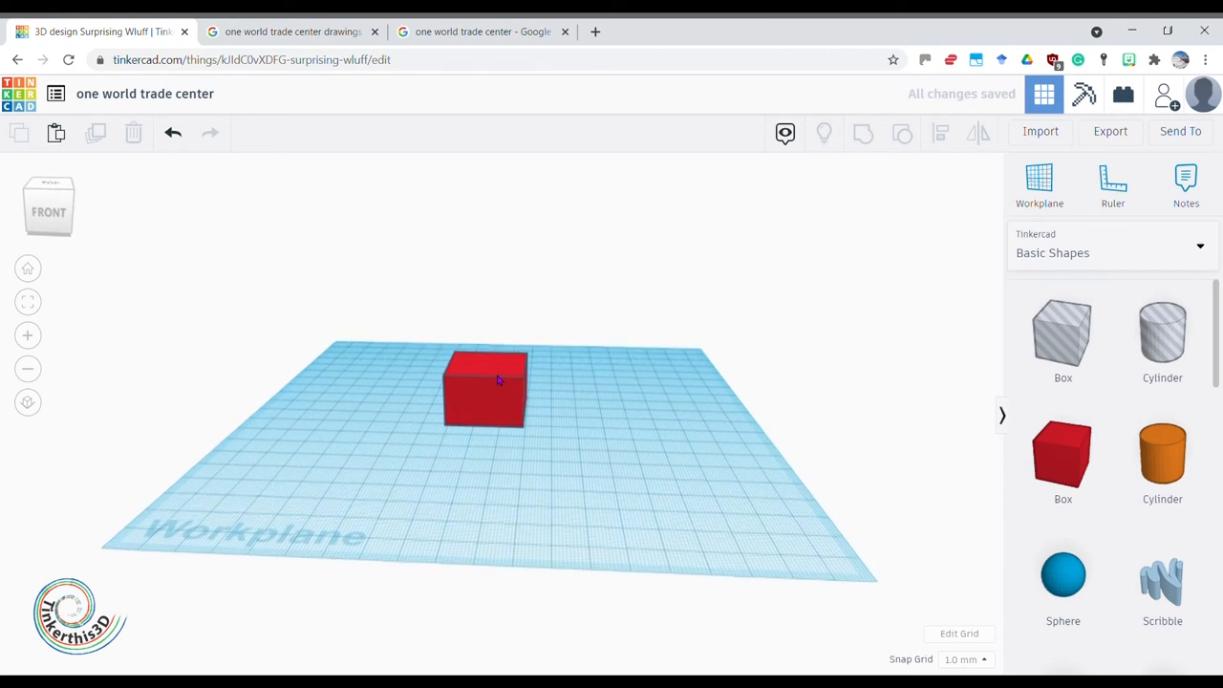
left_click(481, 386)
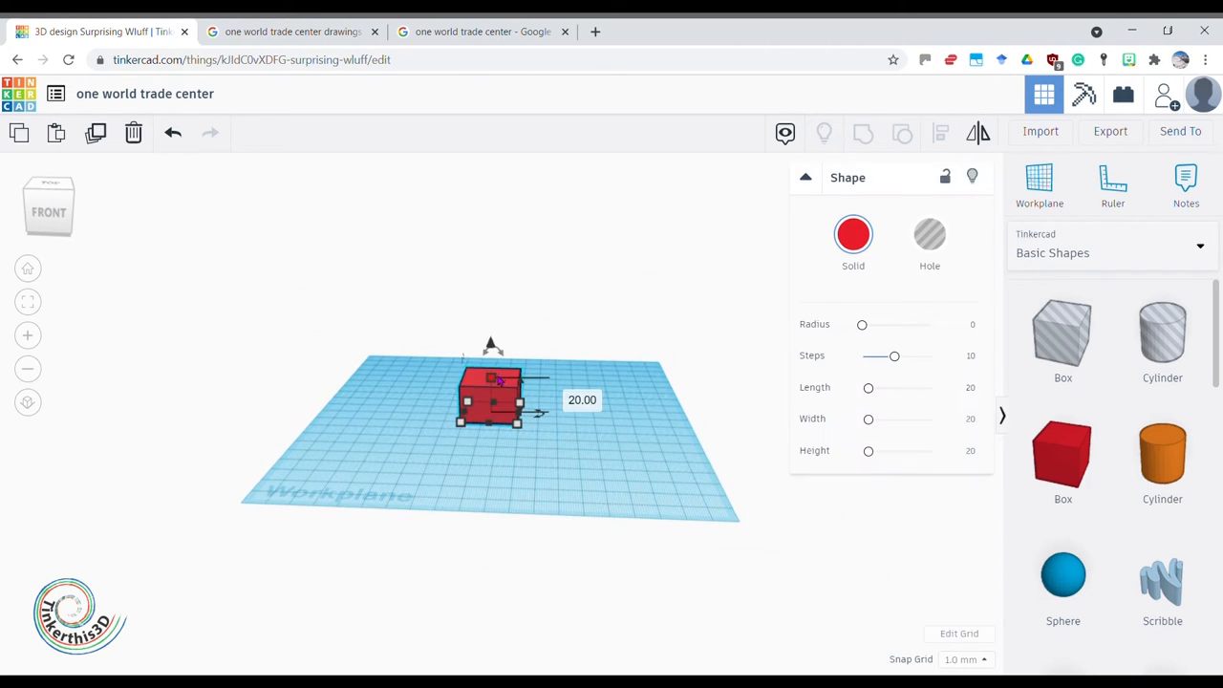
left_click_drag(489, 346, 490, 168)
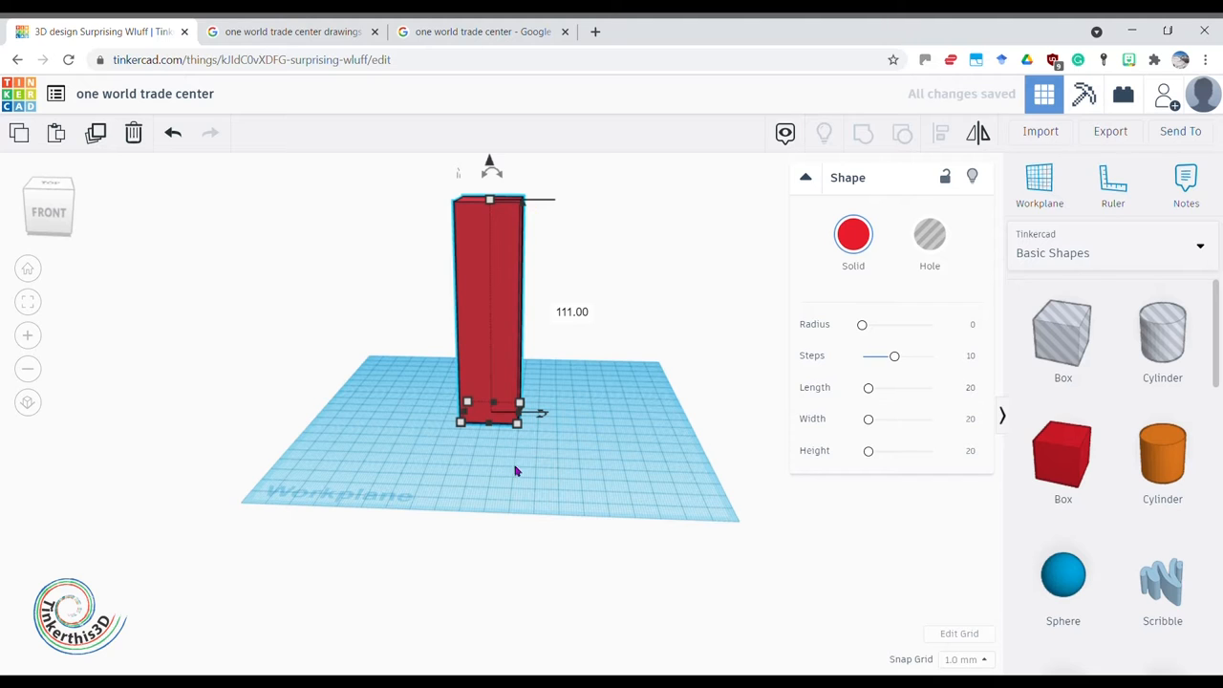
scroll("down", 3)
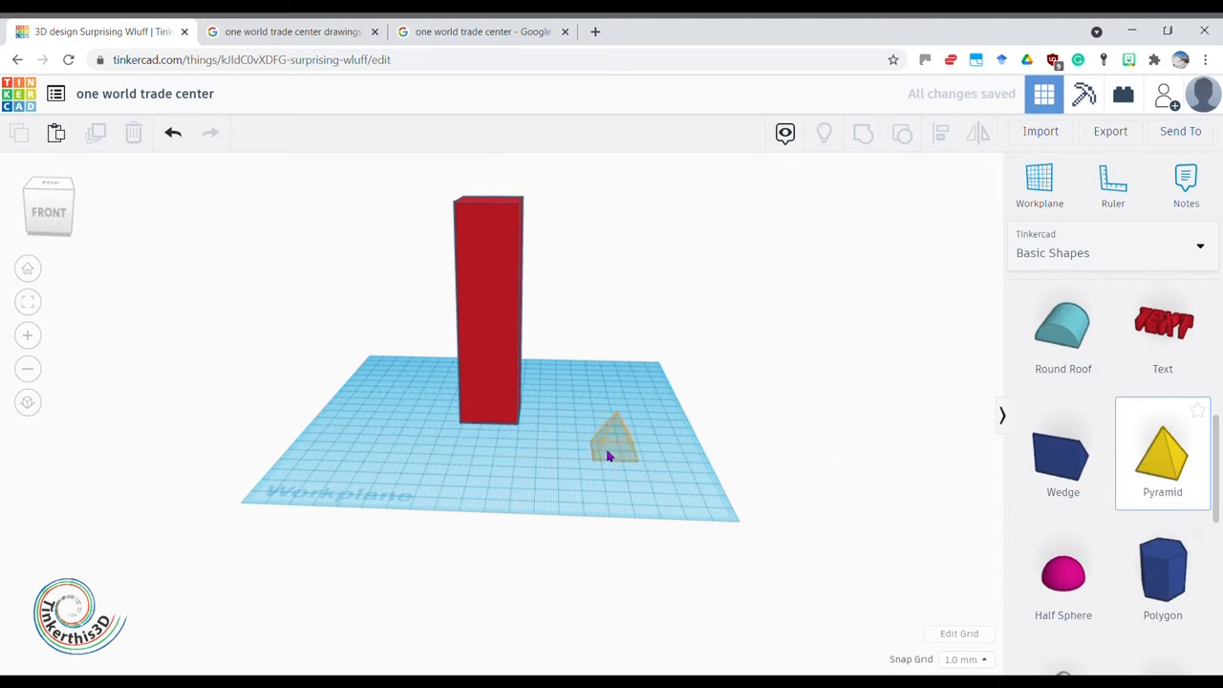
- Place a tall yellow pyramid on the workplane and rotate it exactly 45 degrees
left_click(616, 440)
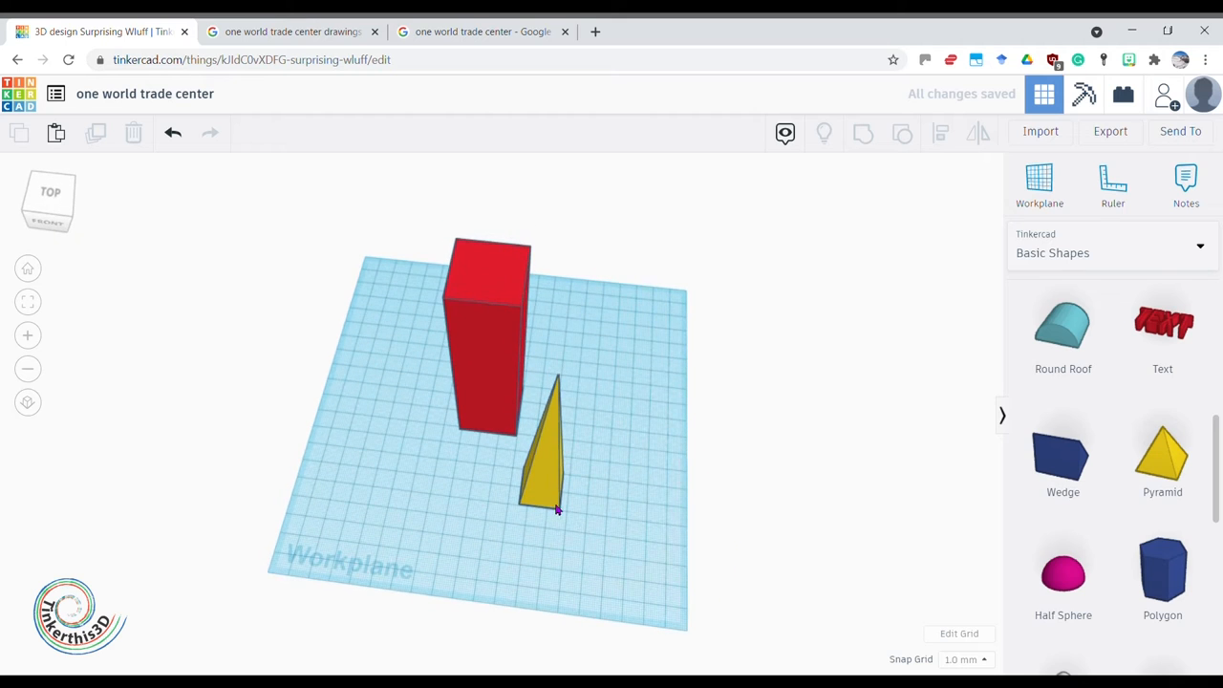
left_click(544, 468)
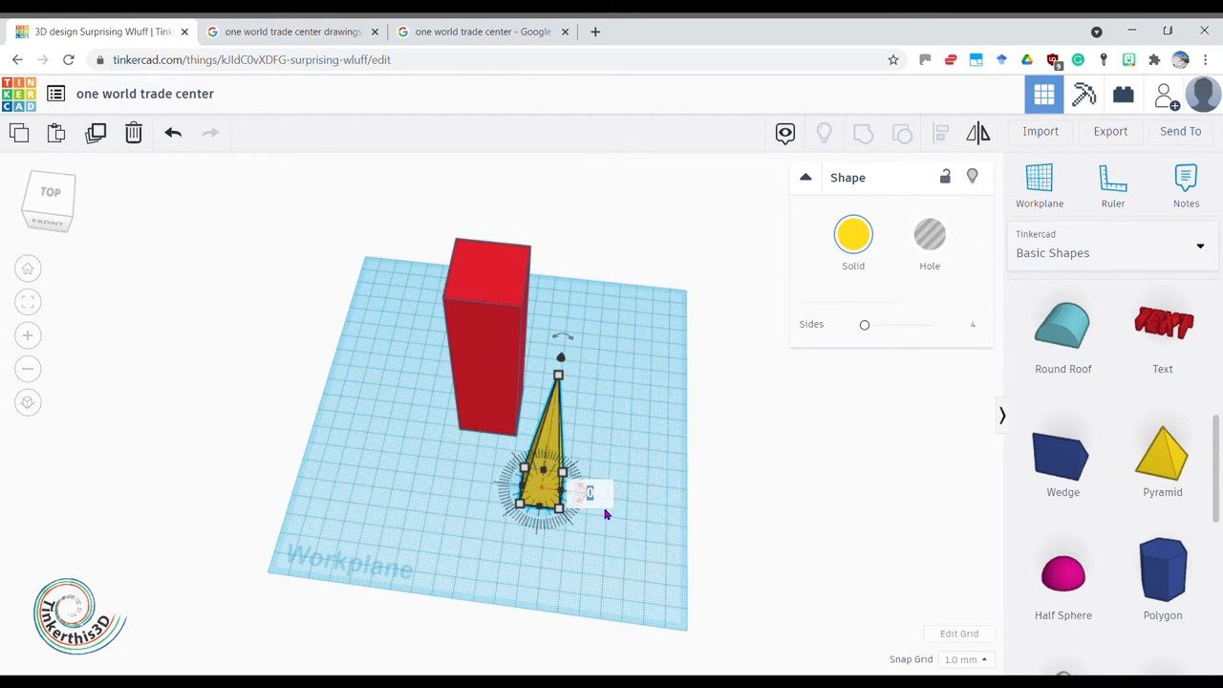
type("45")
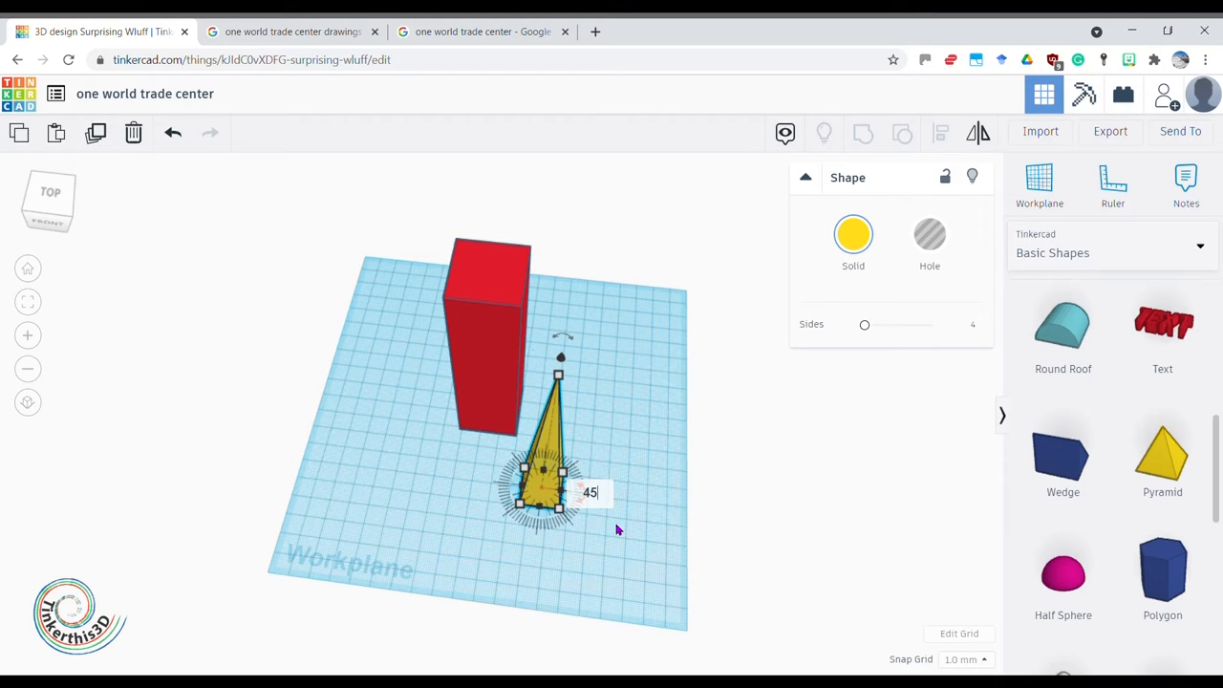
left_click(279, 292)
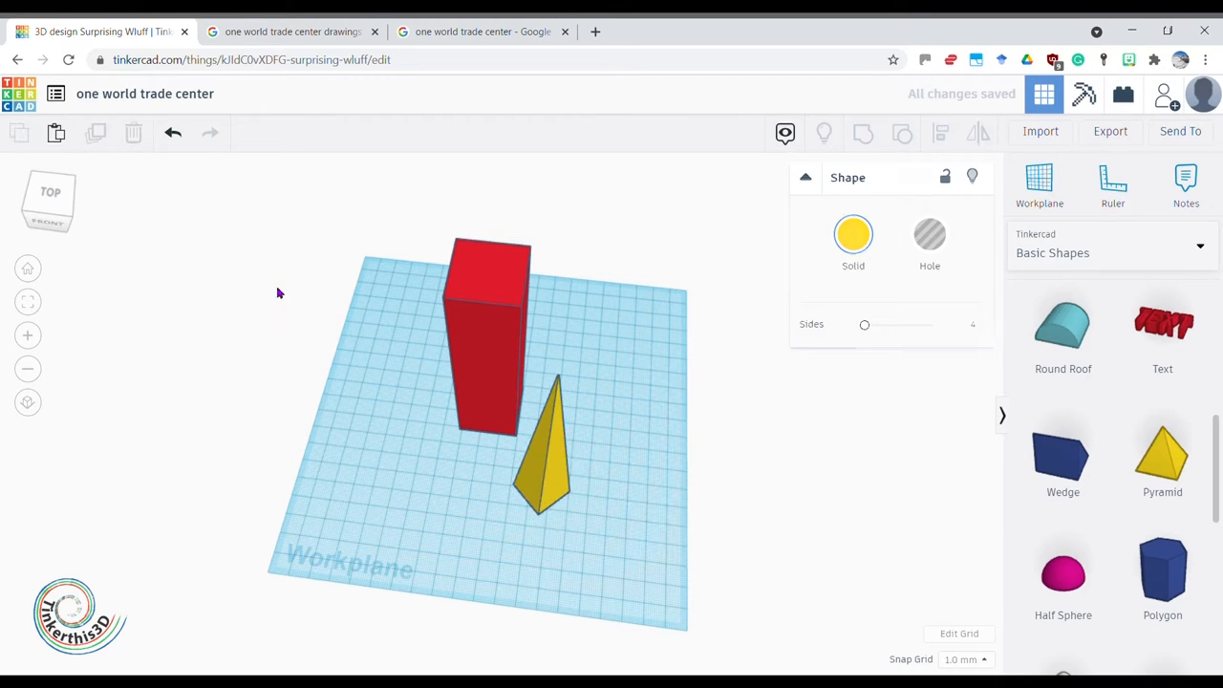
left_click(539, 482)
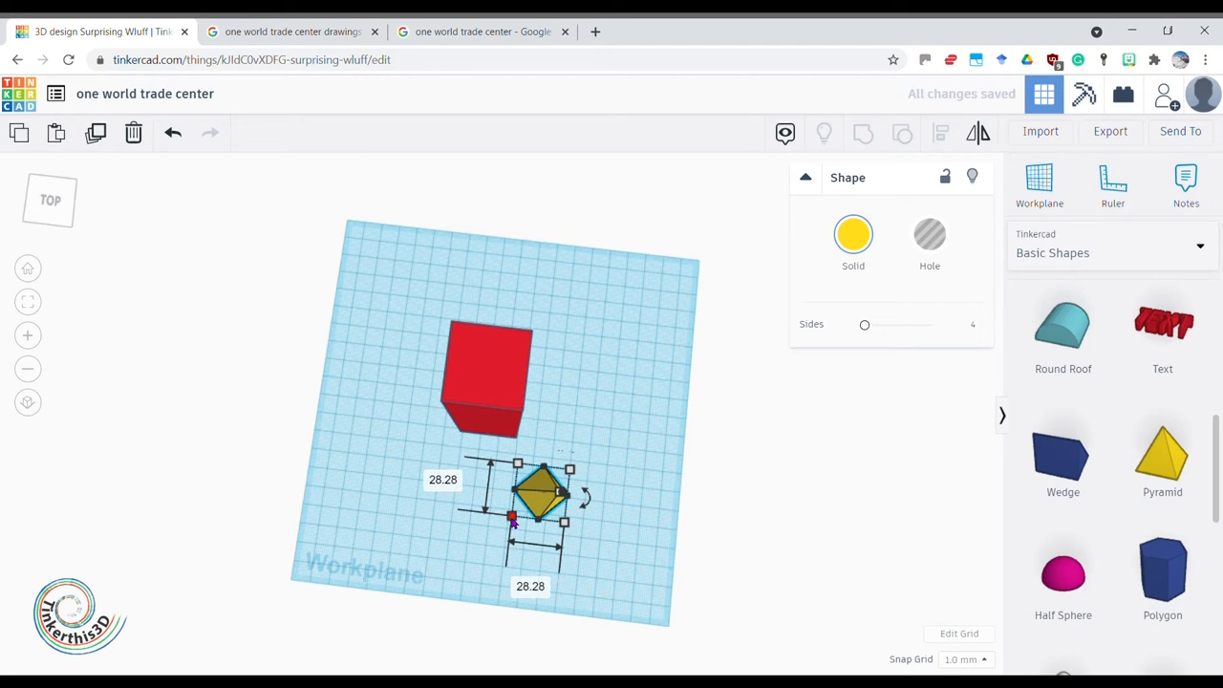
- Angle the red tower block toward the workplane's far corner and deselect it
double_click(531, 585)
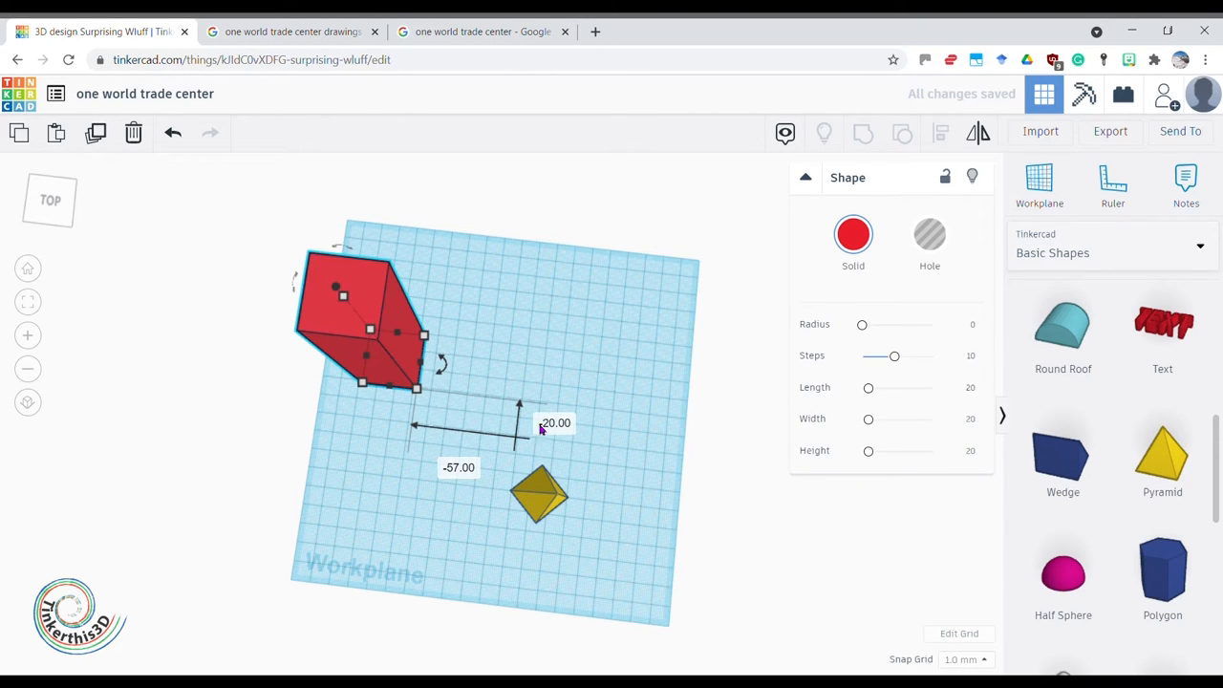
left_click(506, 424)
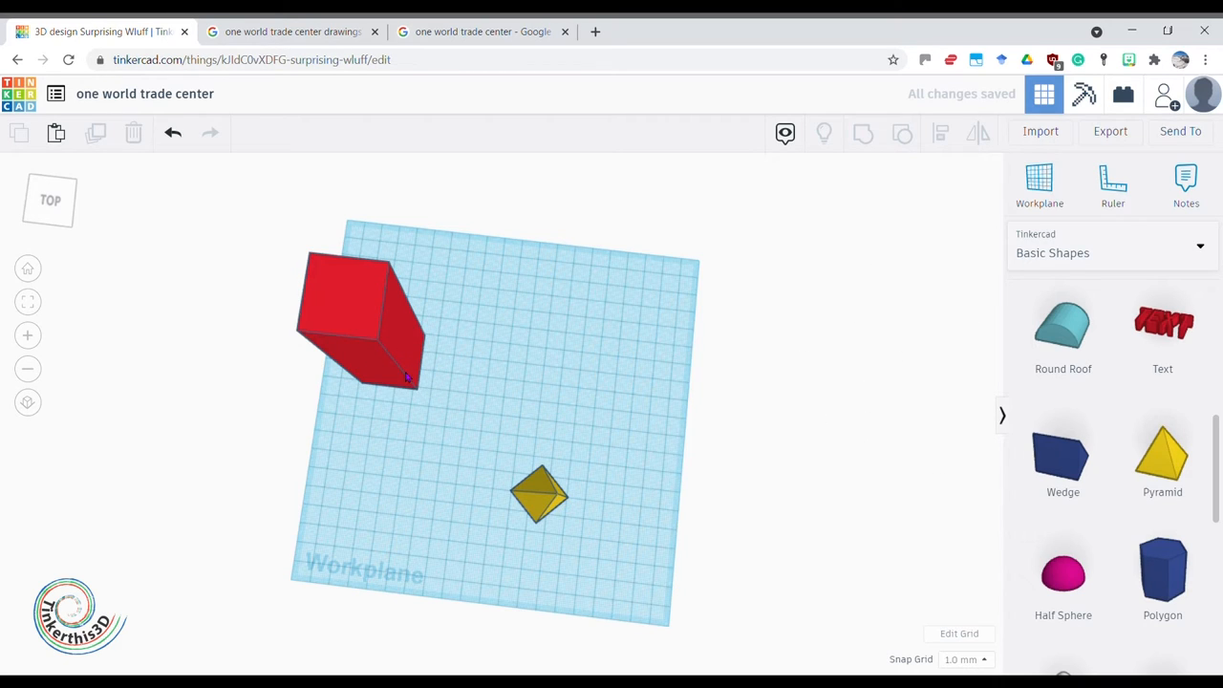
mouse_move(539, 486)
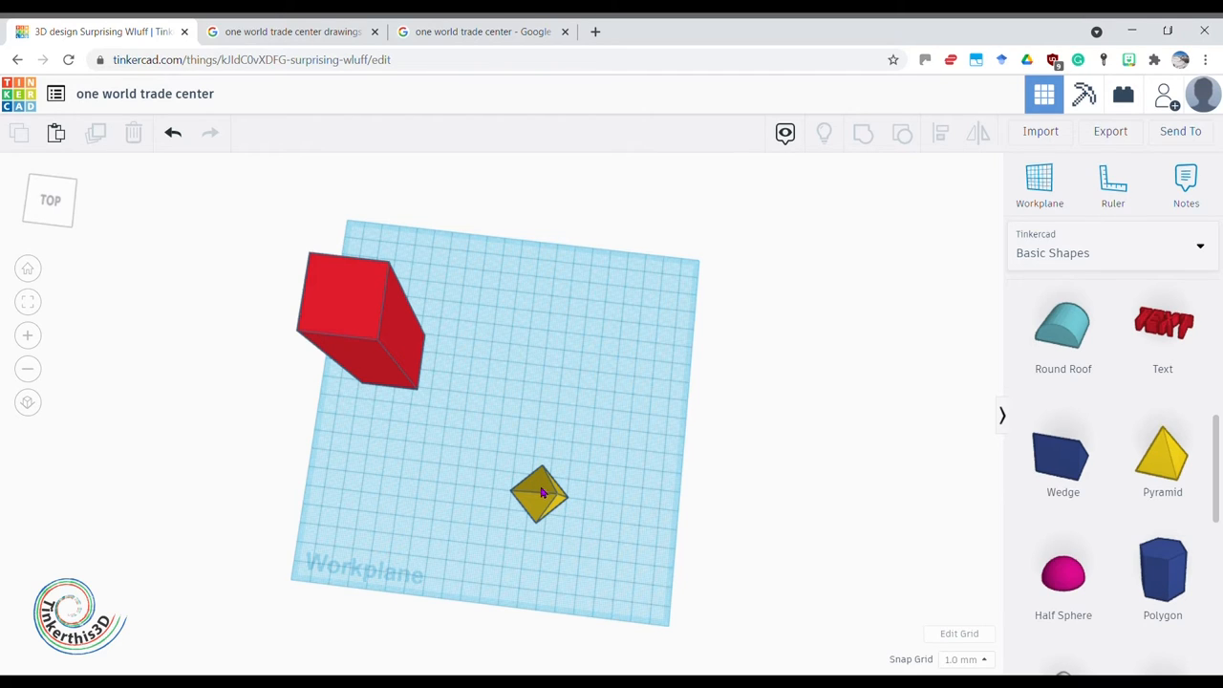
- Duplicate the pyramid into a cluster of four beside the tower and select them all
left_click(539, 493)
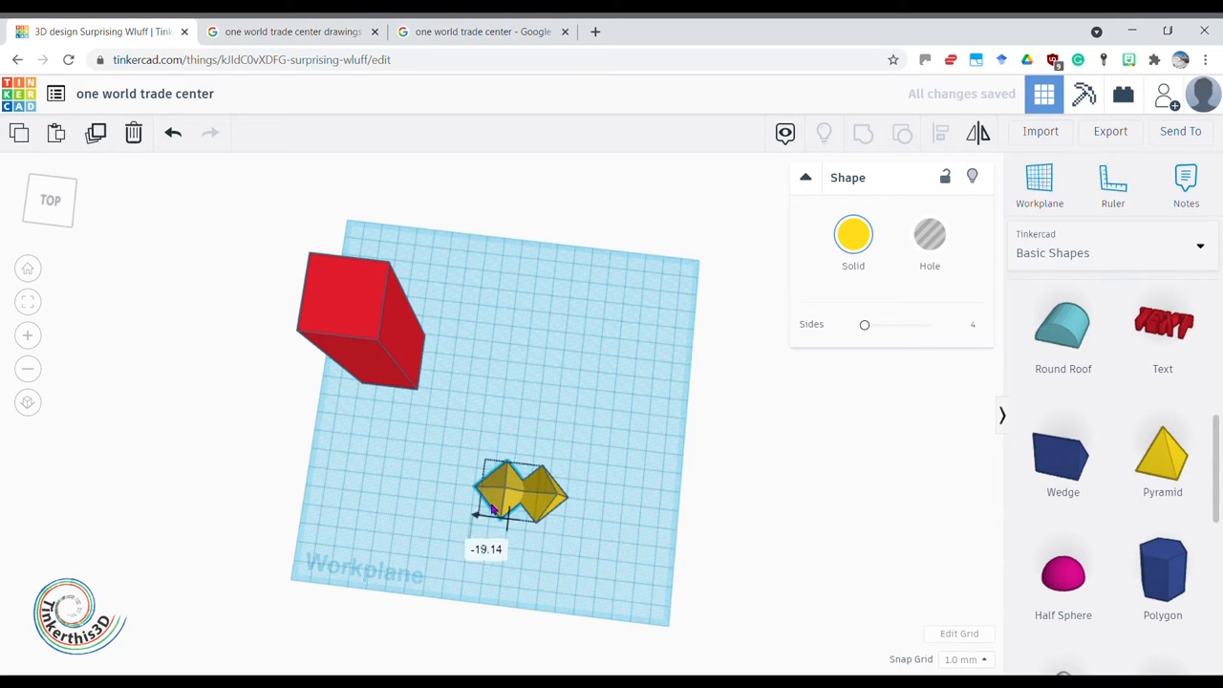
left_click_drag(519, 493, 468, 487)
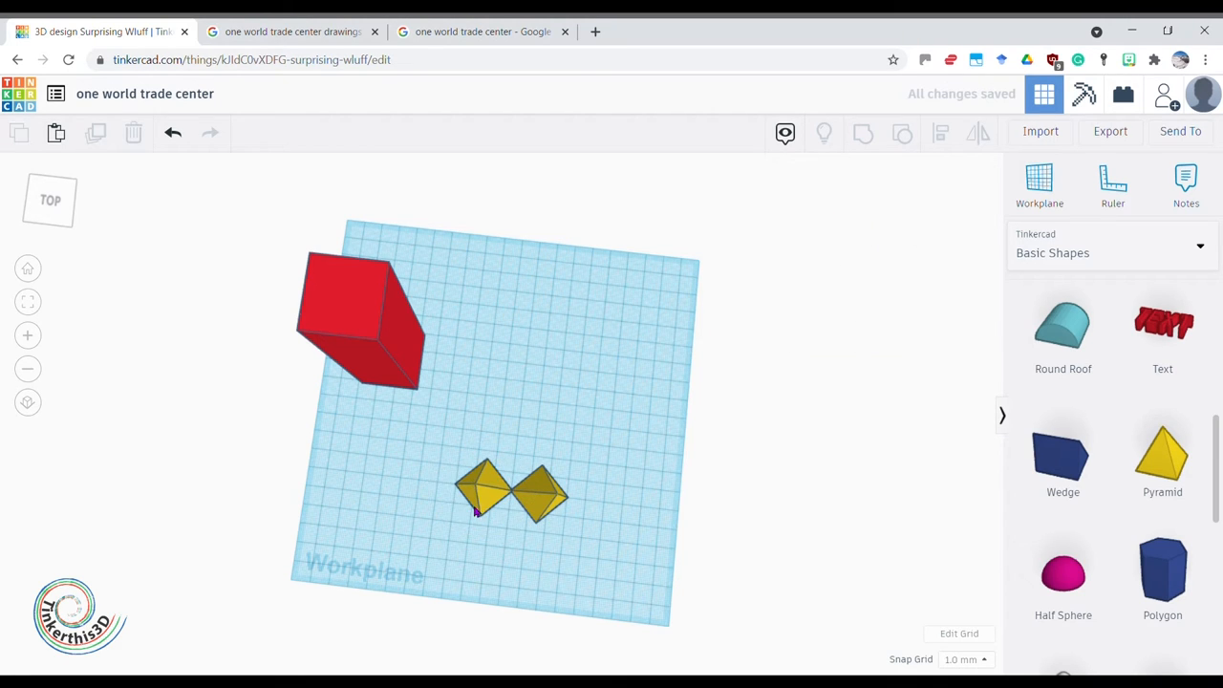
left_click(487, 487)
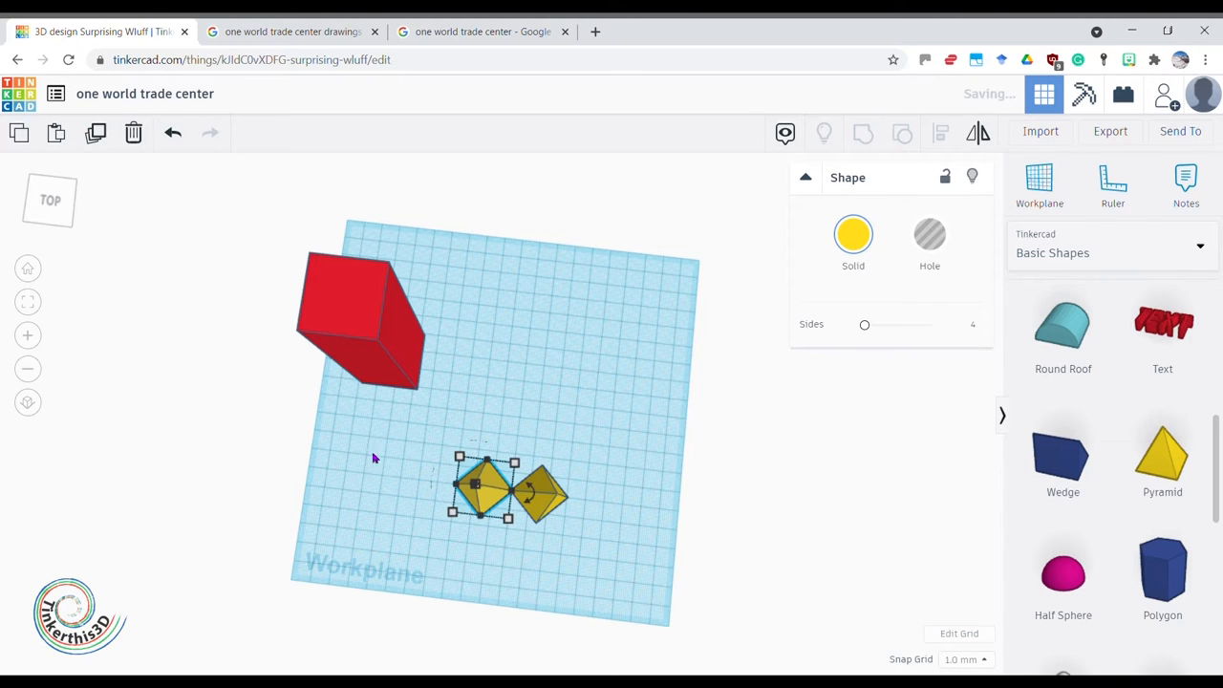
left_click_drag(520, 493, 507, 440)
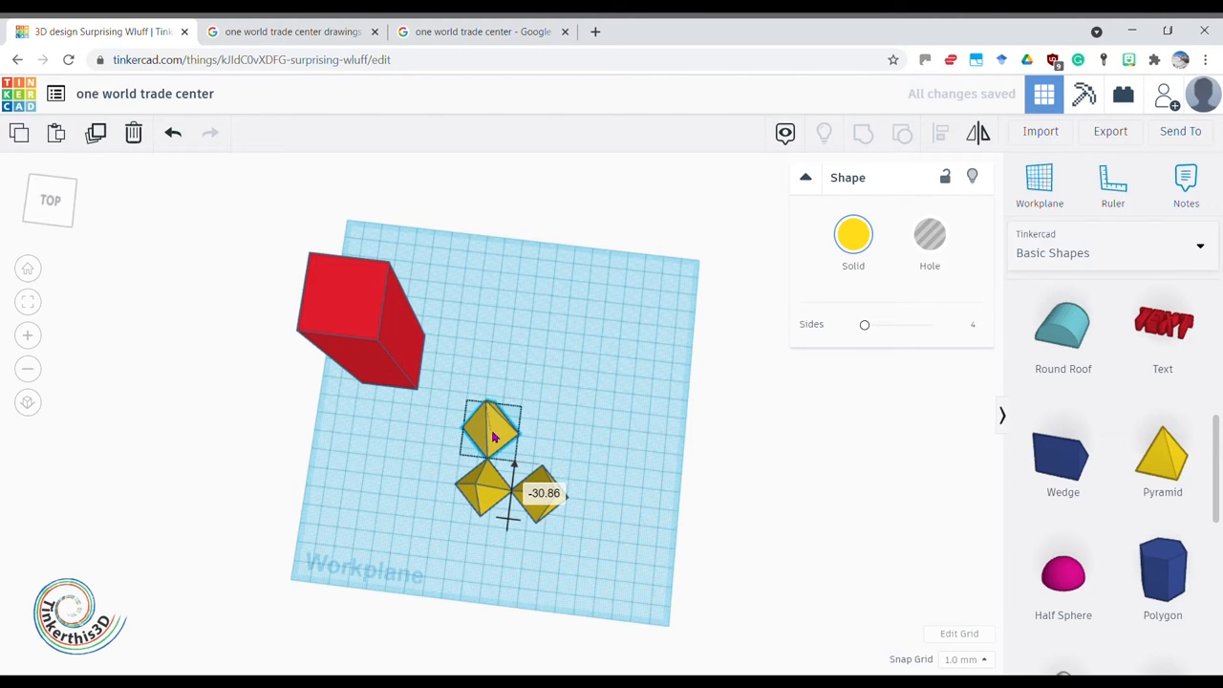
left_click(493, 431)
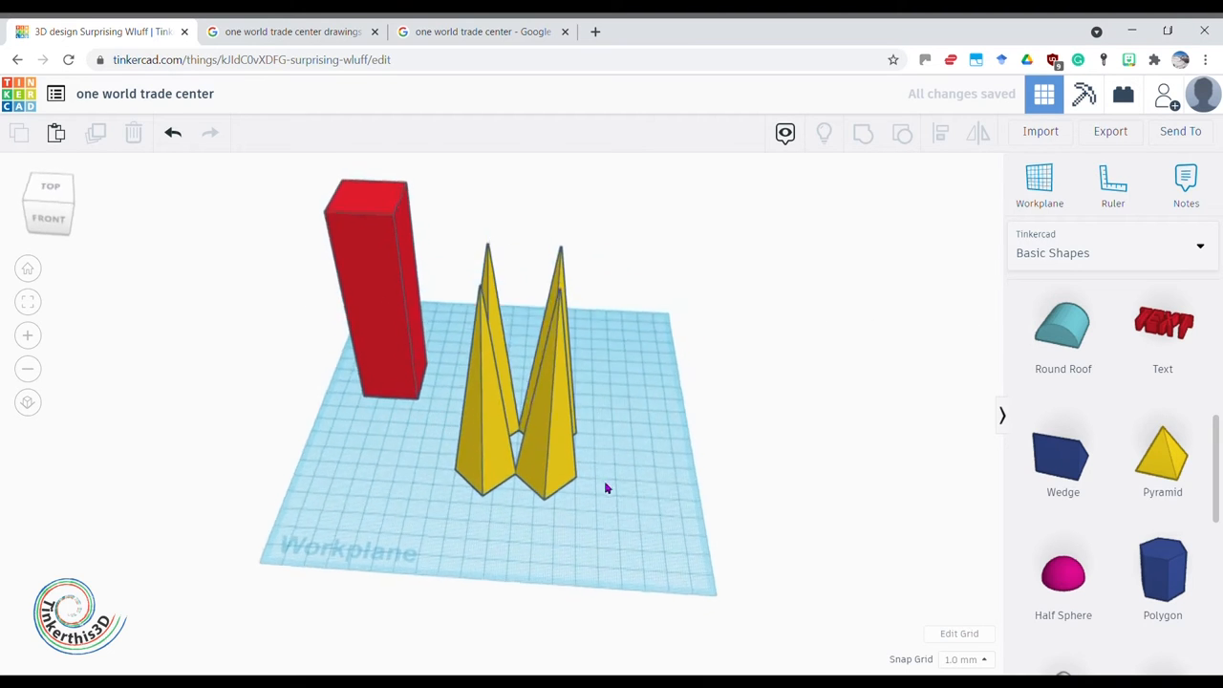
left_click_drag(604, 487, 390, 595)
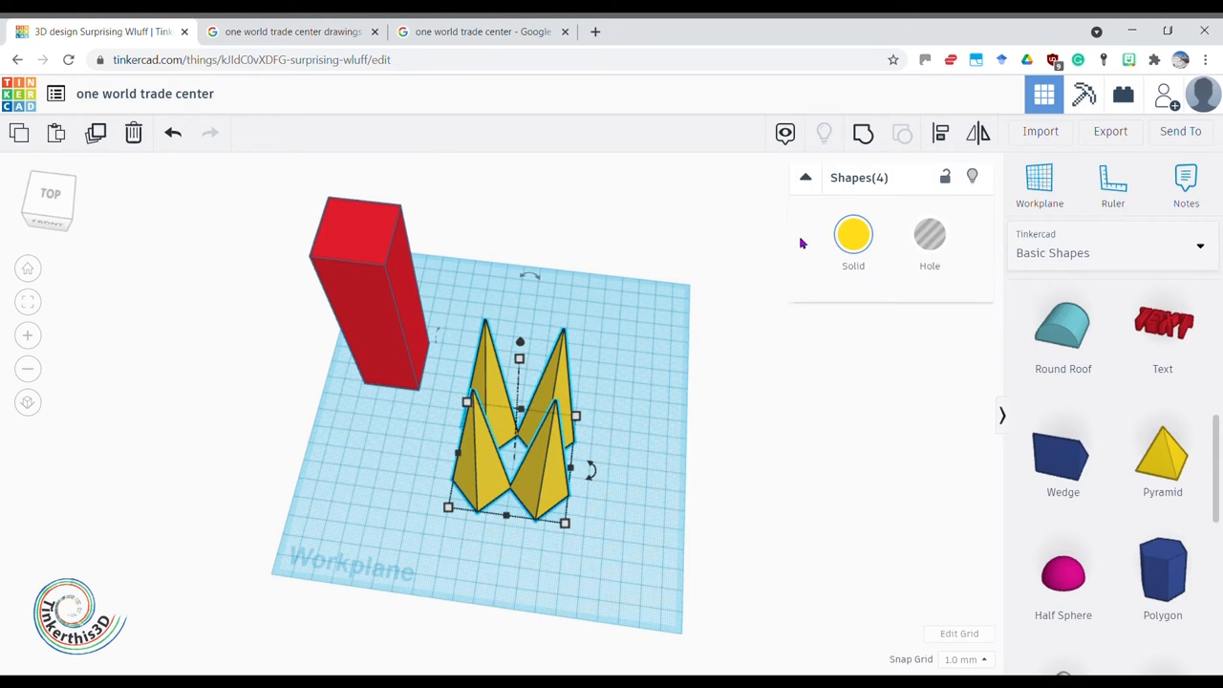
- Center the yellow pyramids and the red block on each other with Align
left_click(640, 555)
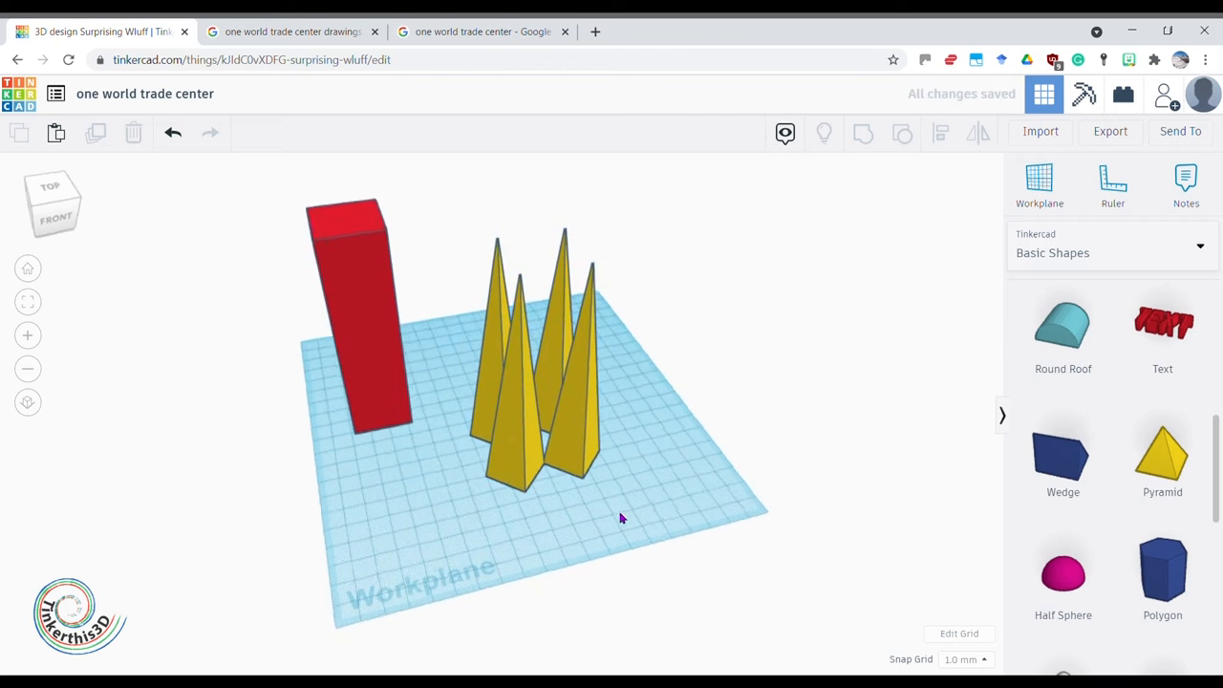
left_click(359, 306)
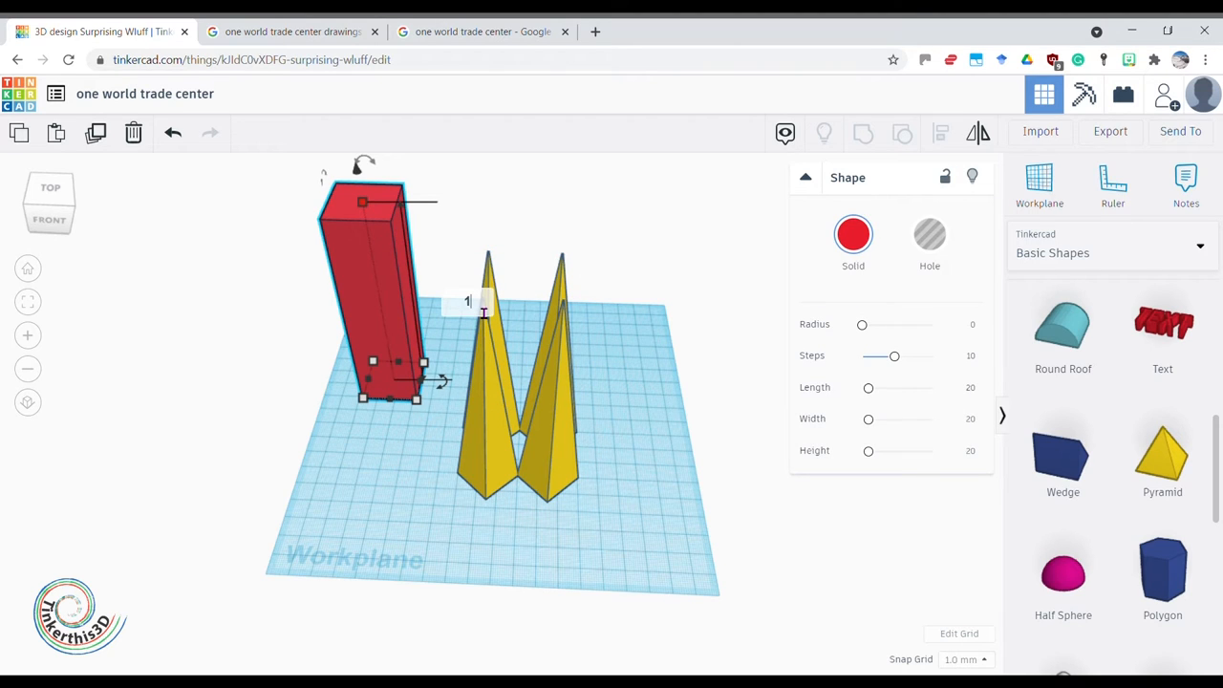
type("10")
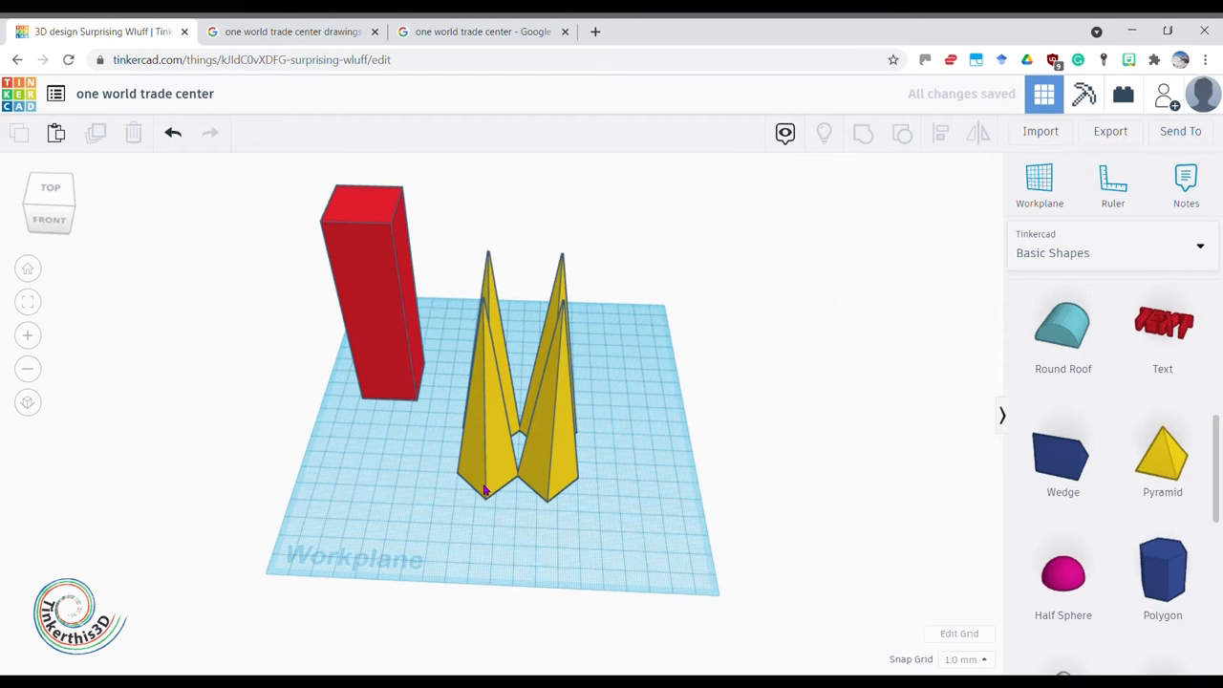
left_click(367, 287)
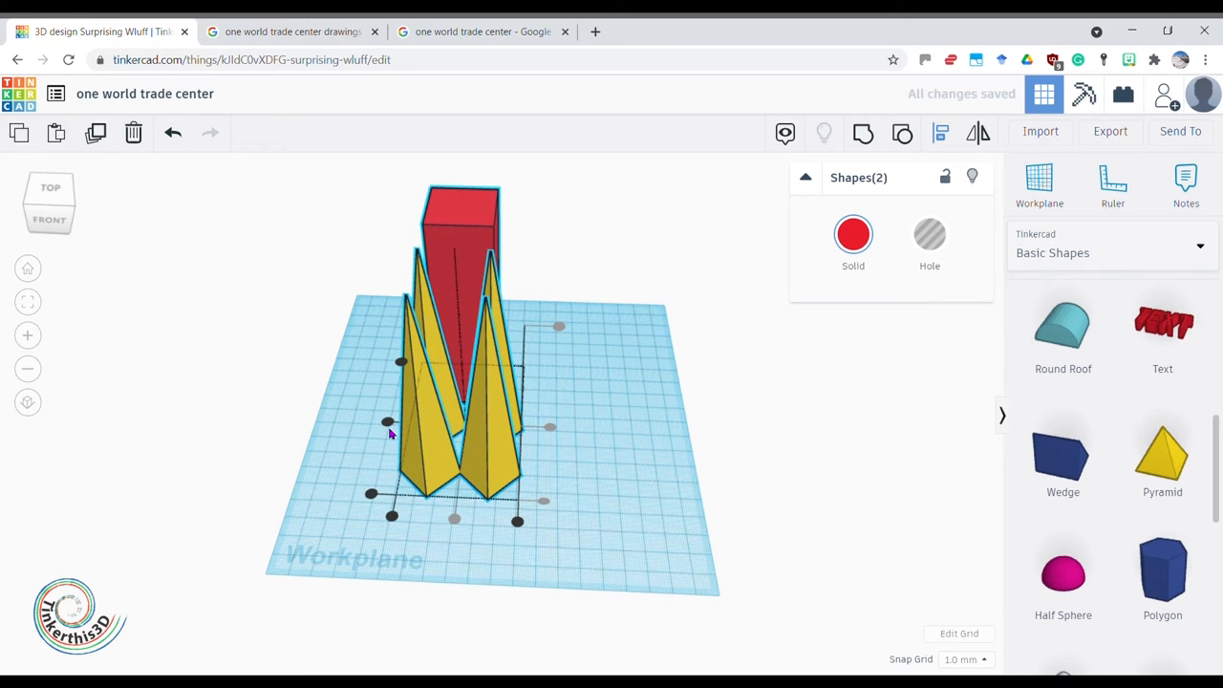
left_click(507, 516)
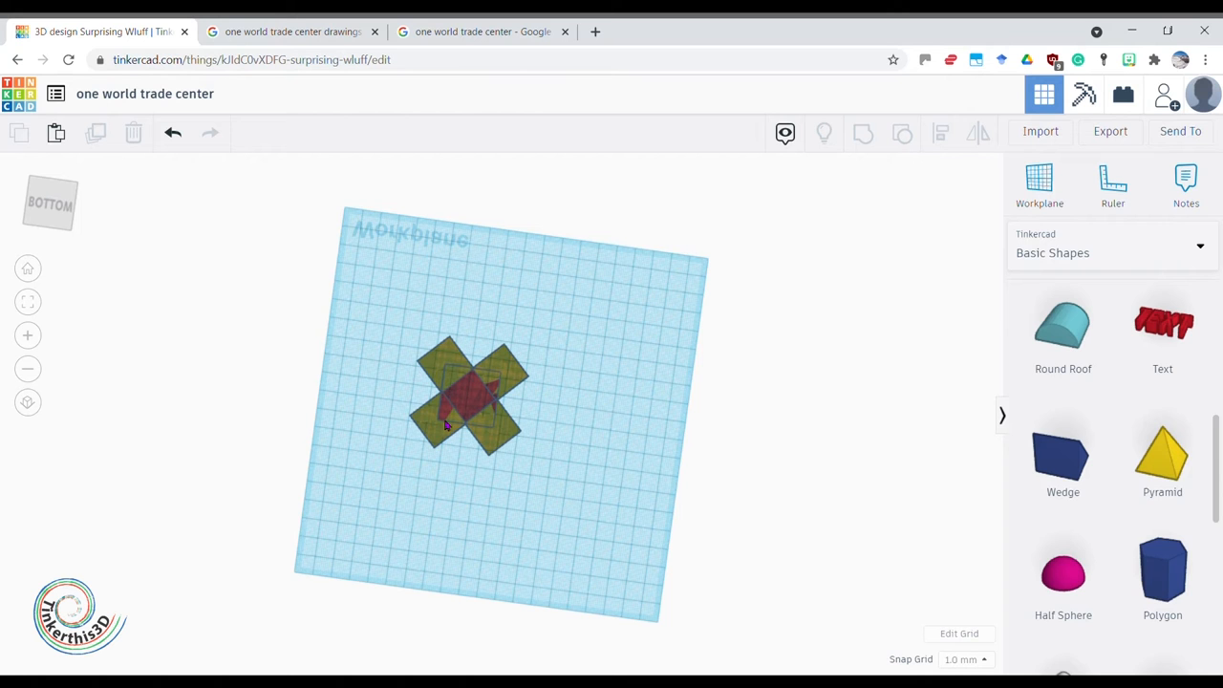
mouse_move(584, 340)
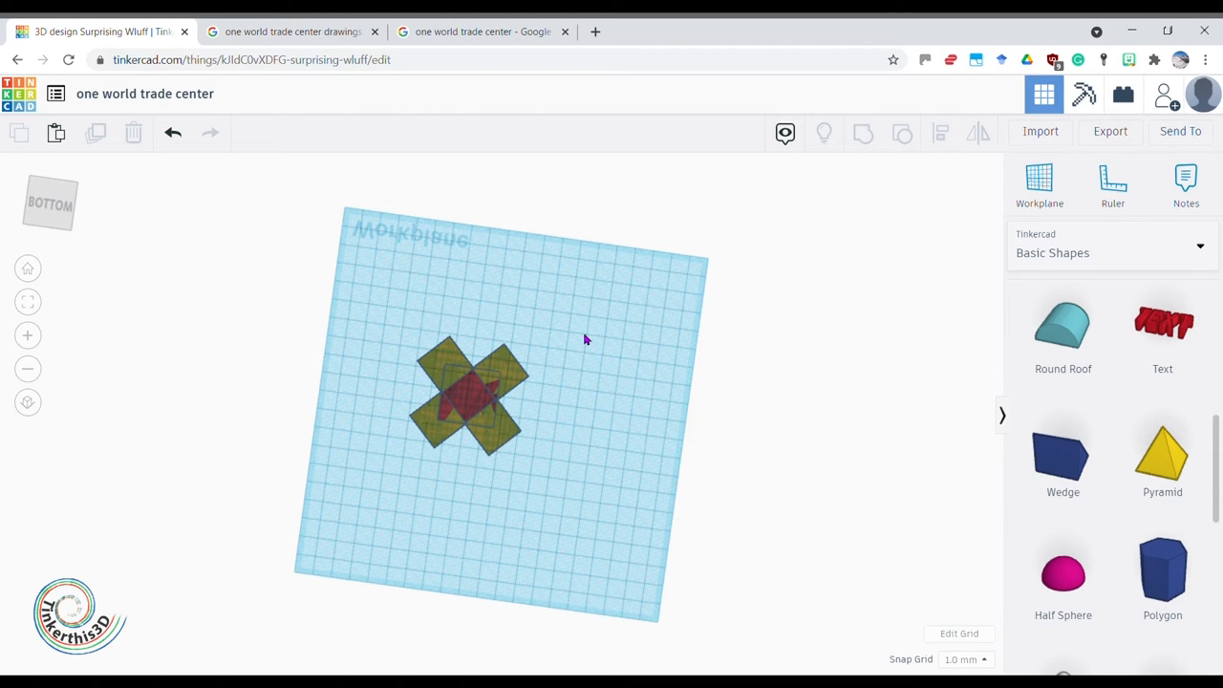
left_click_drag(585, 341, 571, 600)
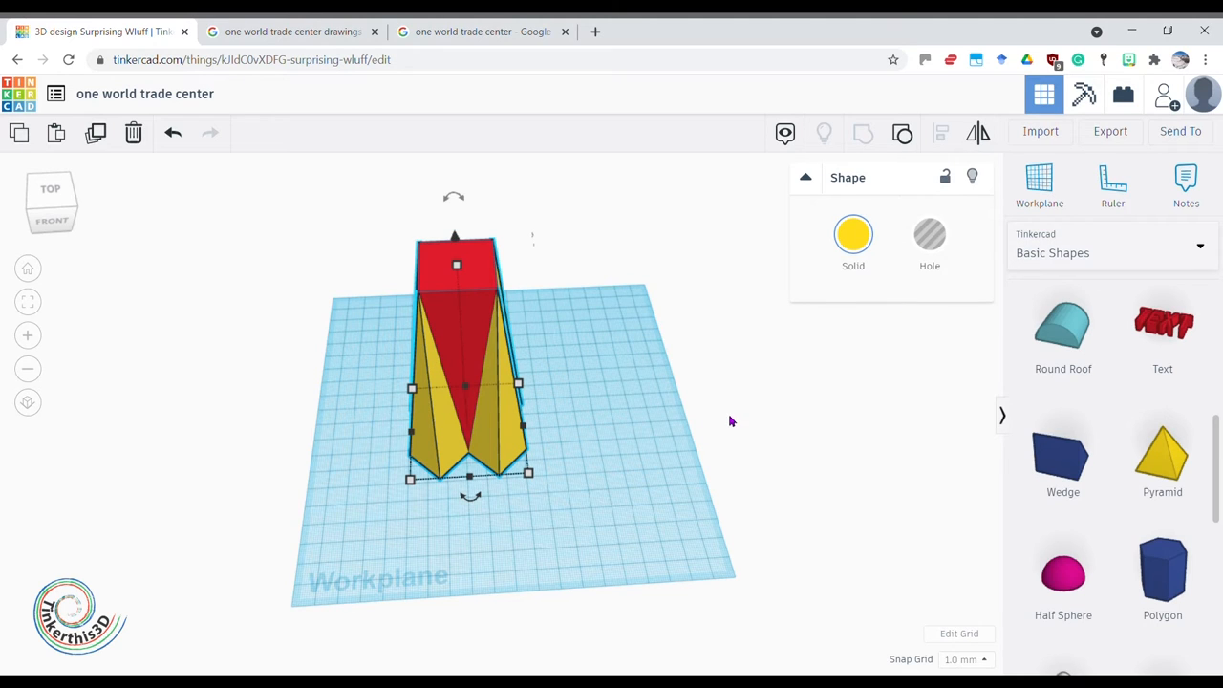
- Make the pyramids holes and group them with the block to carve tapered facets into the tower
left_click(929, 233)
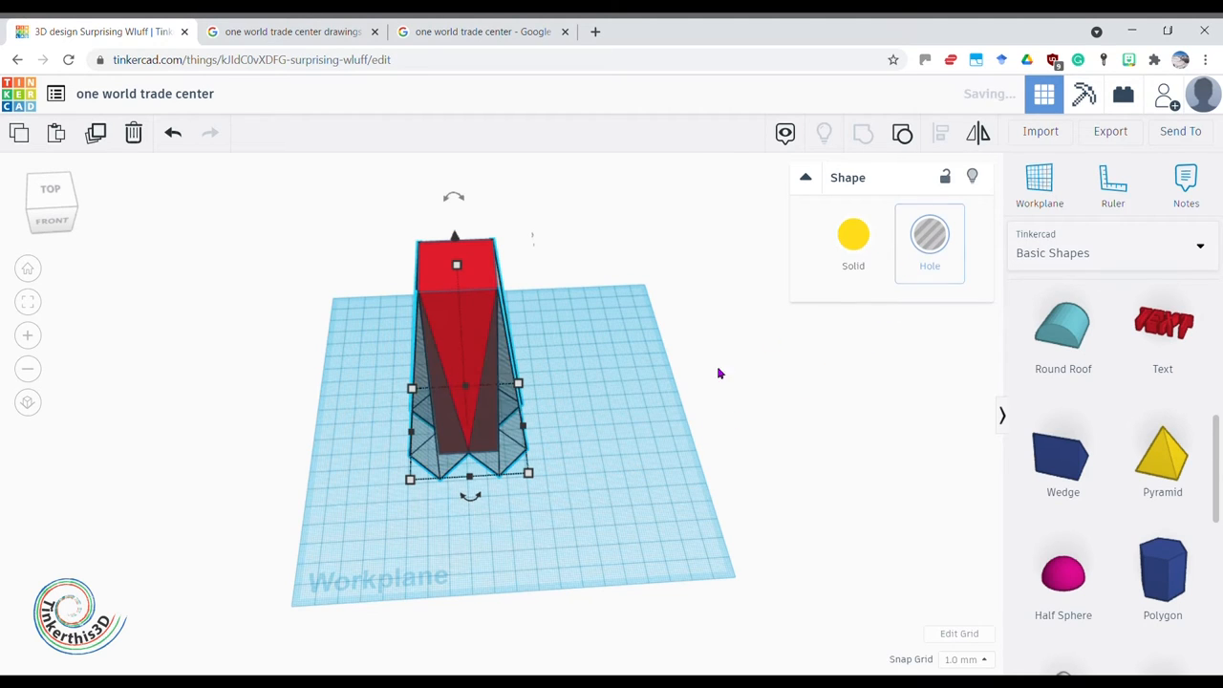
left_click(371, 281)
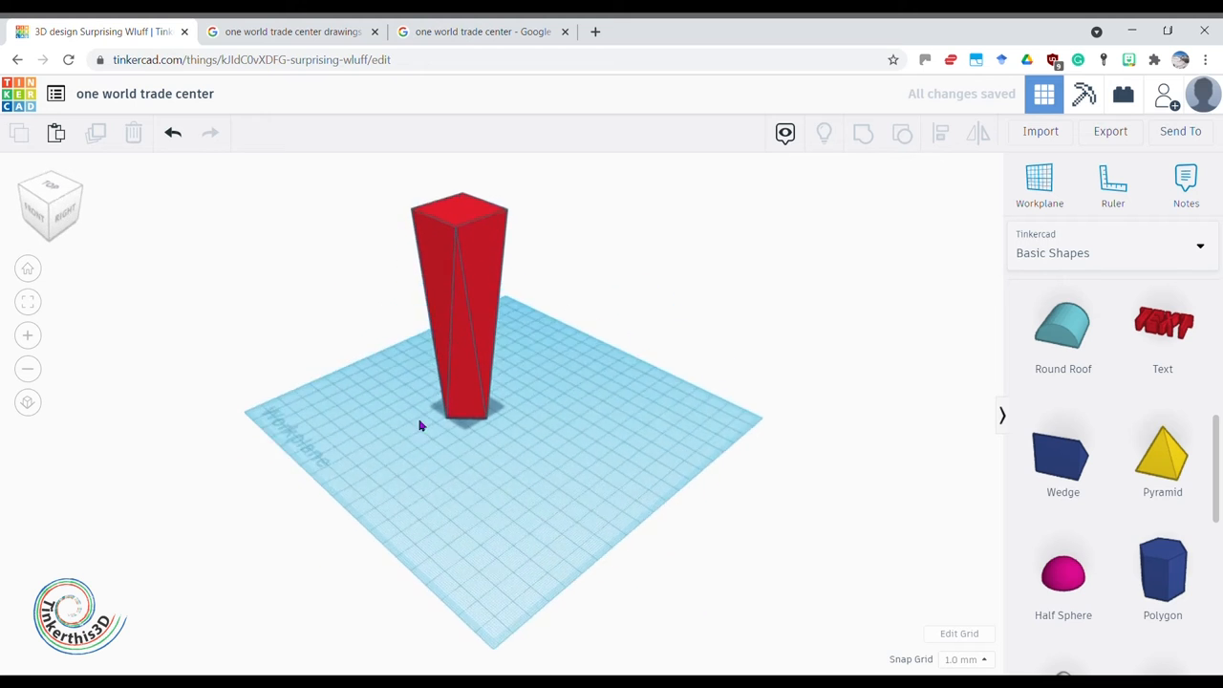
left_click_drag(420, 425, 755, 445)
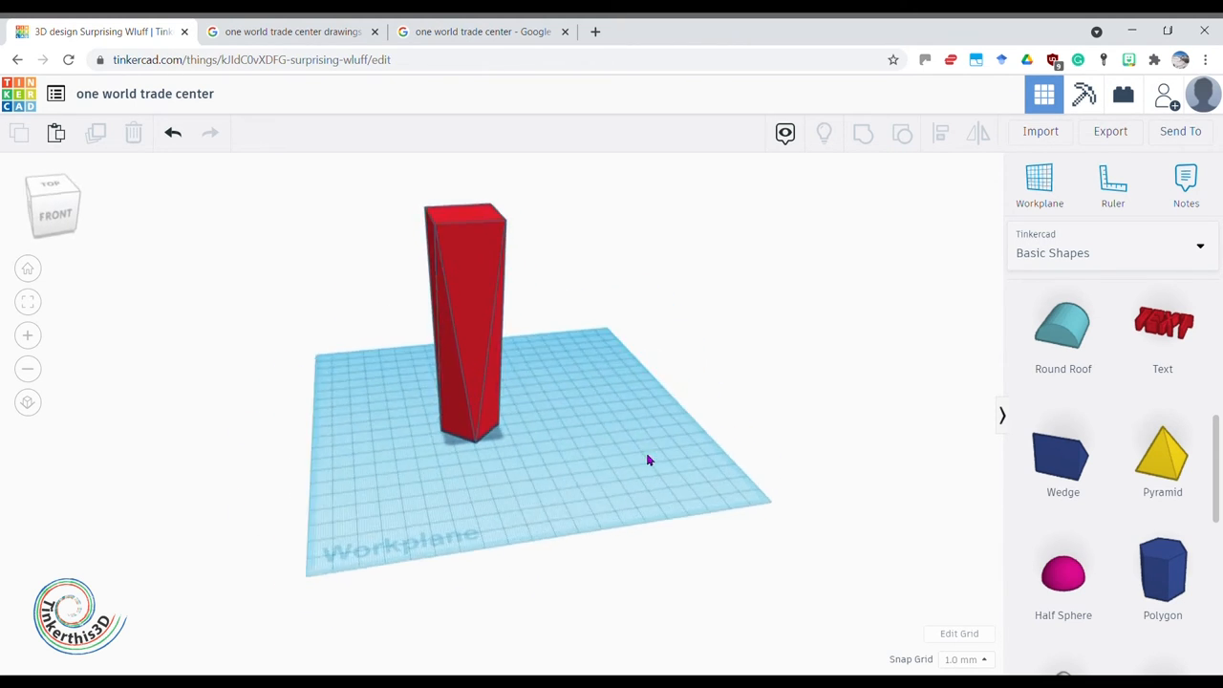
left_click_drag(649, 458, 558, 459)
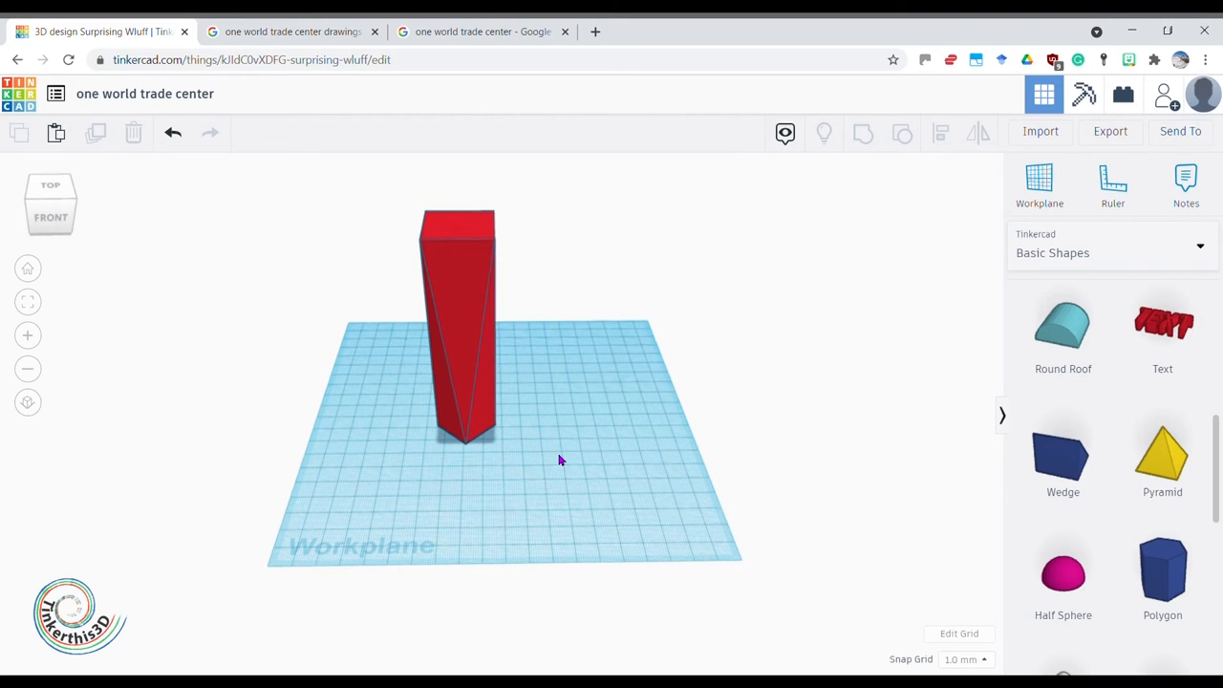
- From the front view, set the carved red tower's height to 126
left_click(457, 334)
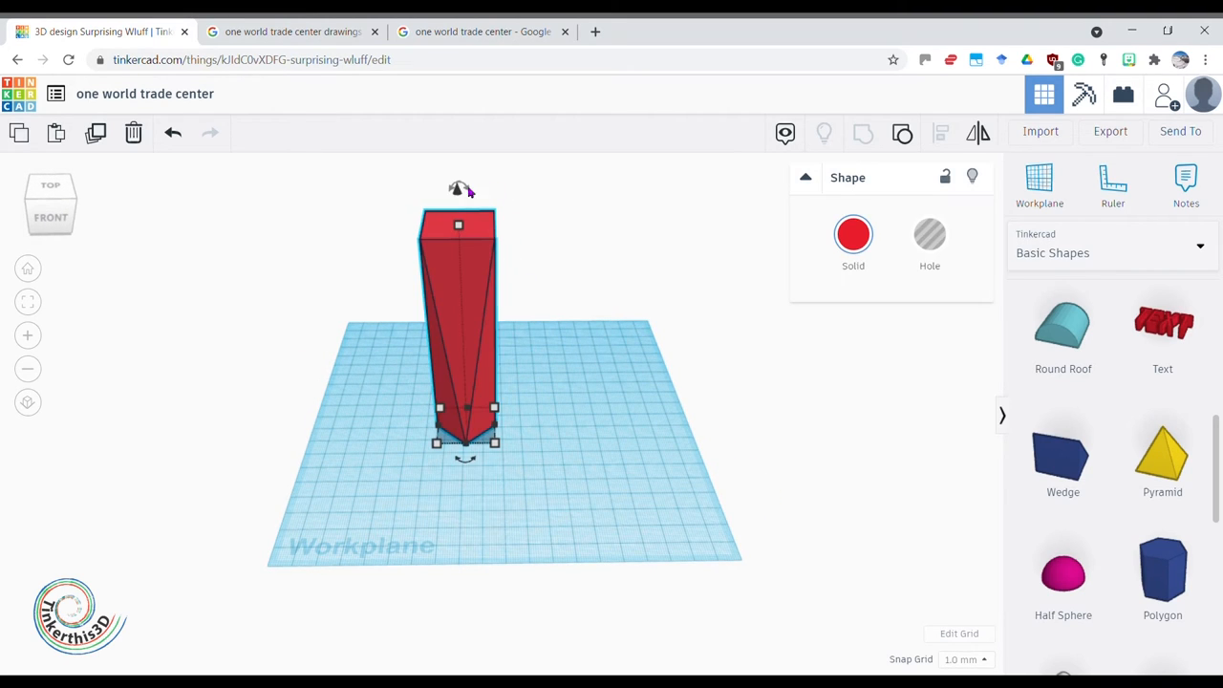
left_click_drag(459, 188, 558, 218)
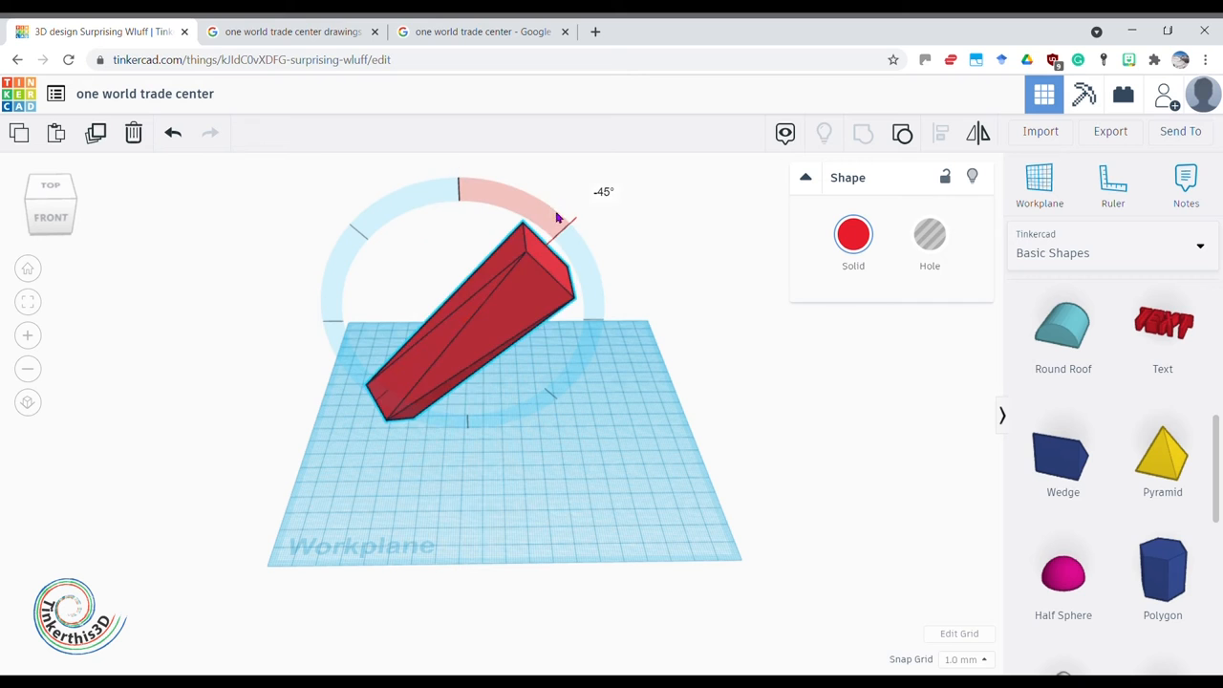
left_click_drag(558, 218, 462, 443)
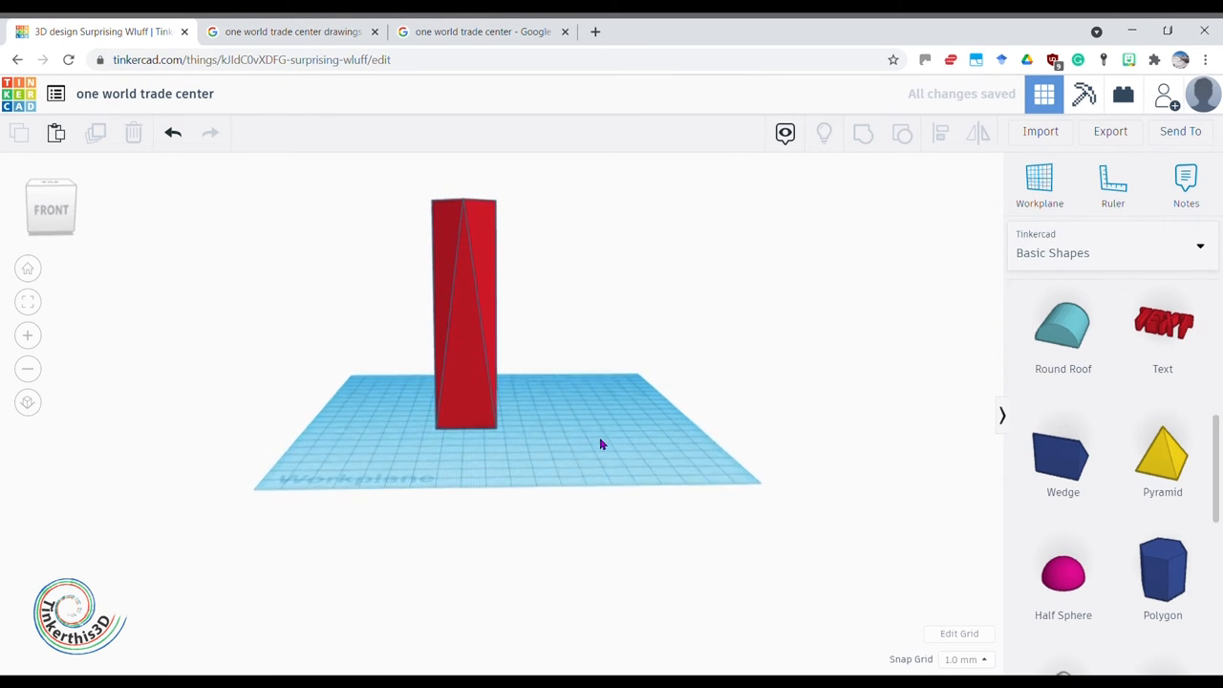
left_click(463, 306)
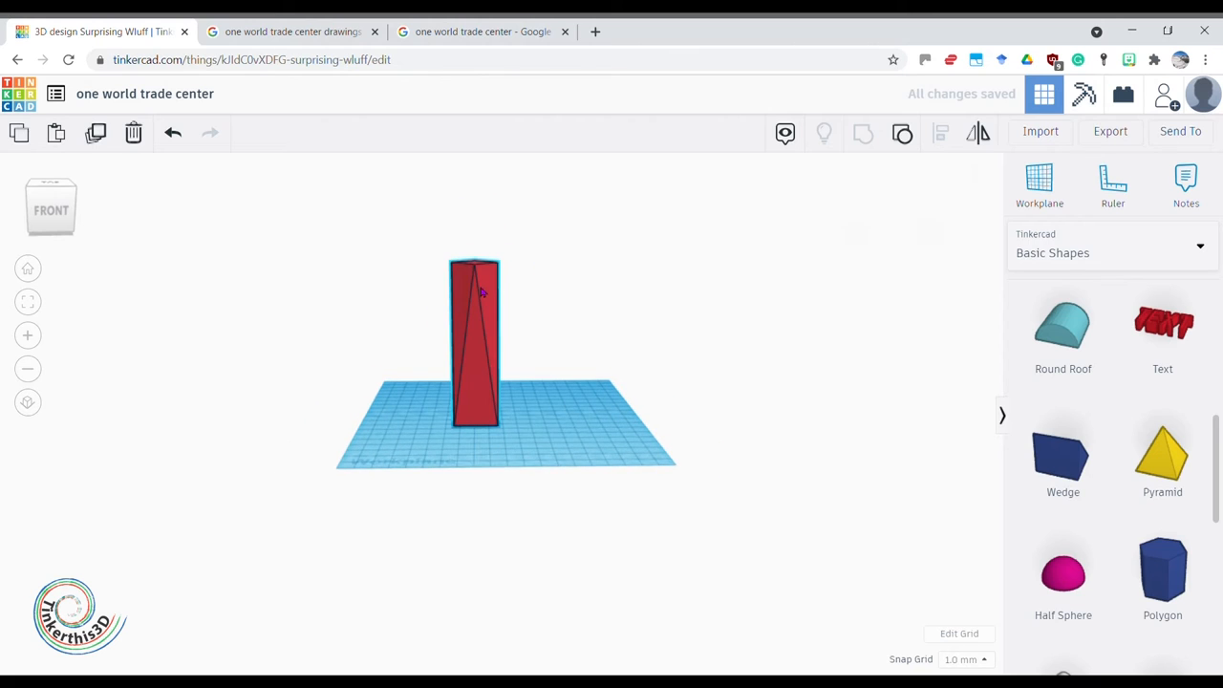
left_click(476, 344)
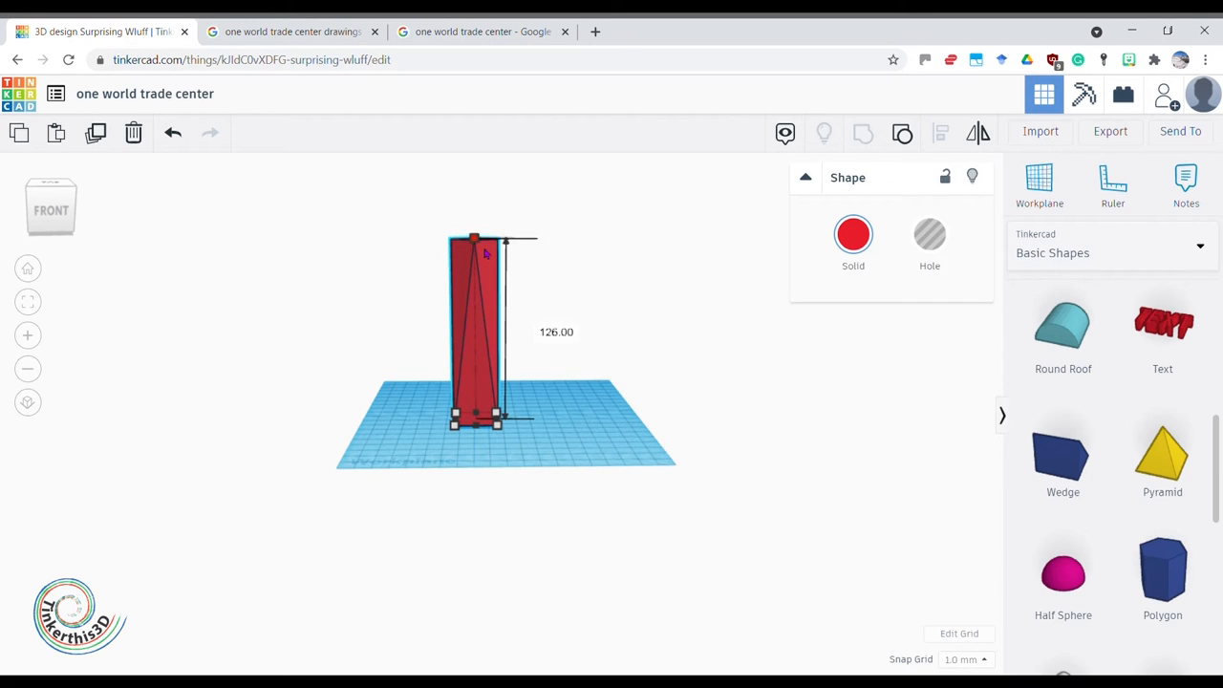
left_click(759, 405)
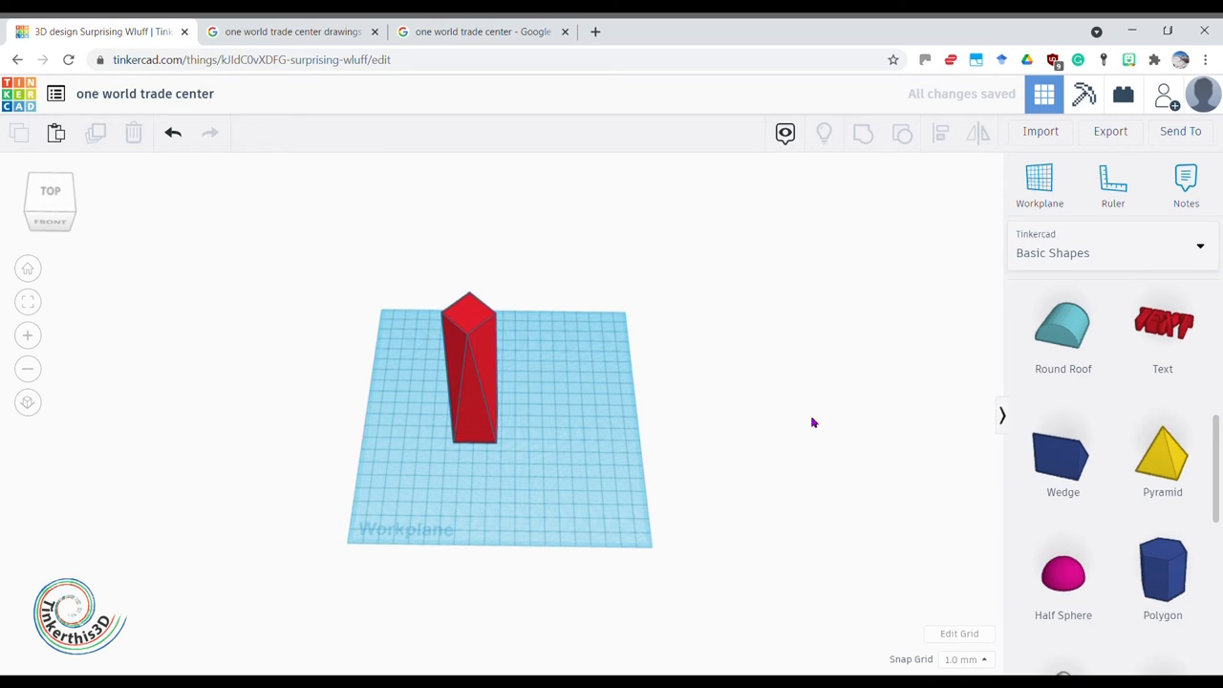
scroll("up", 3)
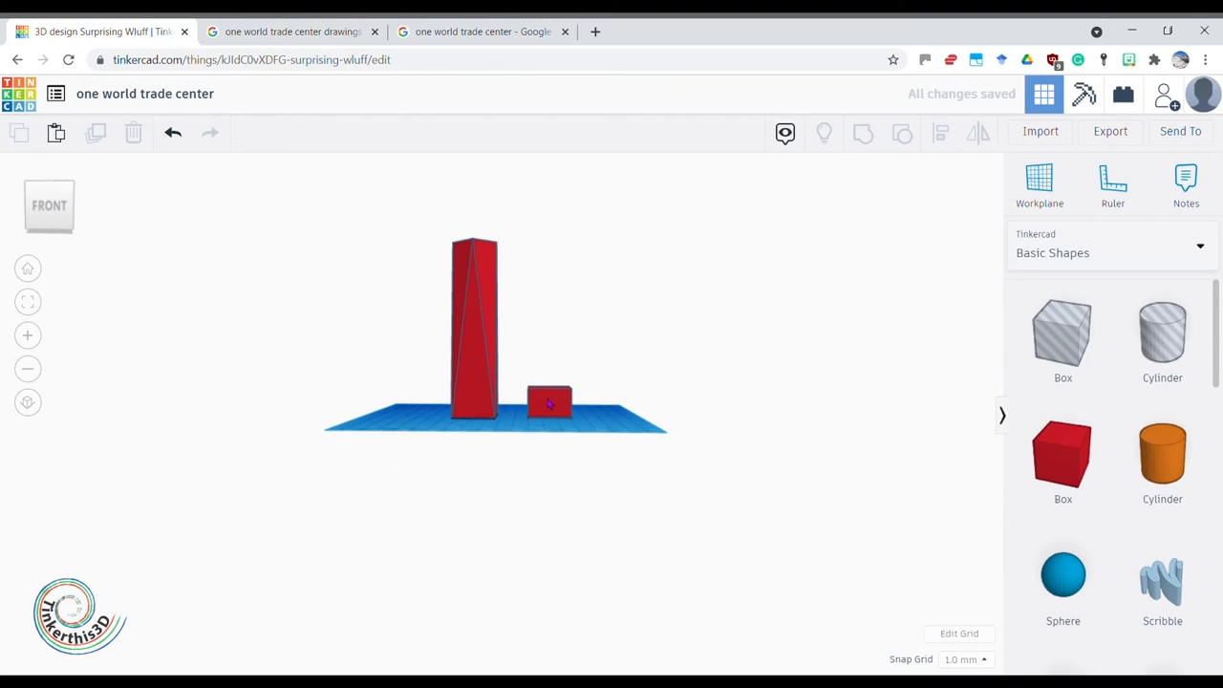
- Size the small red base box, setting its footprint to 22
left_click(550, 401)
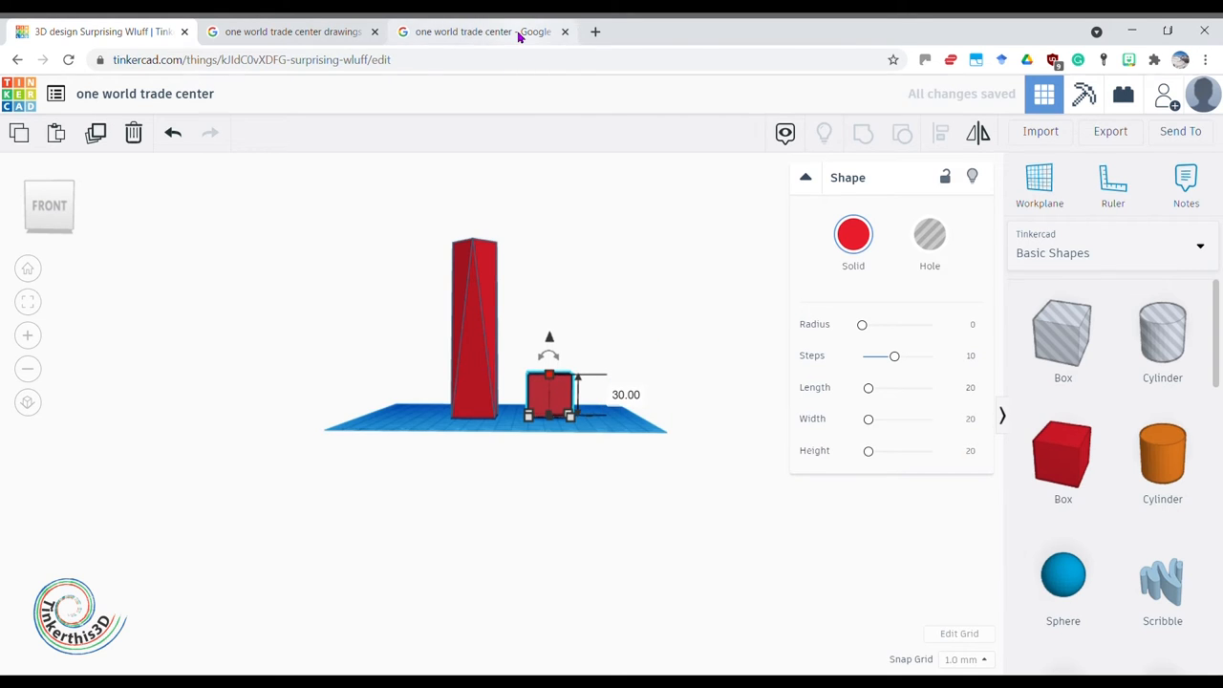
left_click(481, 30)
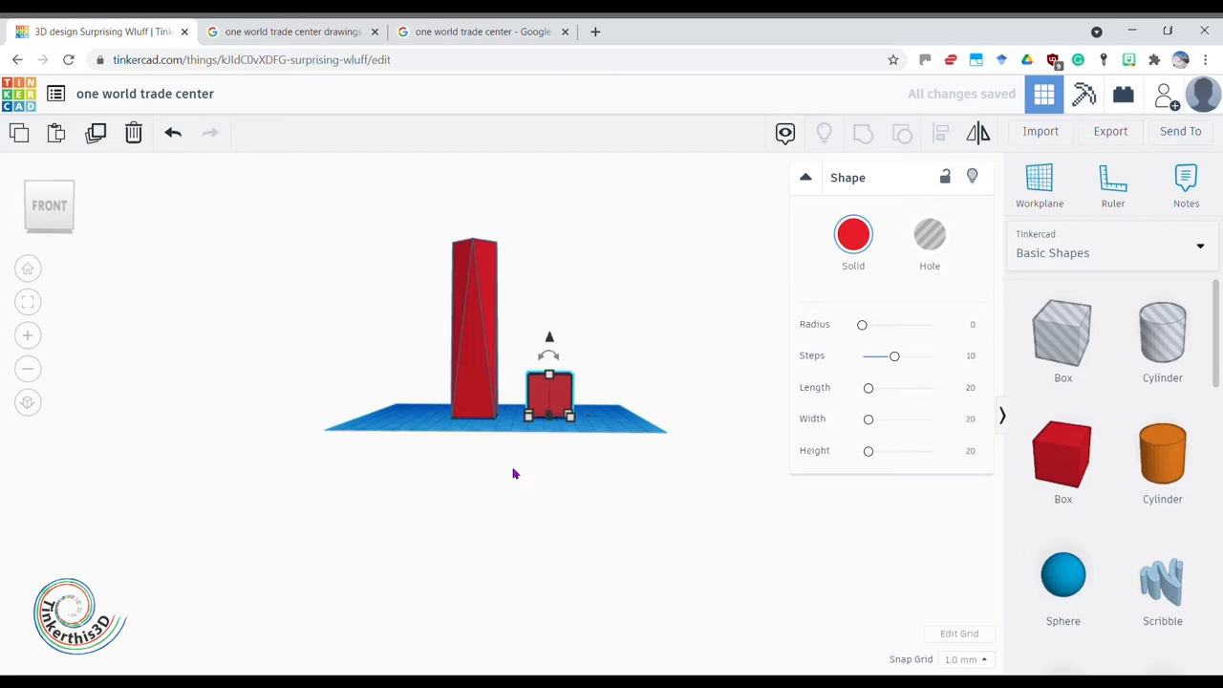
left_click(474, 325)
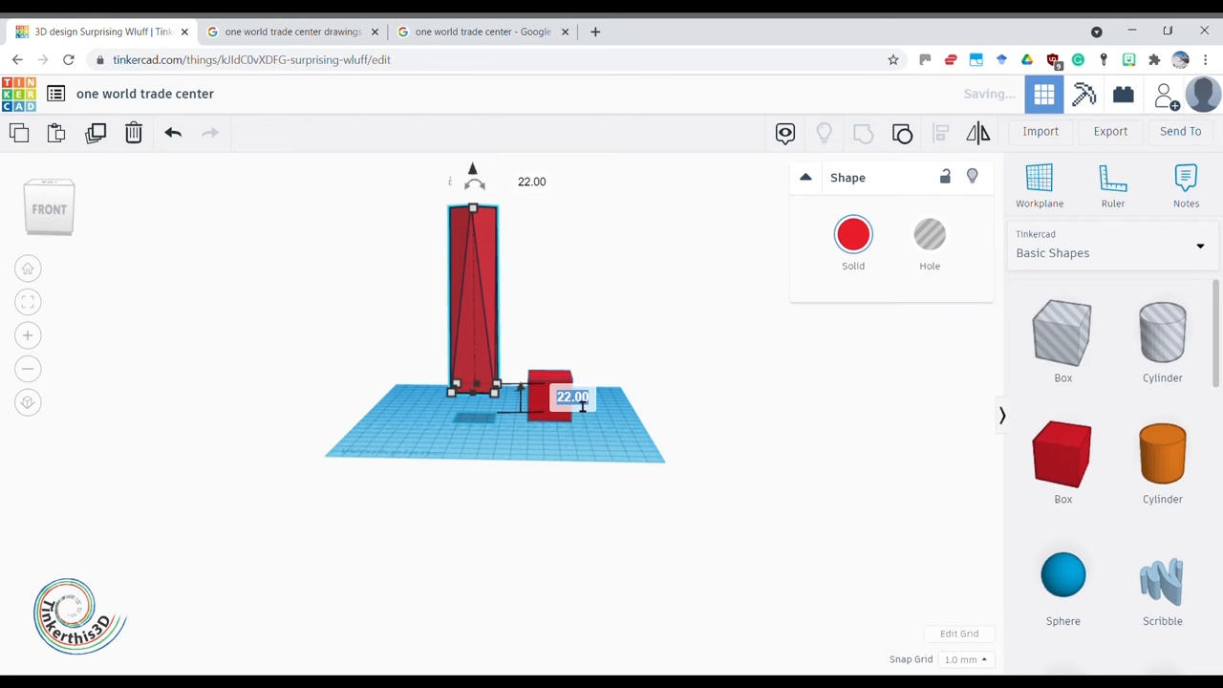
left_click(608, 474)
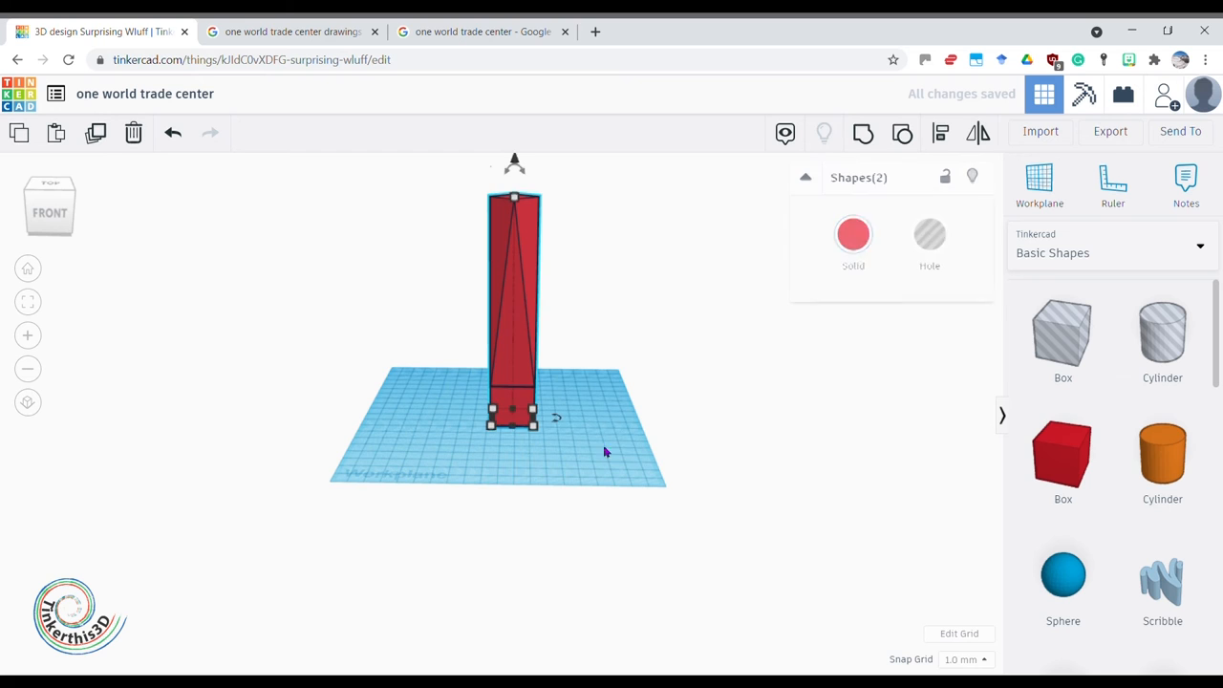
mouse_move(864, 134)
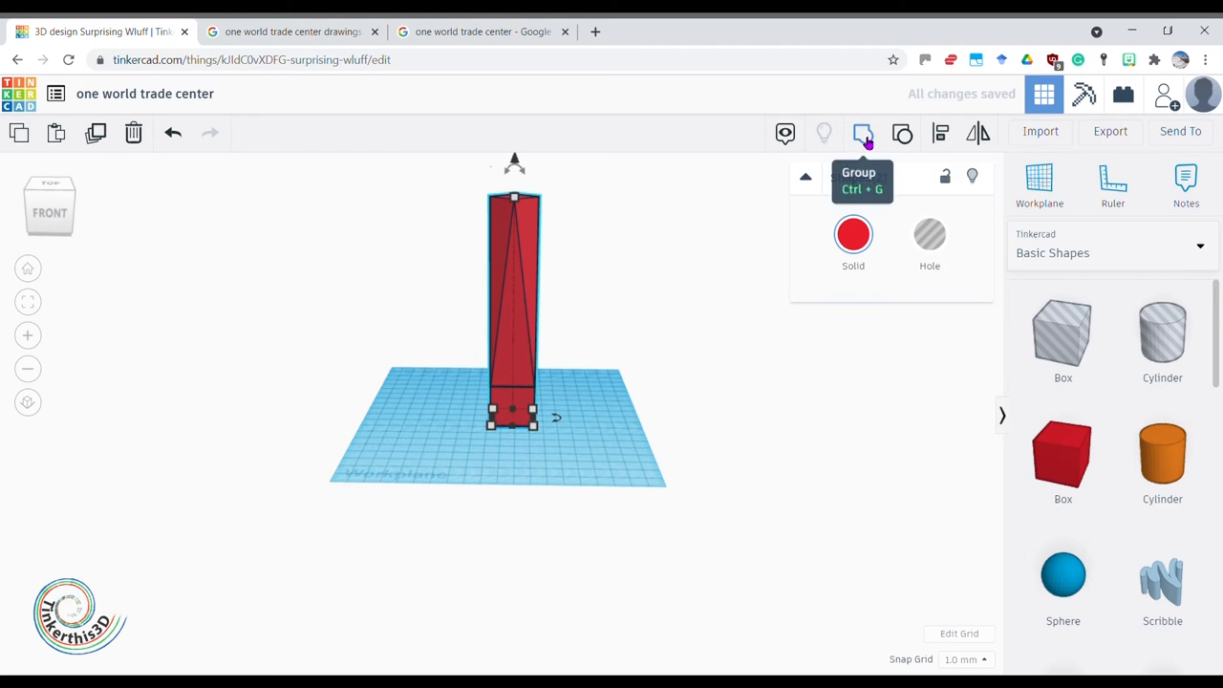
- Group the base with the tower into one red shape and inspect it from above
left_click(864, 133)
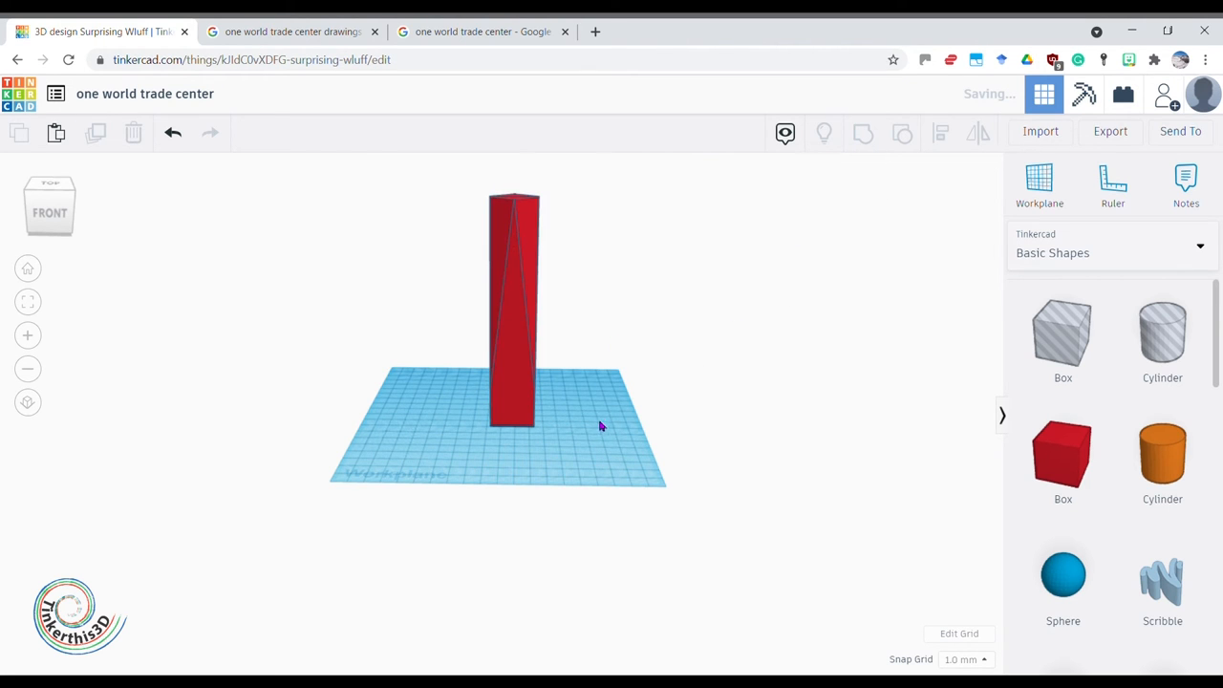
left_click_drag(601, 426, 788, 460)
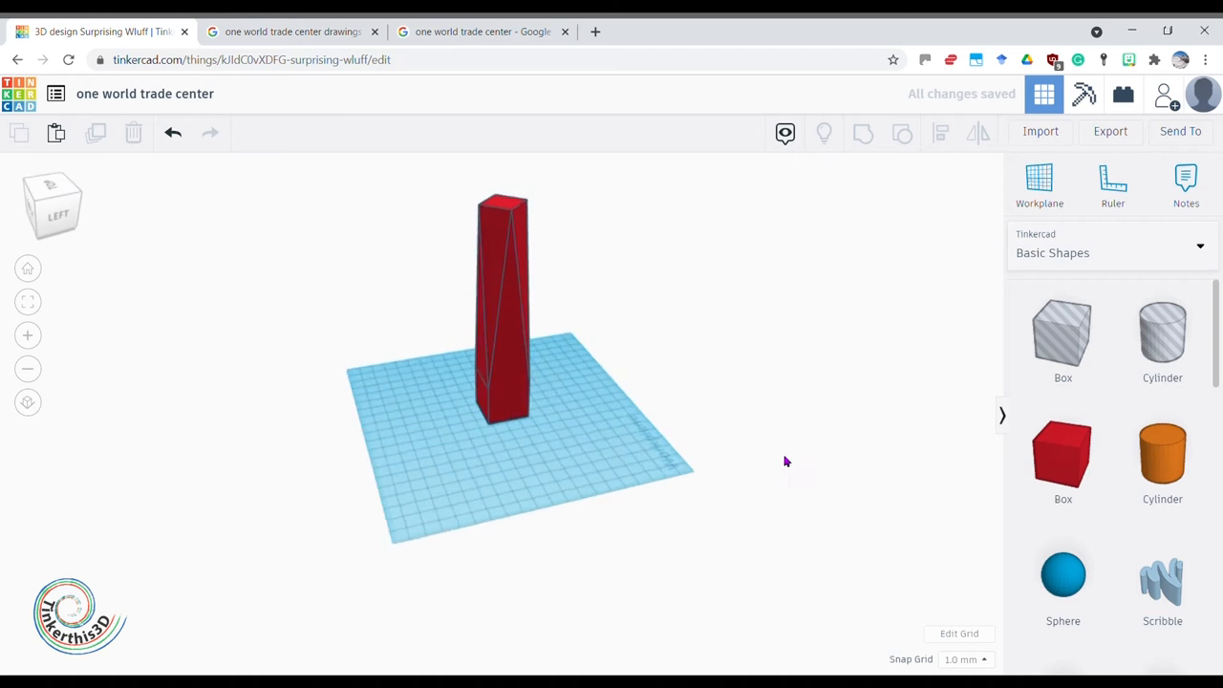
left_click_drag(787, 460, 409, 507)
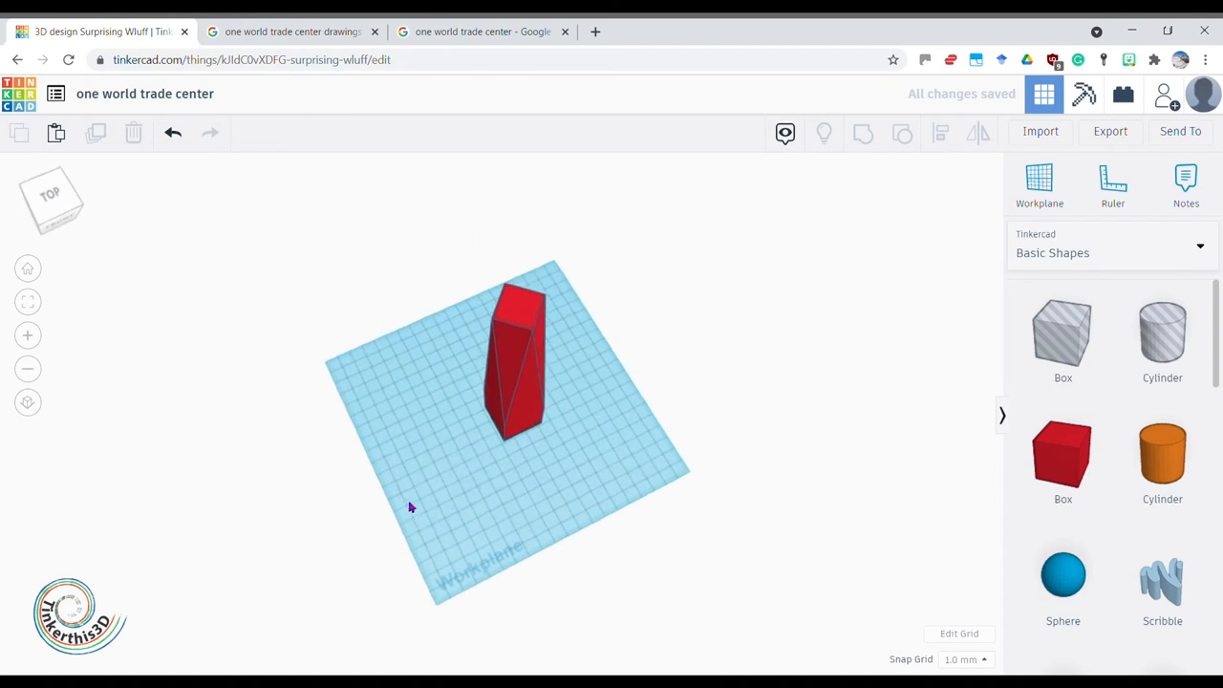
- Look over the One World Trade Center elevation drawings in Google Images
left_click(291, 31)
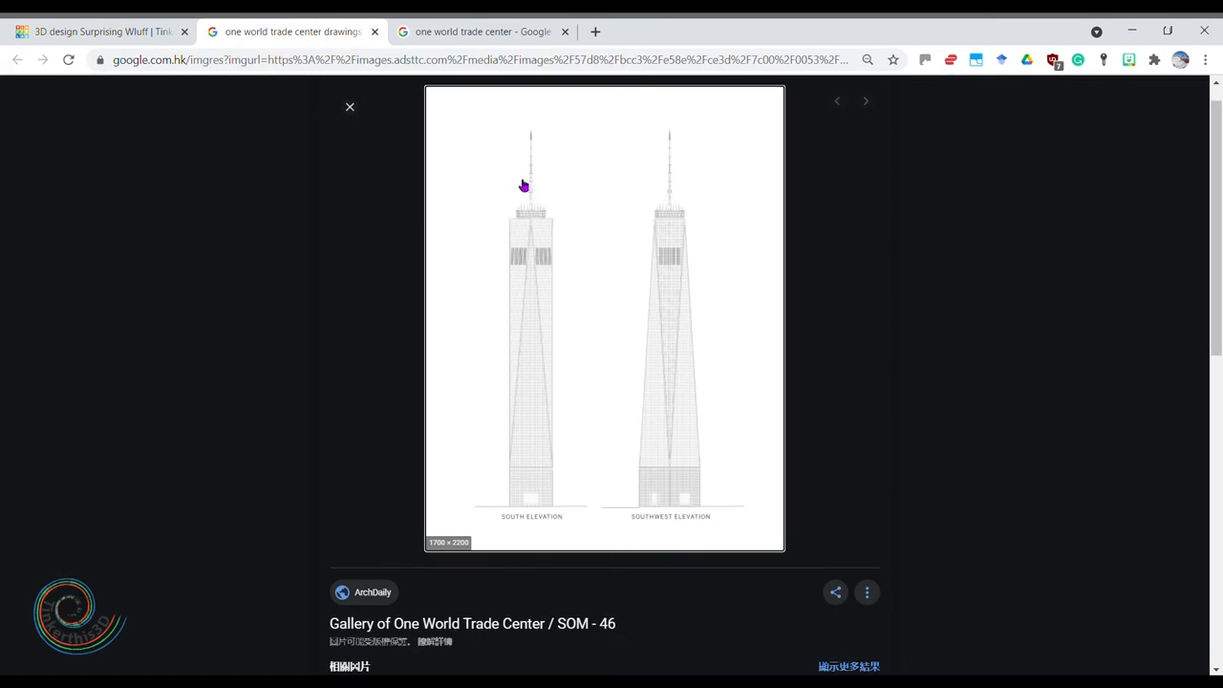
mouse_move(590, 249)
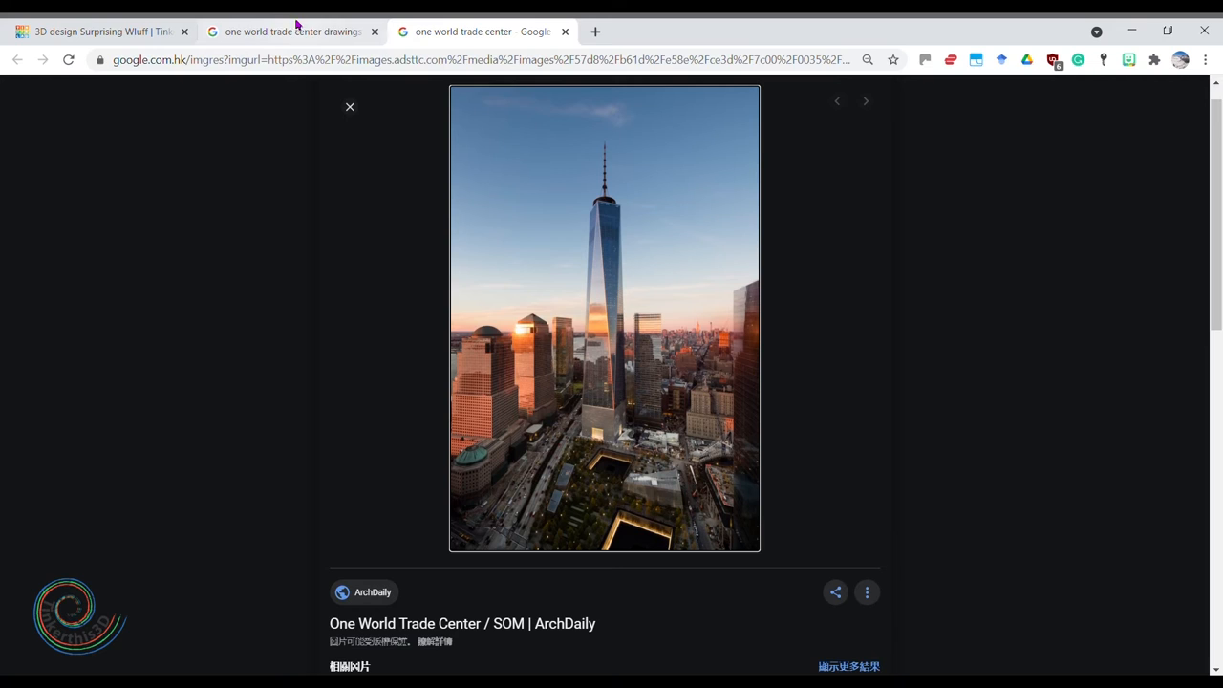
- Place a cylinder in front of the tower and flatten it into a thin orange disc
left_click(95, 31)
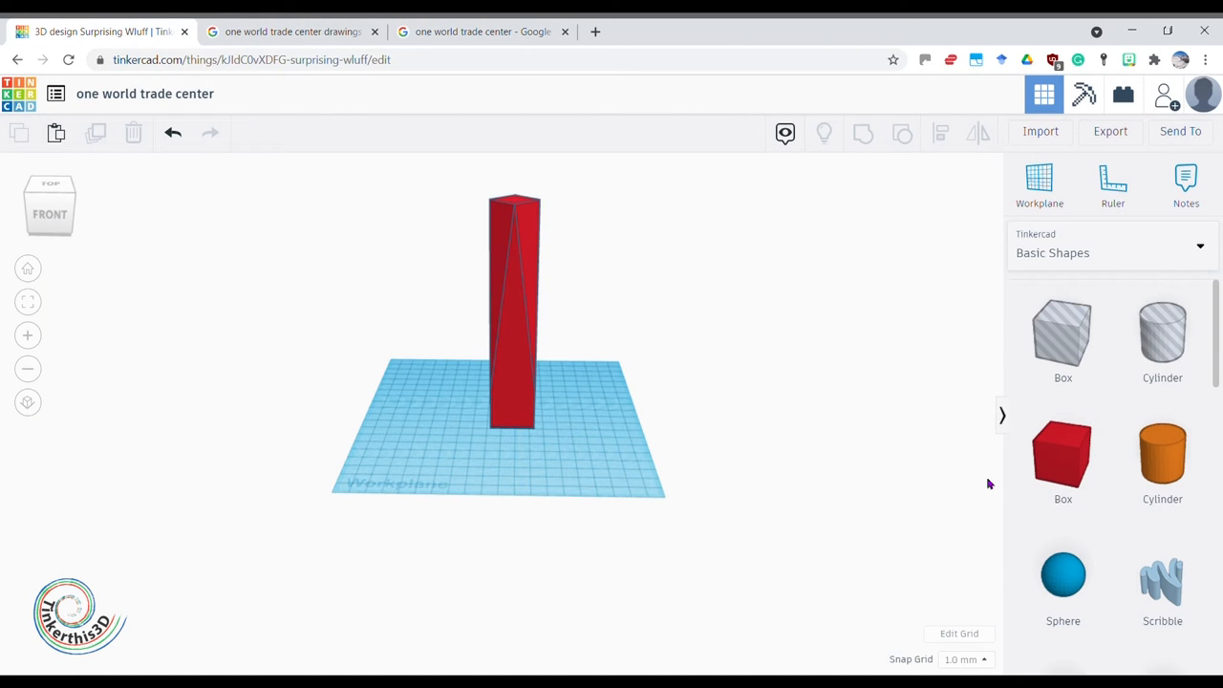
left_click_drag(1163, 455, 517, 444)
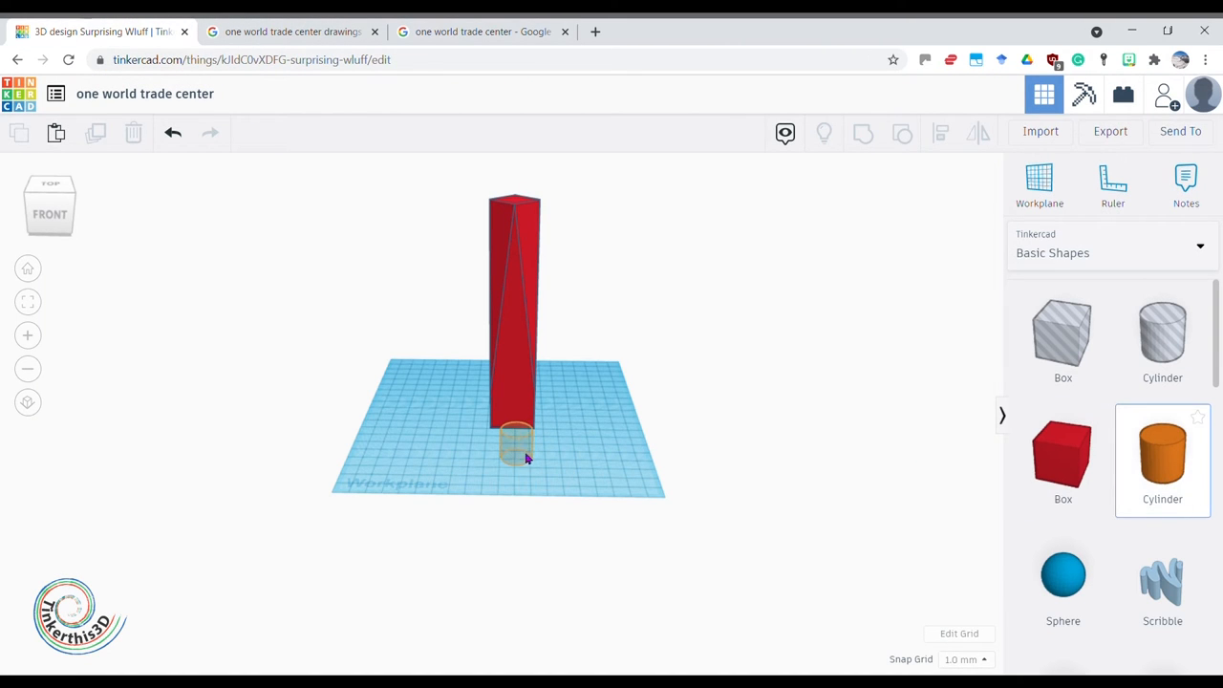
left_click(516, 449)
type("4")
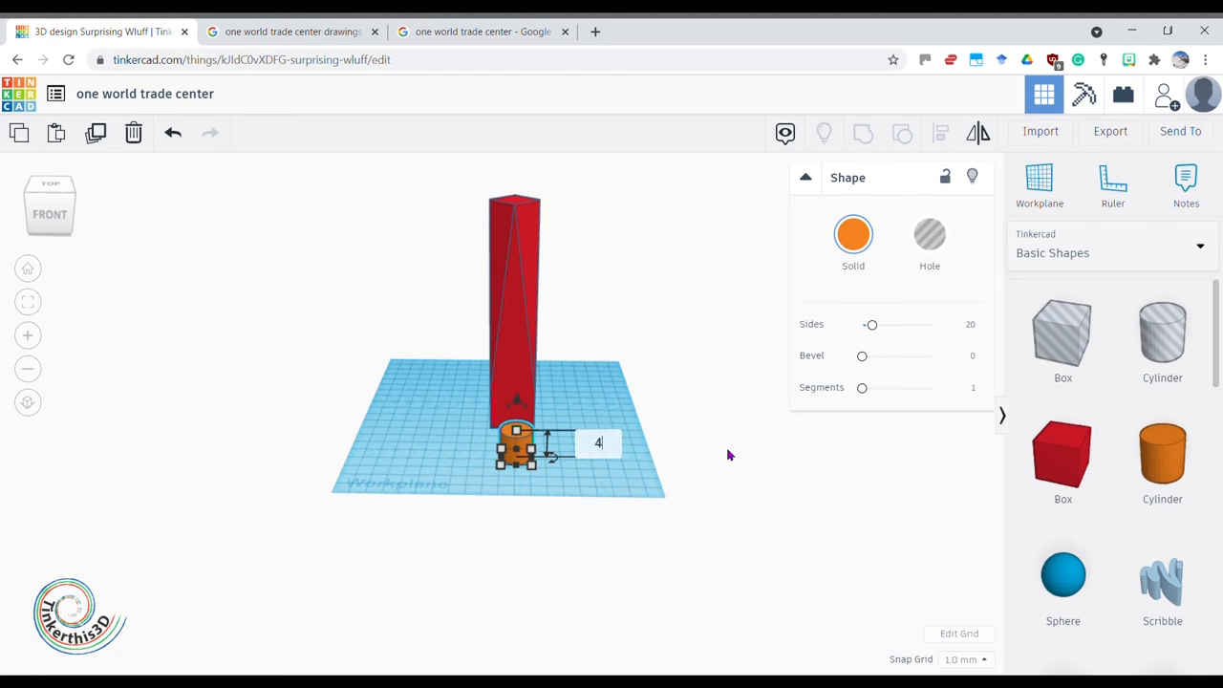
left_click(562, 405)
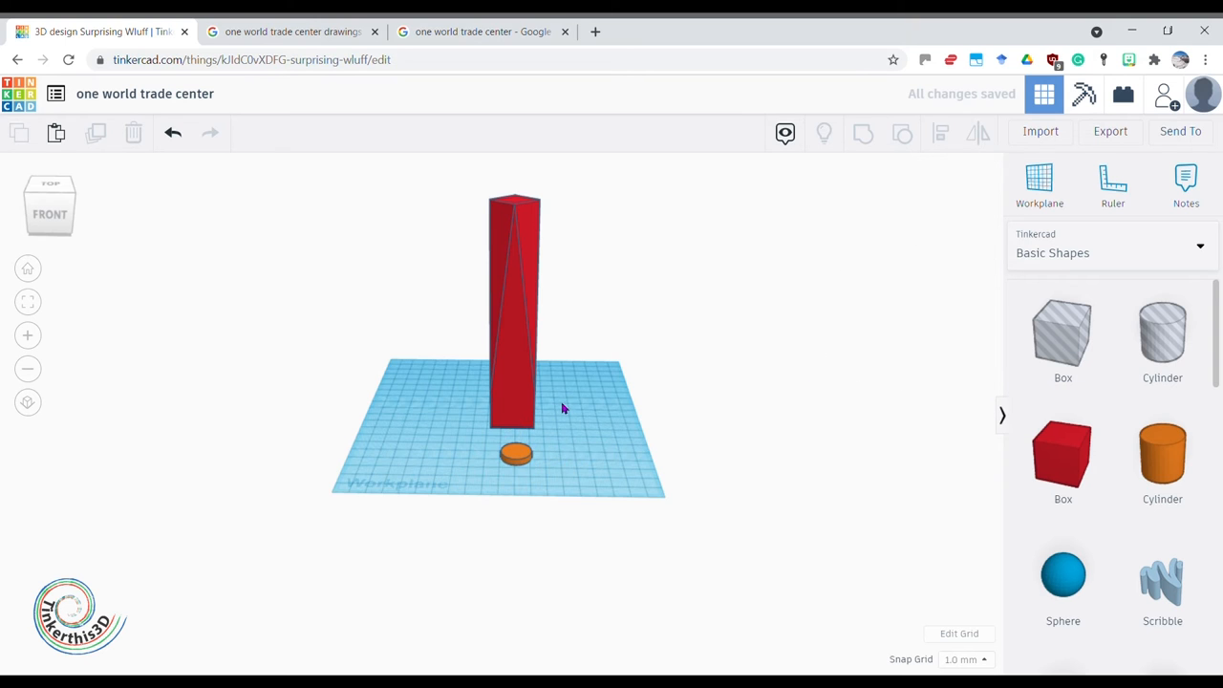
- Adjust the tower's height and lift the orange disc onto its top as a roof cap
left_click(514, 305)
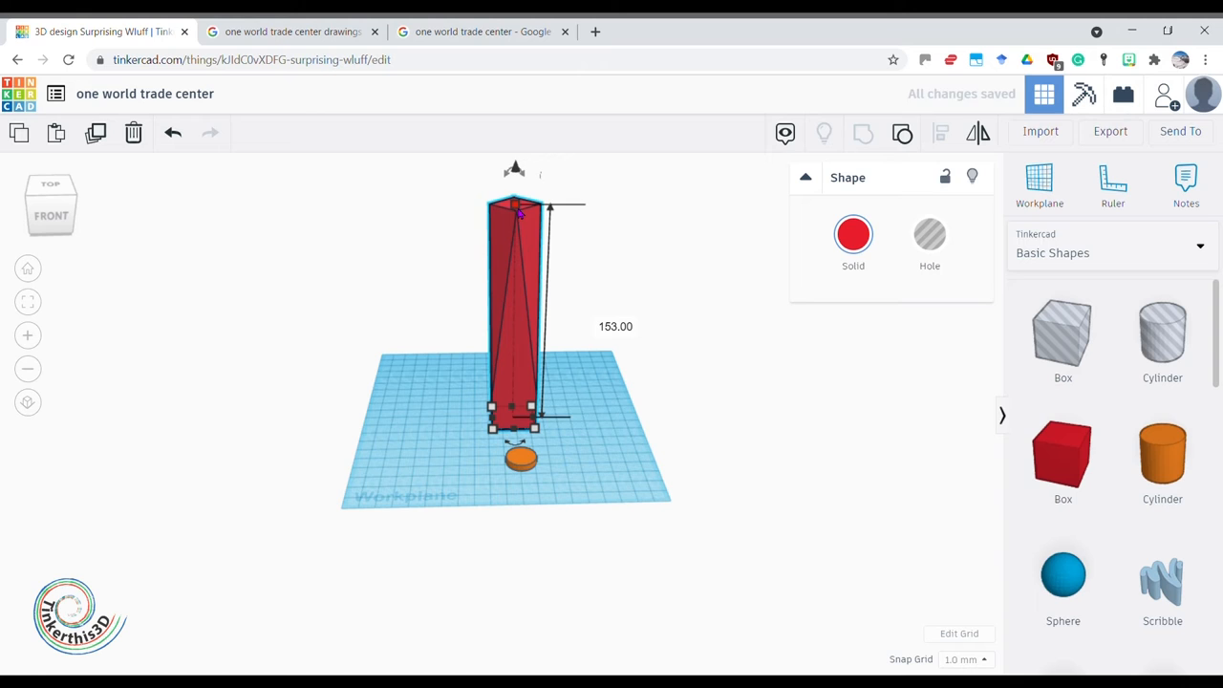
left_click(522, 459)
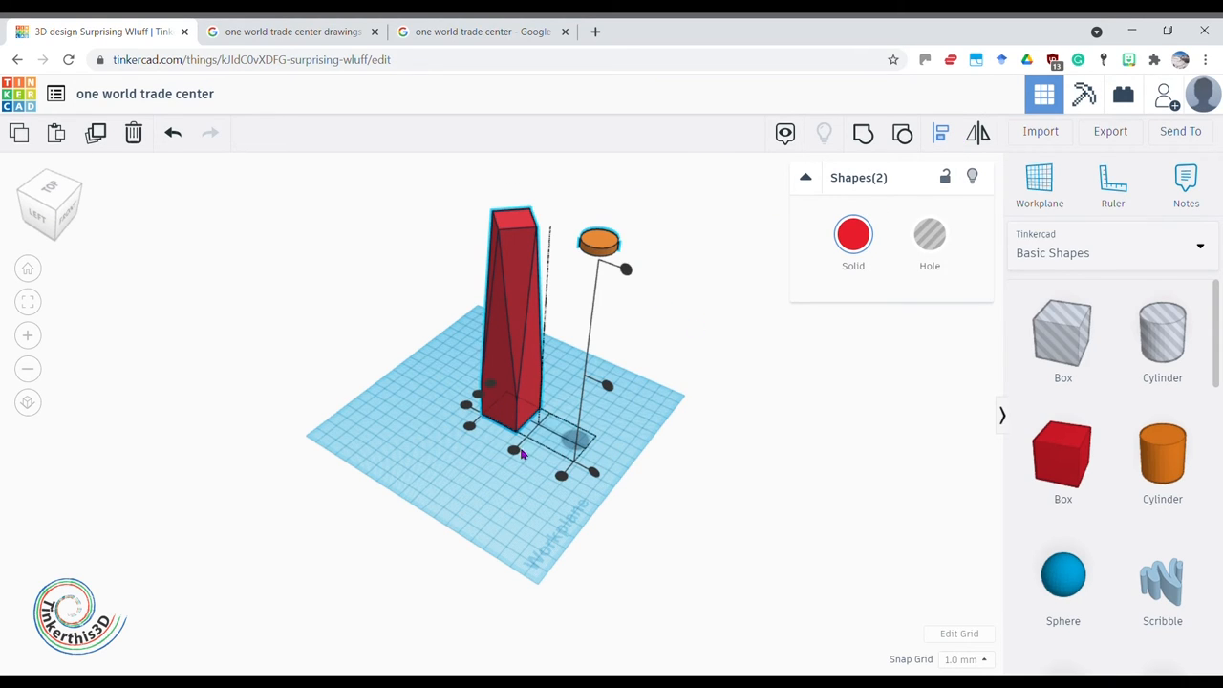
left_click_drag(600, 241, 550, 228)
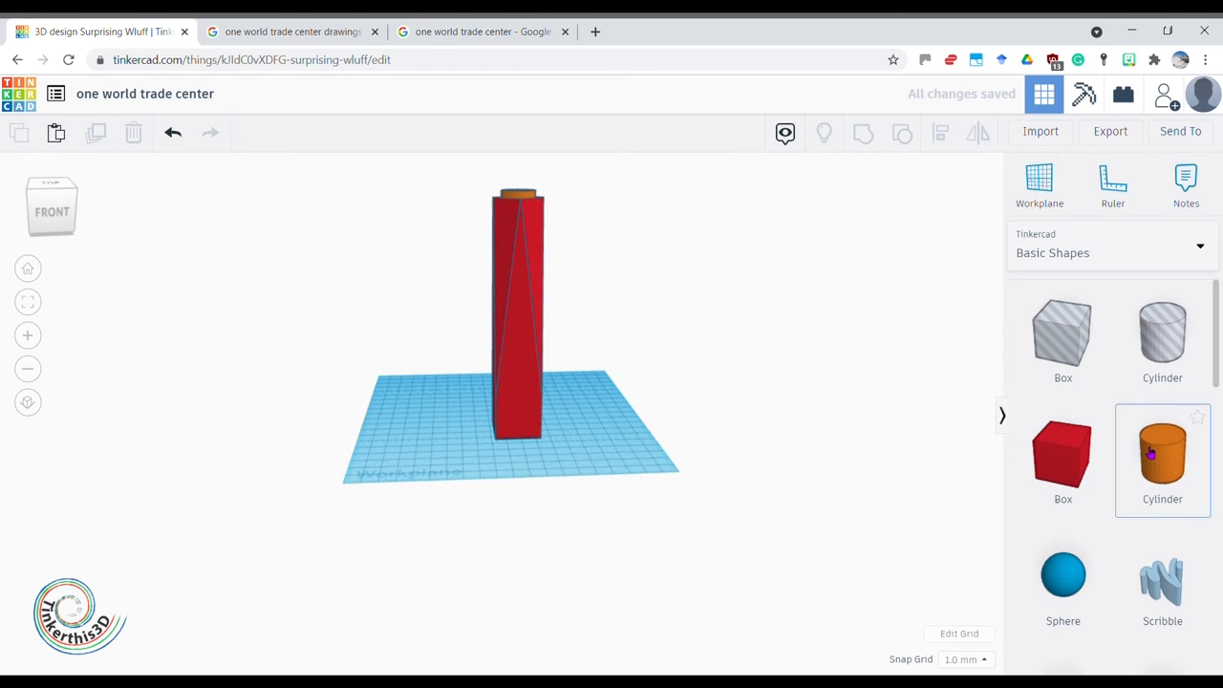
- Size a cylinder to a 2×2 footprint, height 35, and lift it onto the tower's disc as the spire
scroll("down", 3)
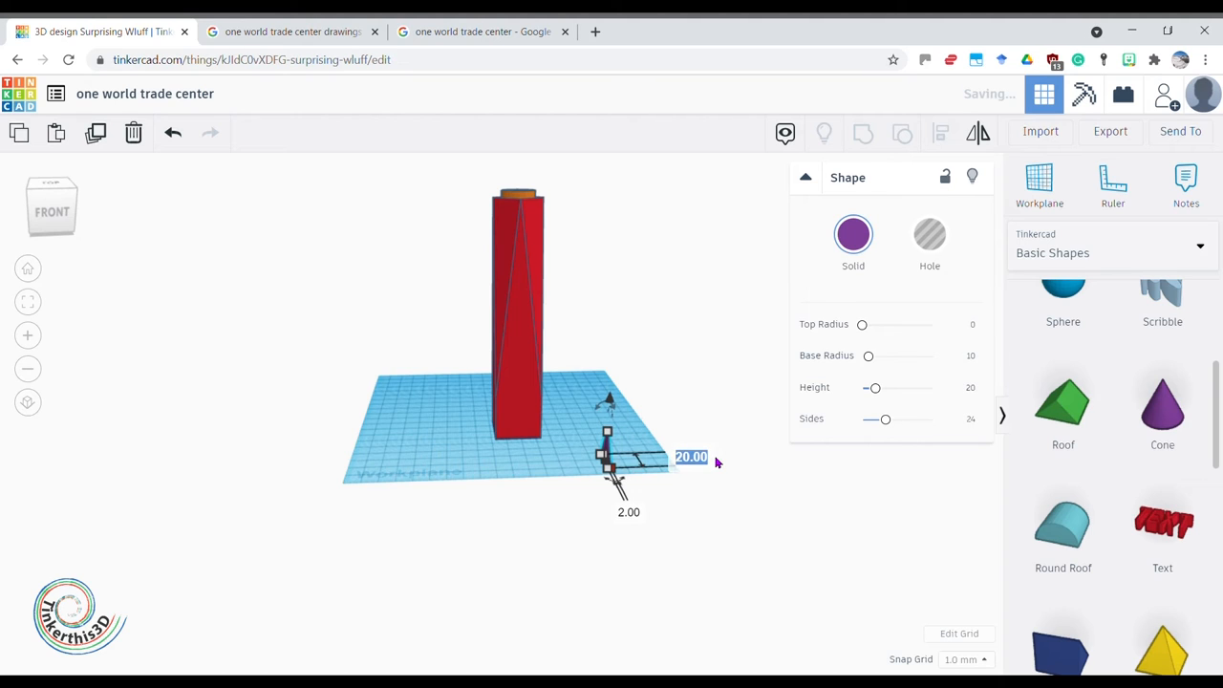
left_click(667, 501)
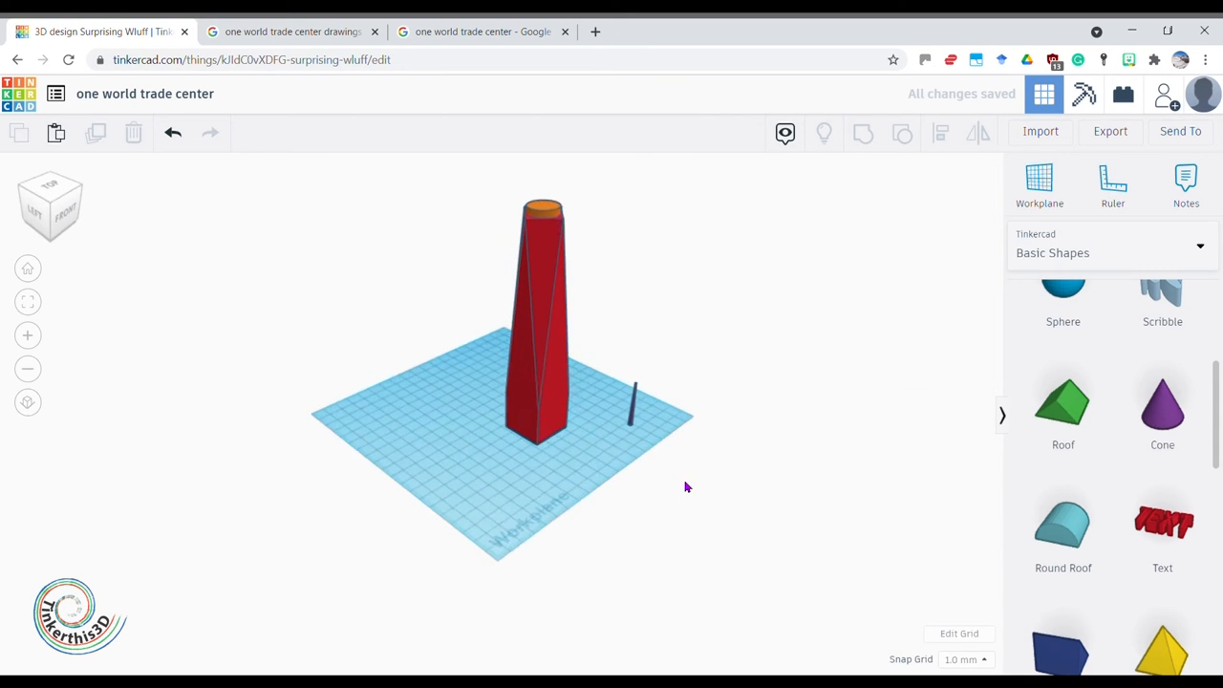
left_click(543, 322)
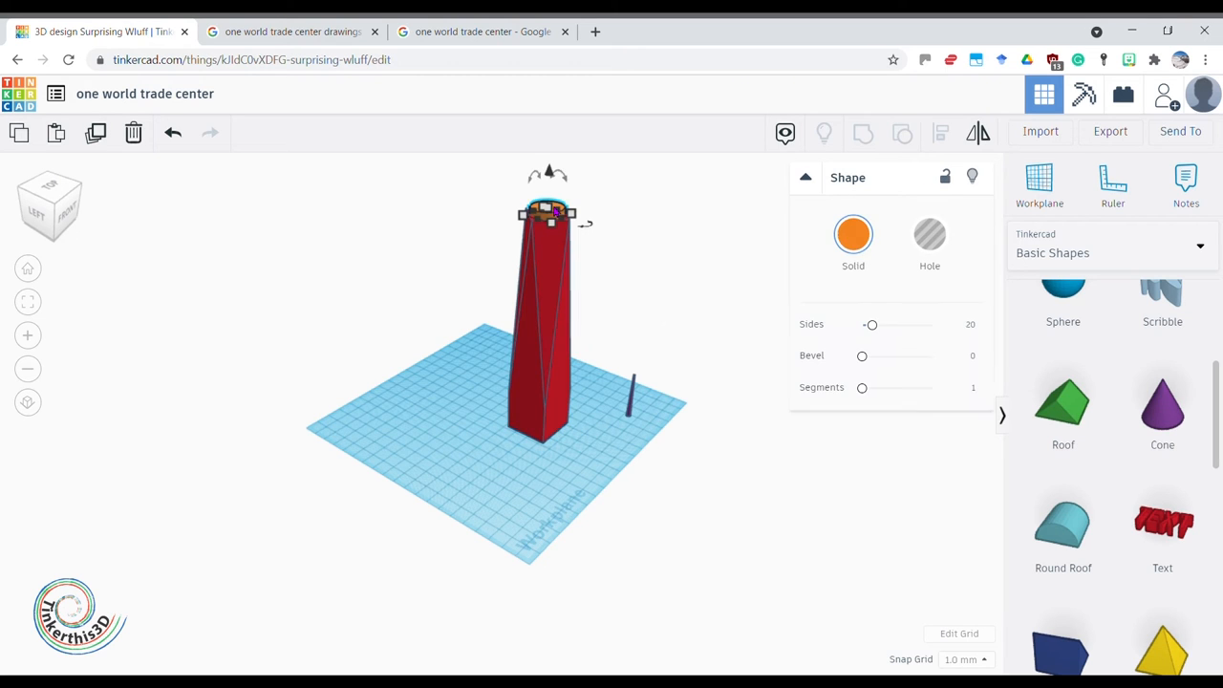
left_click(602, 359)
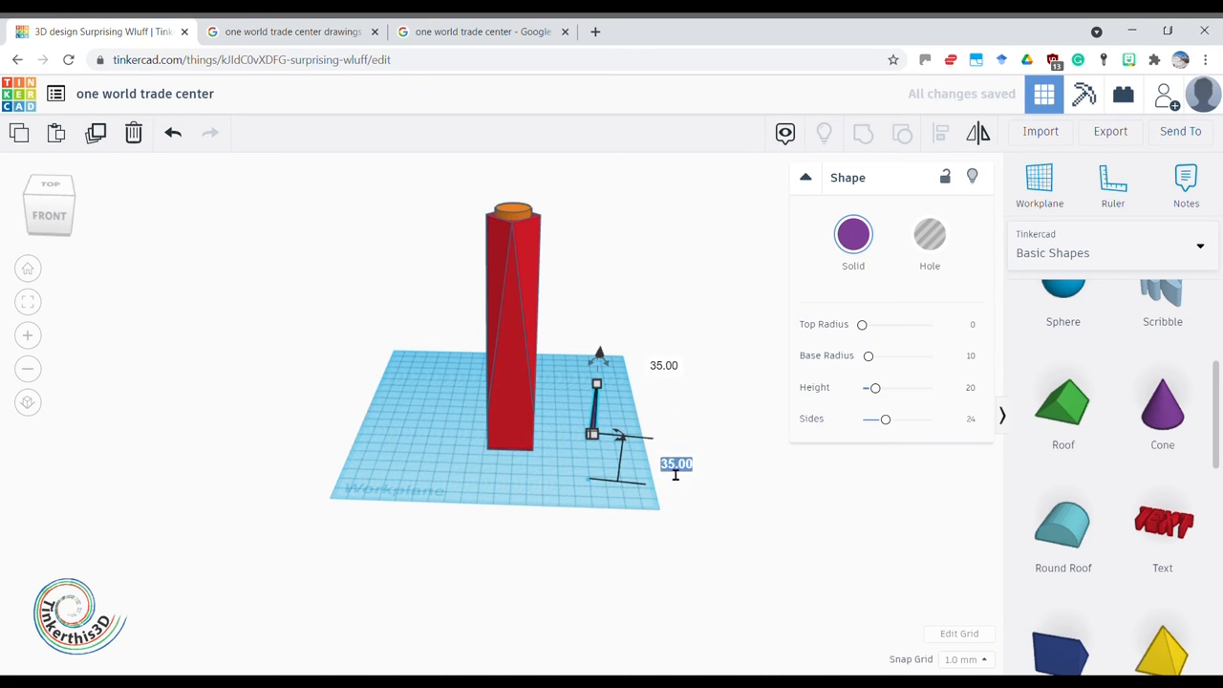
left_click_drag(597, 382, 617, 160)
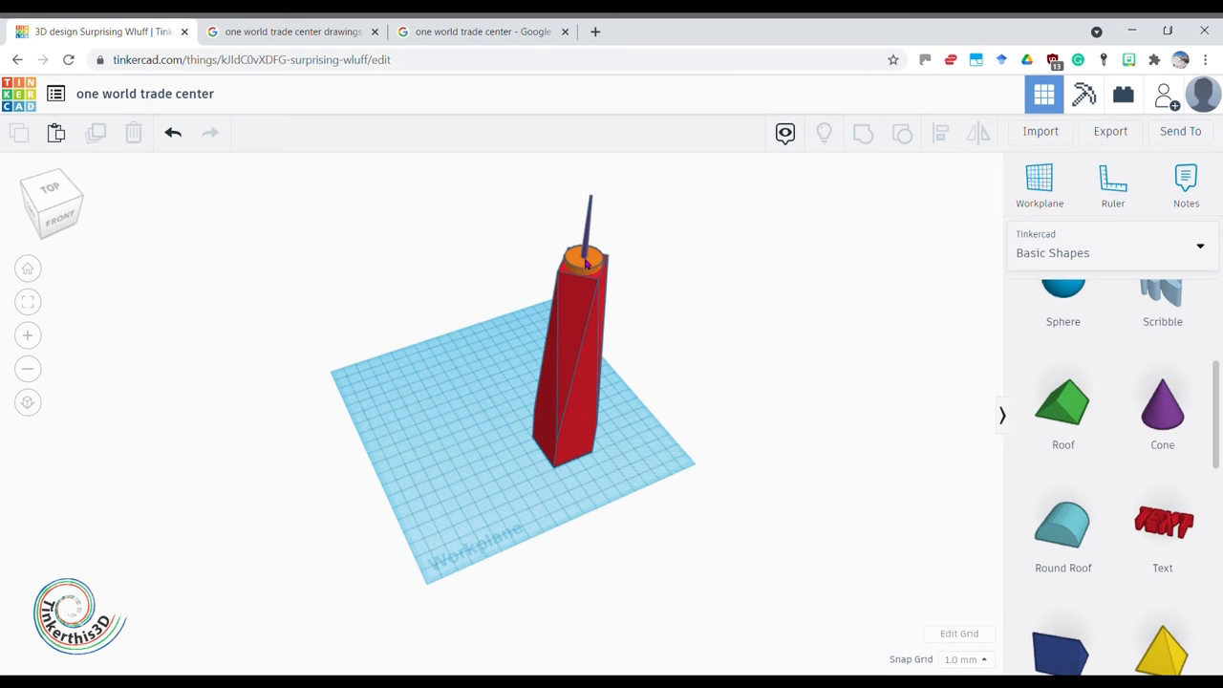
- Colour the disc and spire grey
left_click(481, 30)
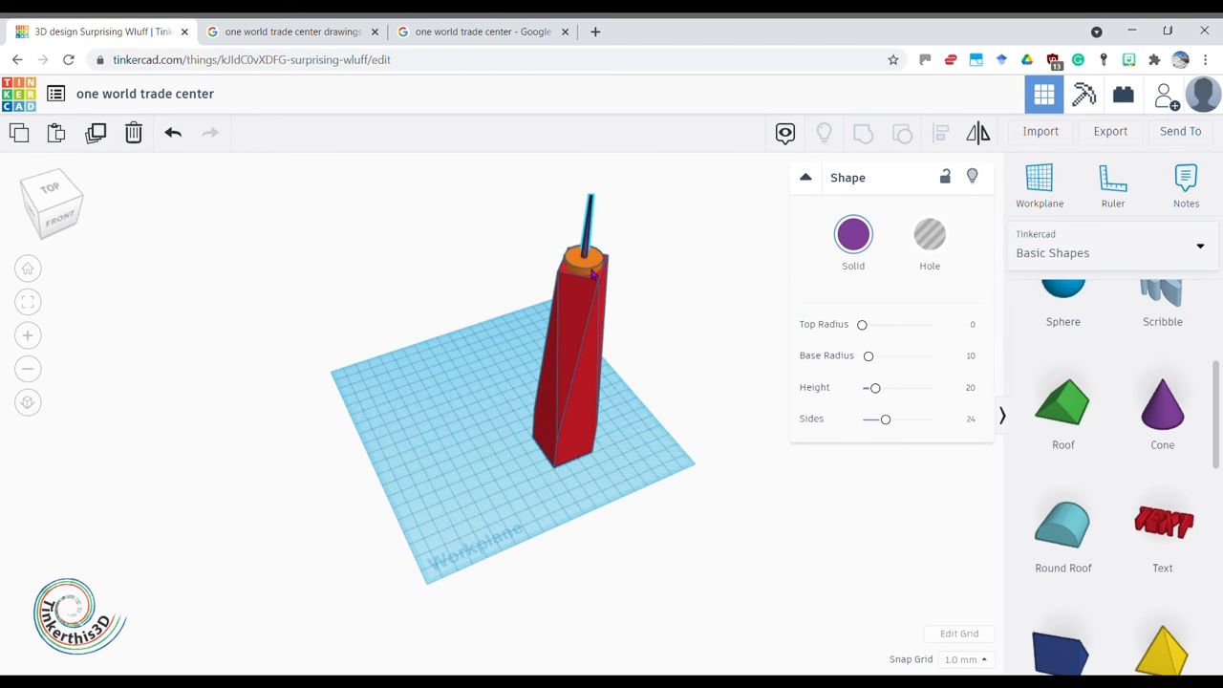
left_click(852, 233)
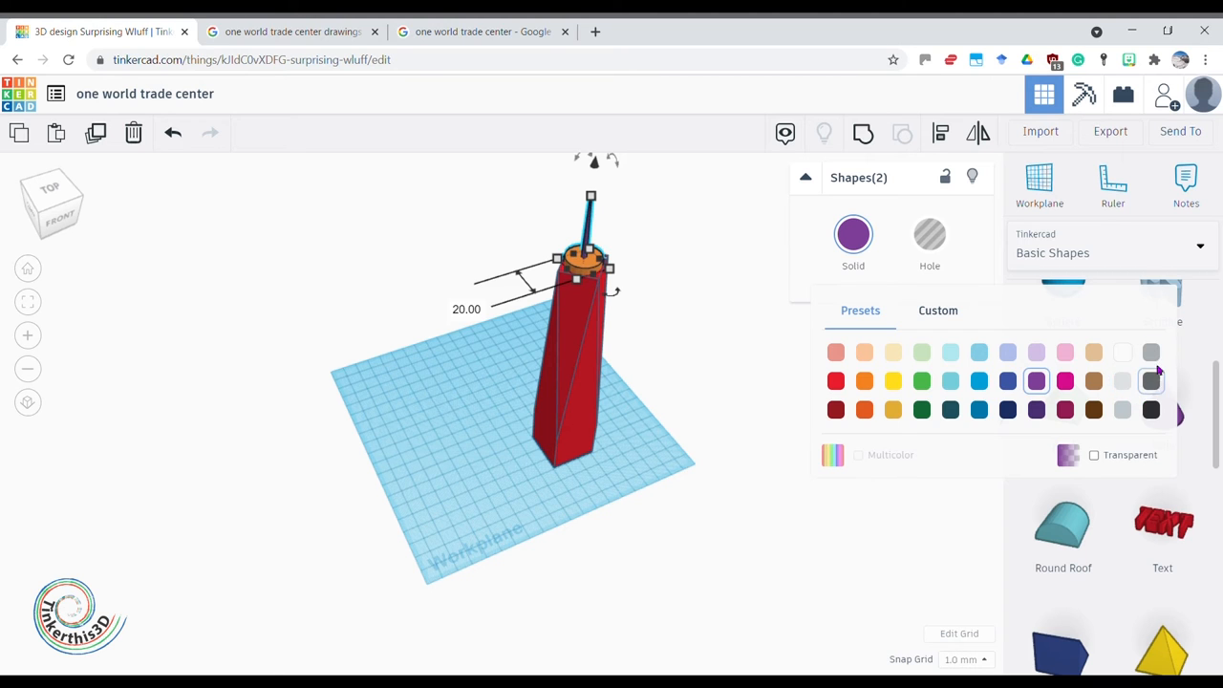
left_click(495, 474)
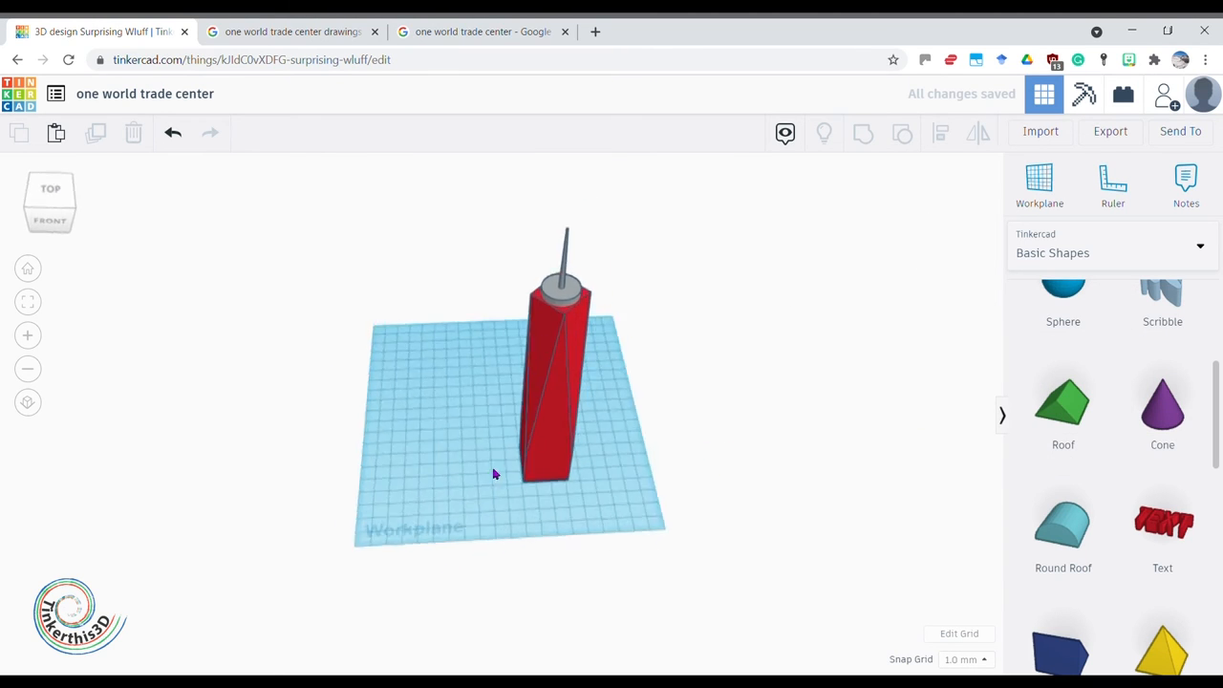
- Colour the tower body blue, settling on a deeper blue shade
left_click(539, 383)
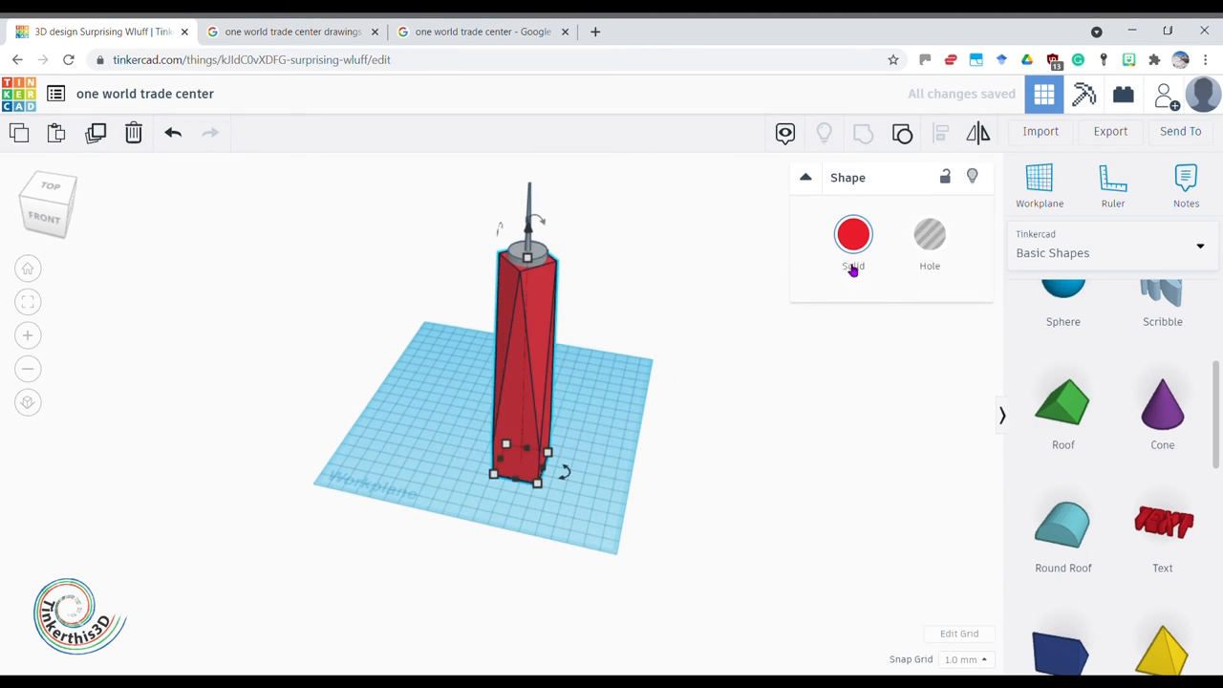
left_click(852, 234)
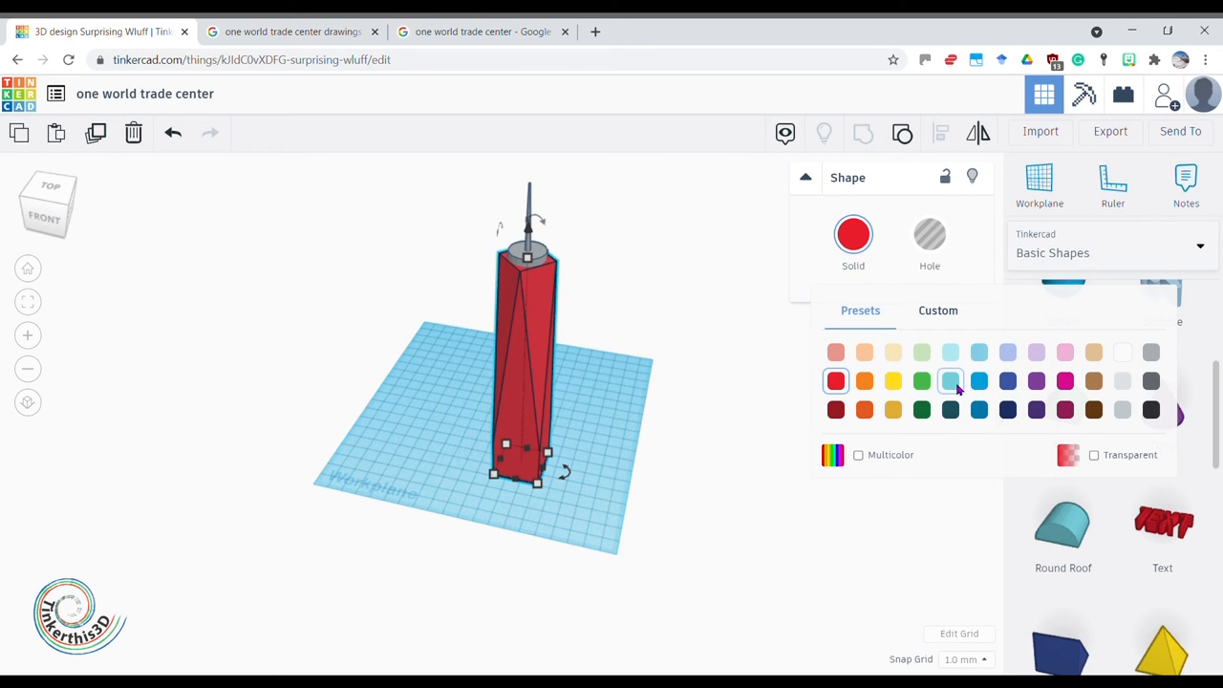
left_click(952, 382)
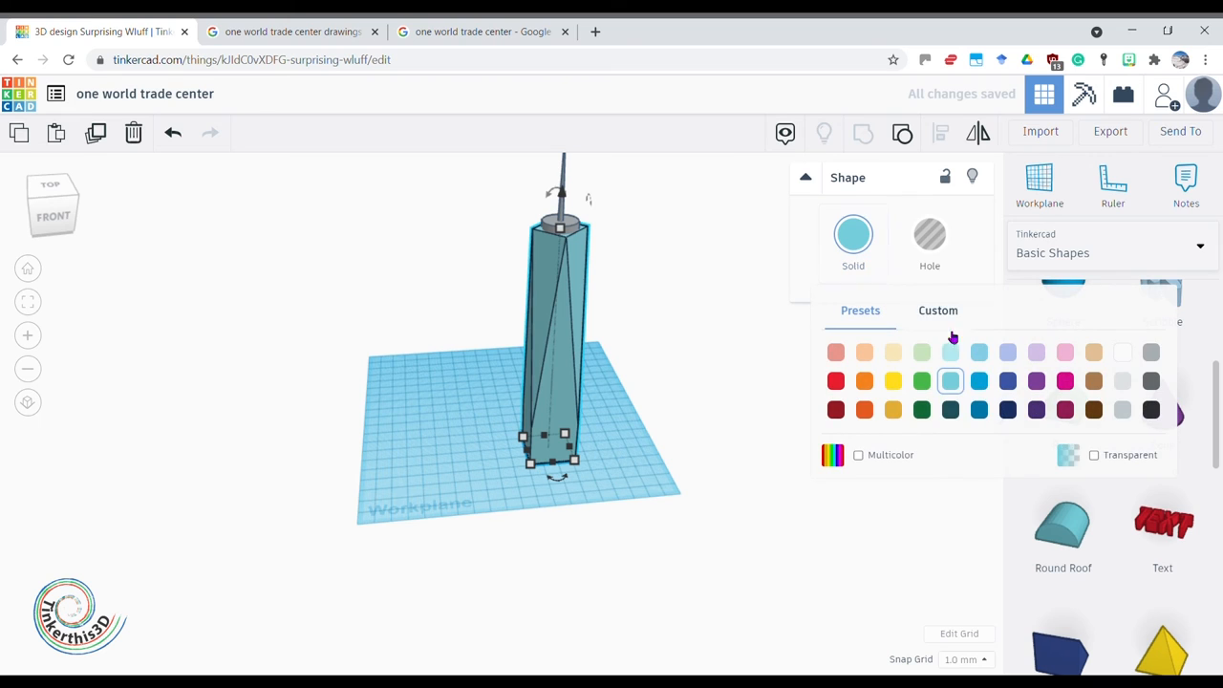
left_click(952, 380)
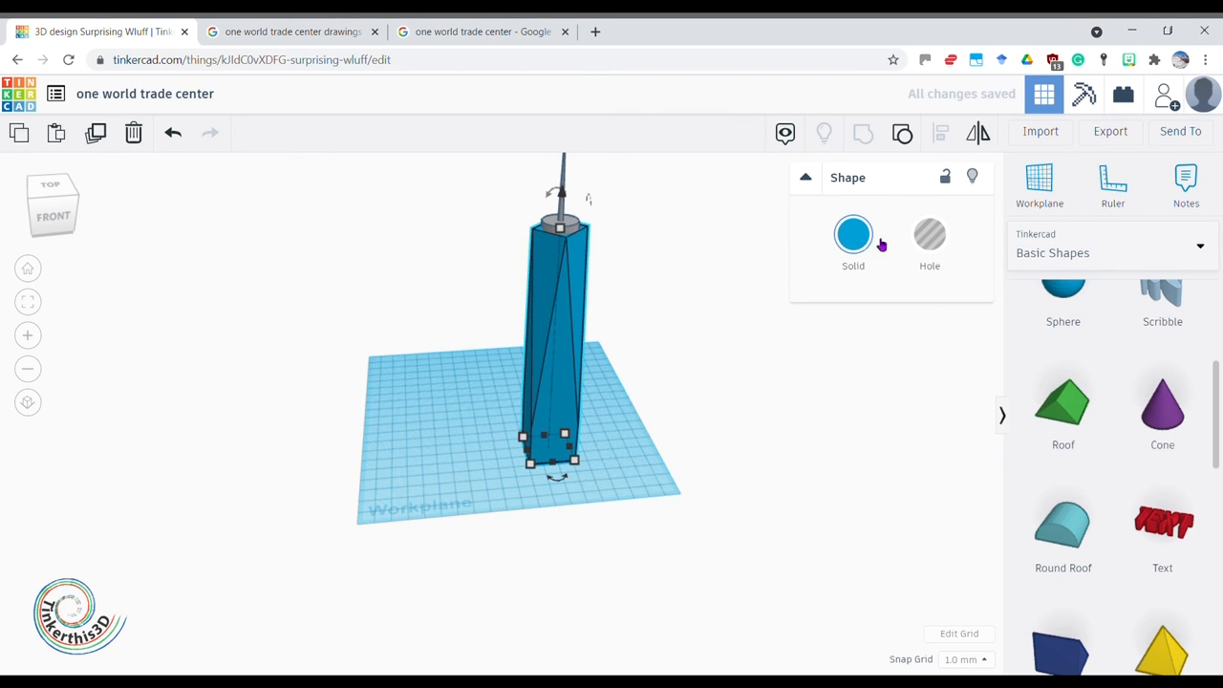
left_click(853, 233)
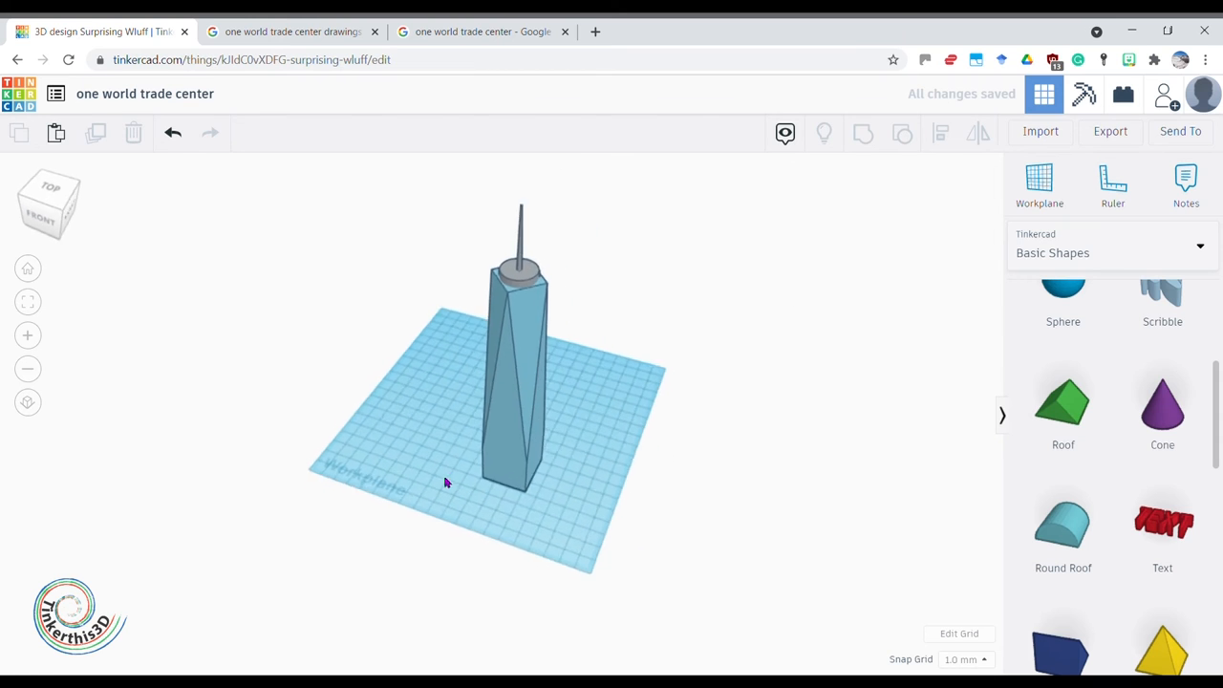
- Orbit around the tower, then switch to the One World Trade Center reference photo
left_click_drag(444, 481, 535, 386)
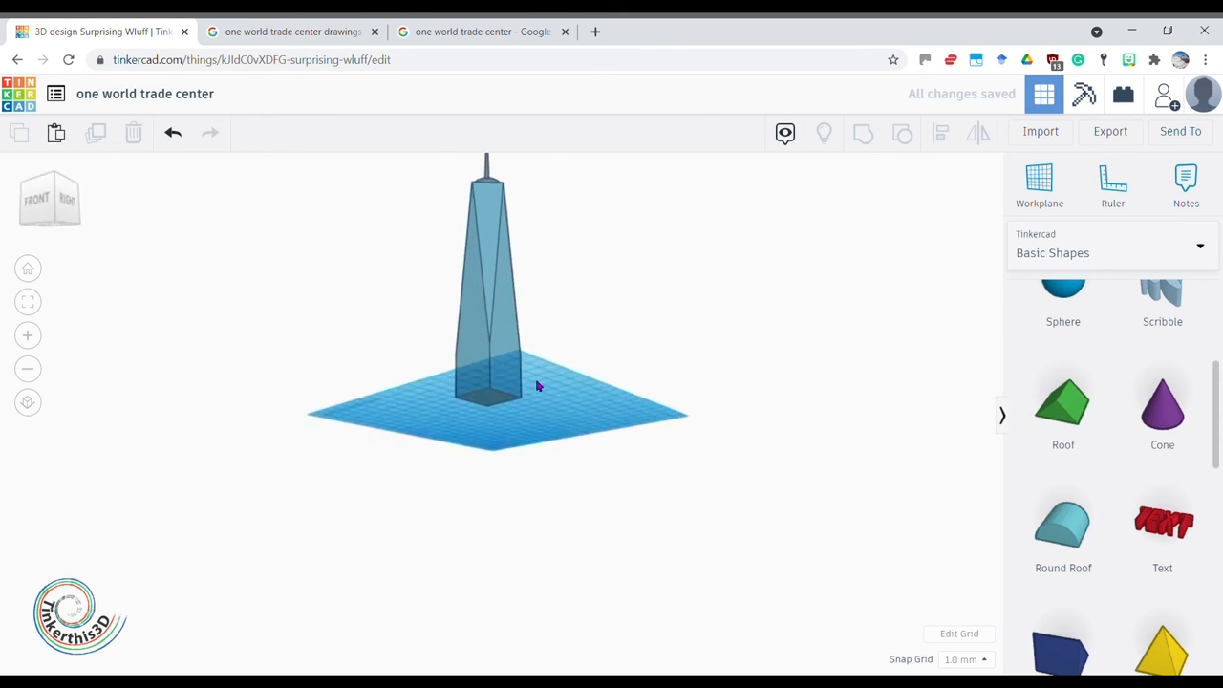
left_click_drag(536, 386, 791, 455)
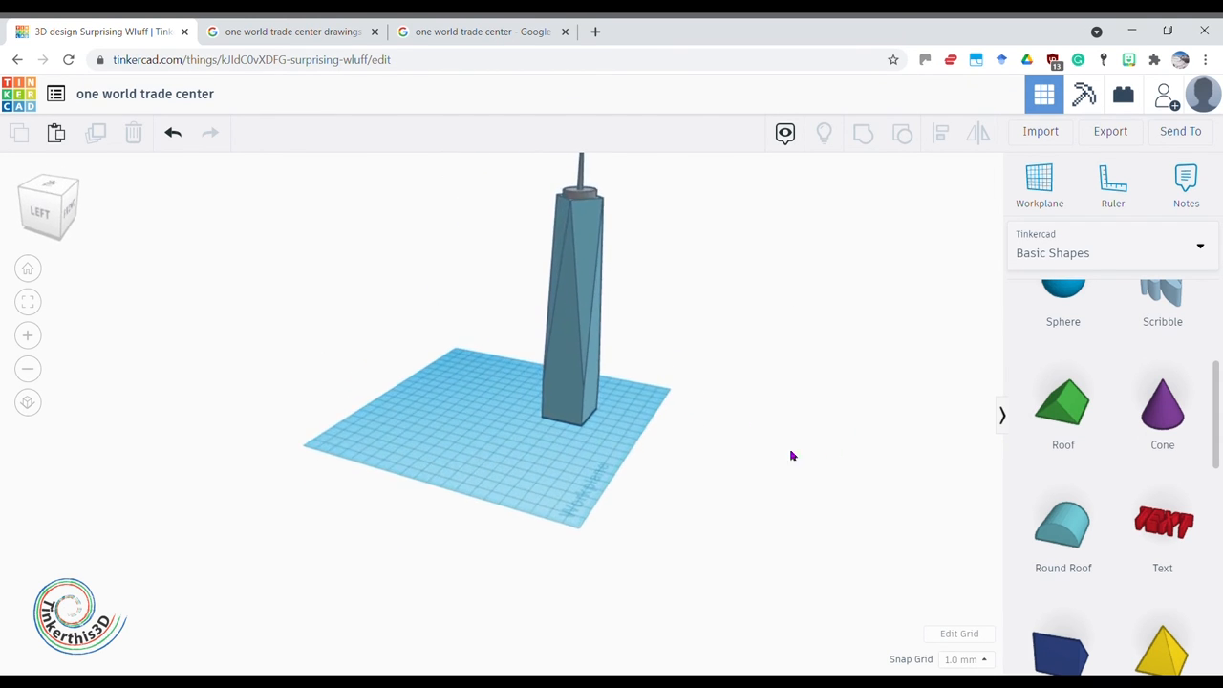
left_click(482, 30)
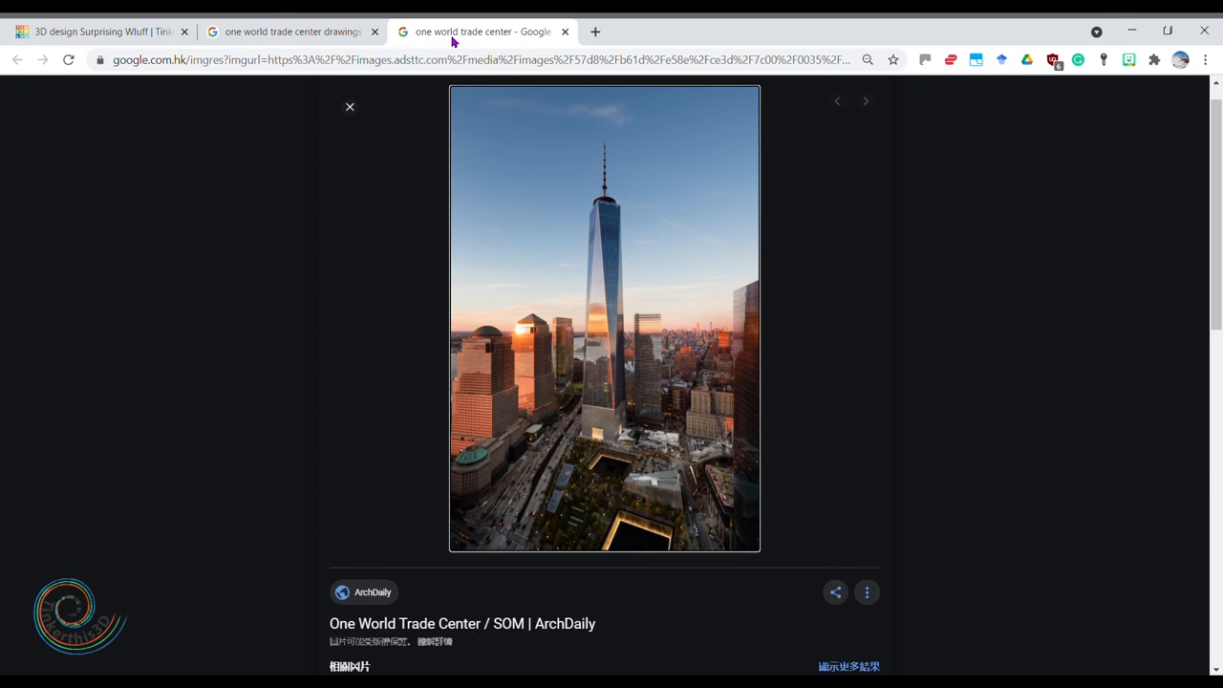
mouse_move(602, 299)
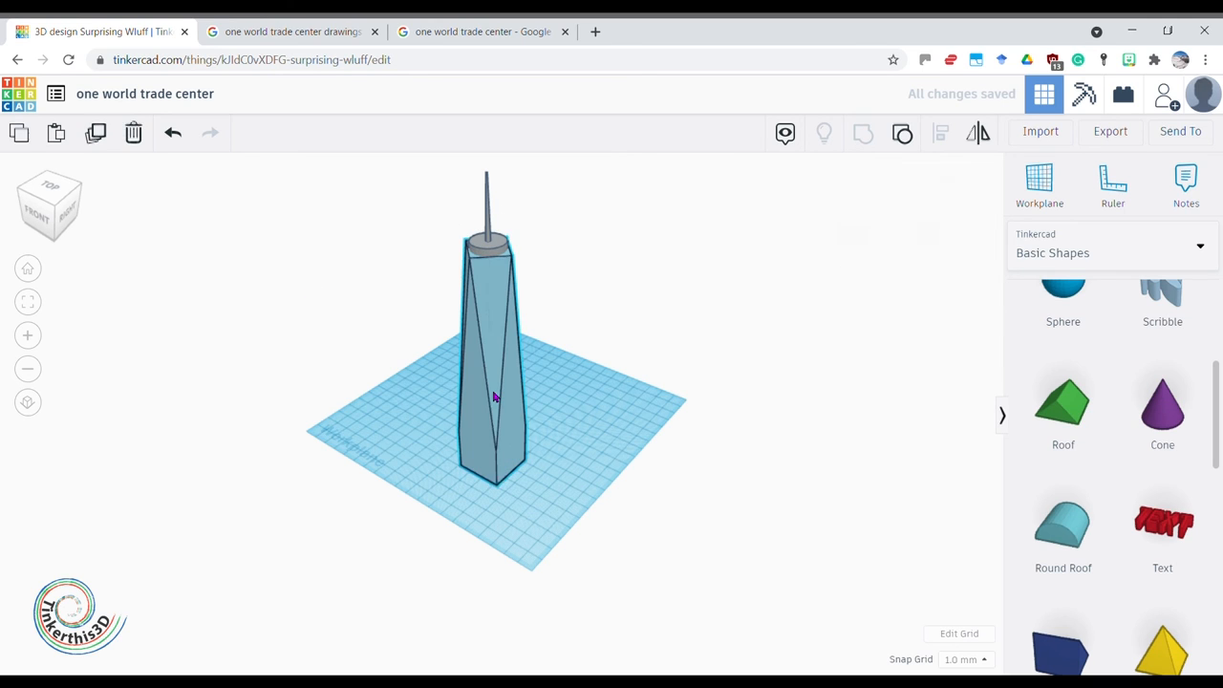
- Make the tower body Transparent in a pale blue glass colour
left_click(493, 396)
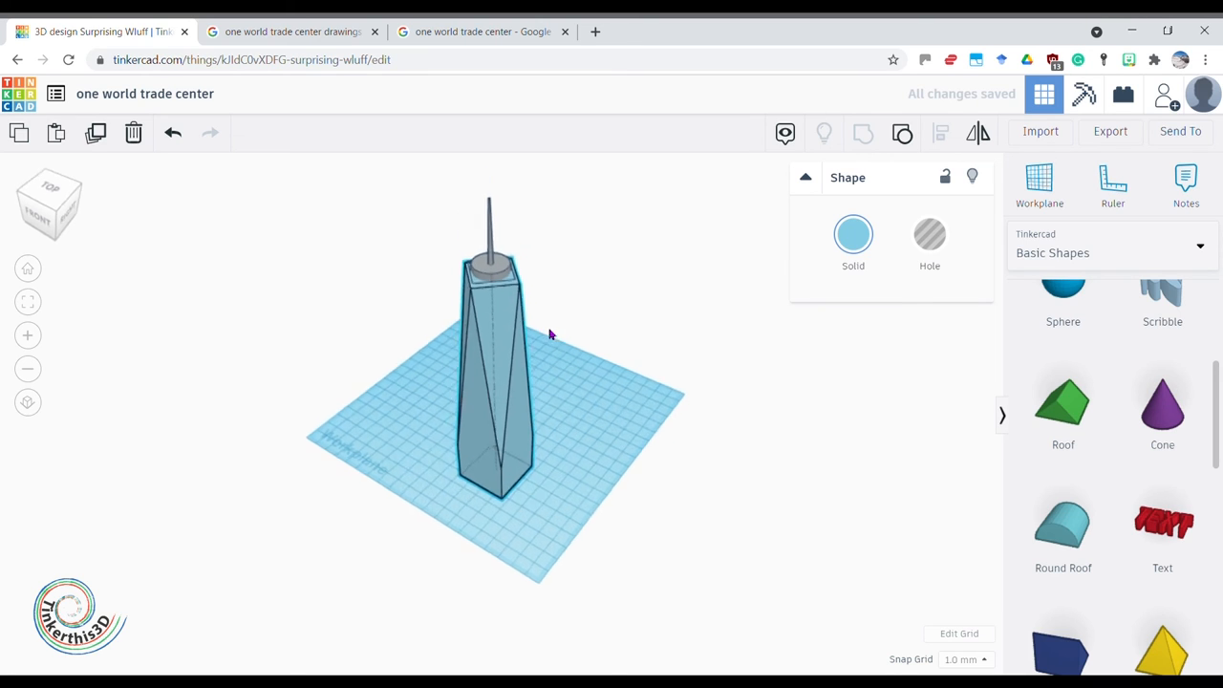
left_click_drag(550, 334, 621, 455)
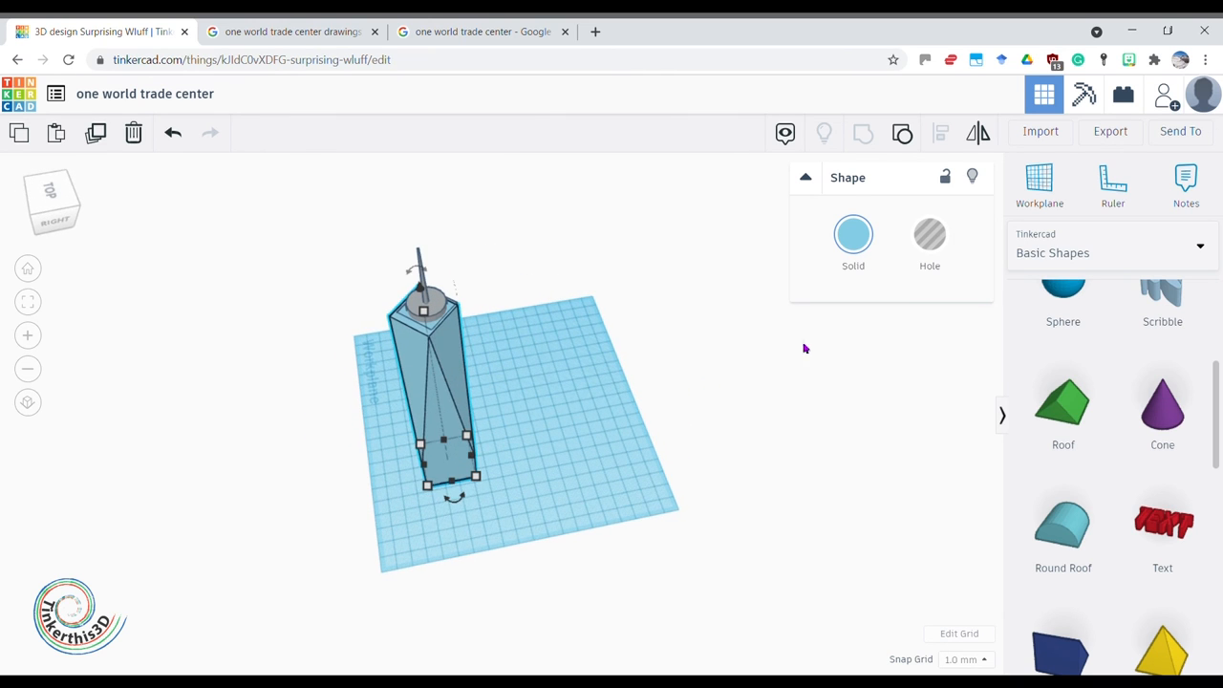
left_click(853, 233)
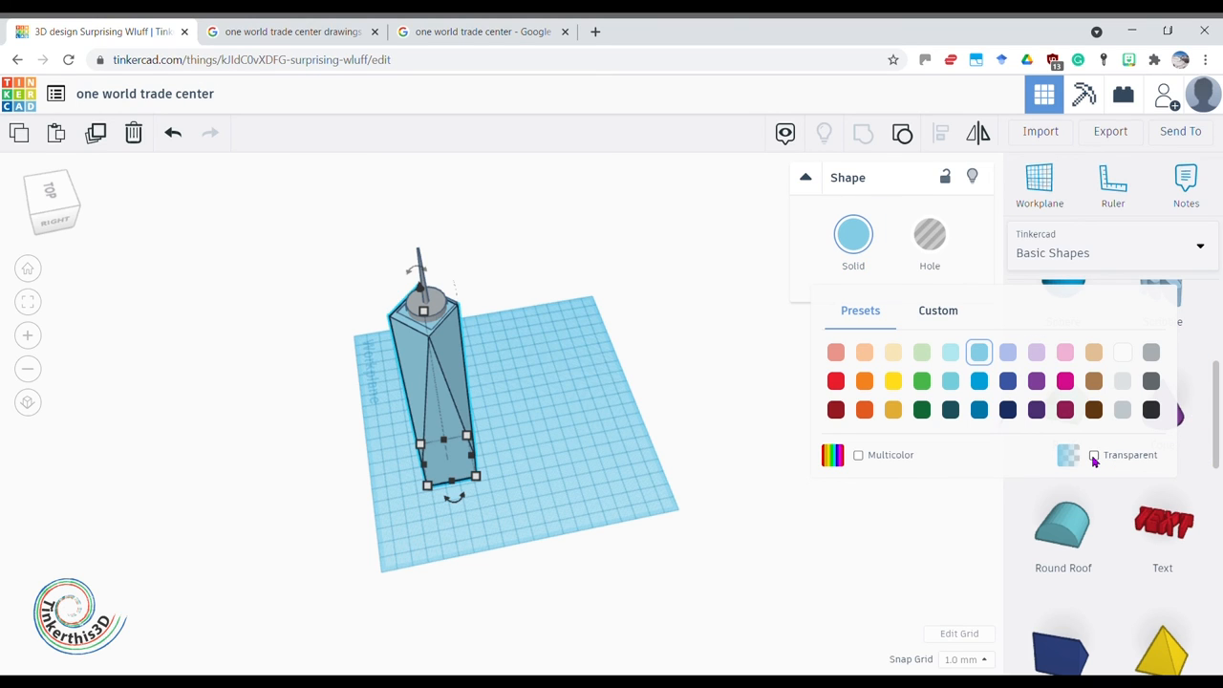
left_click(1093, 455)
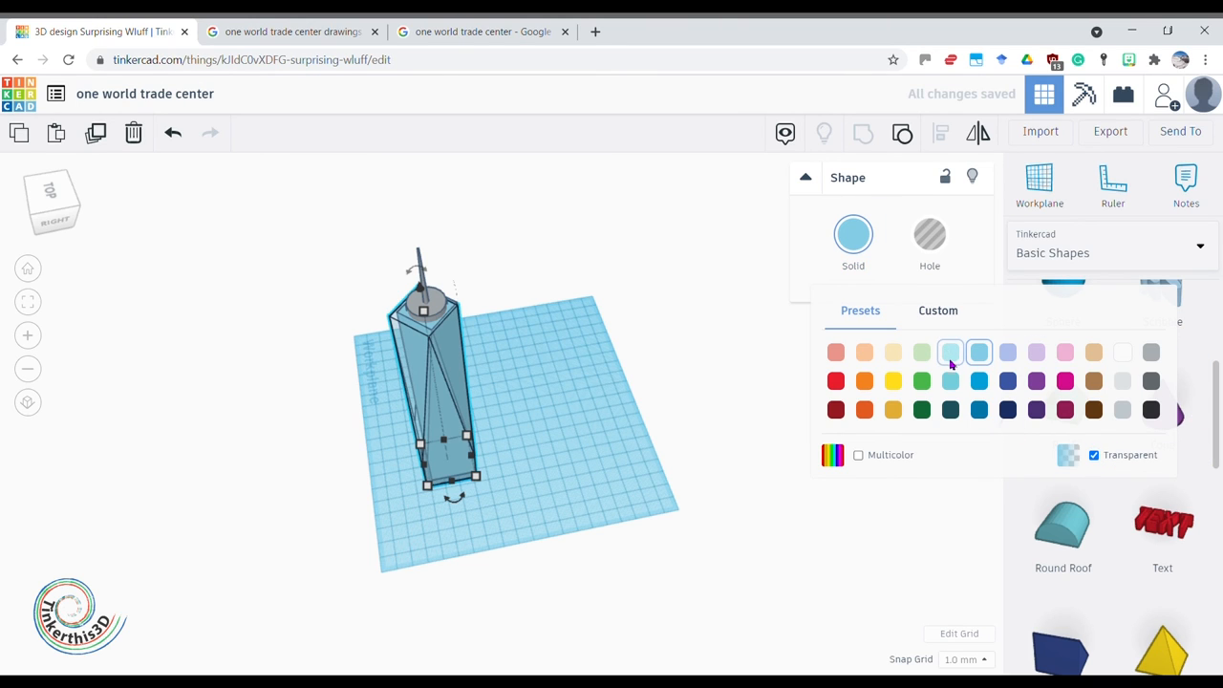
left_click(669, 436)
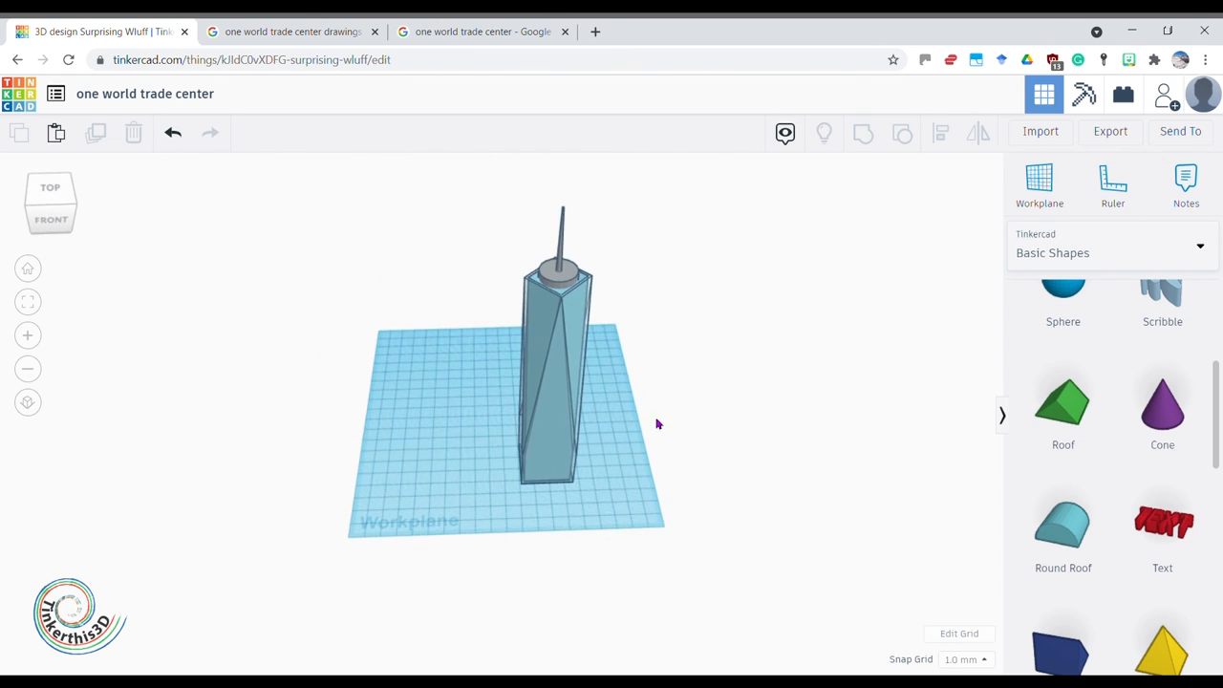
mouse_move(616, 457)
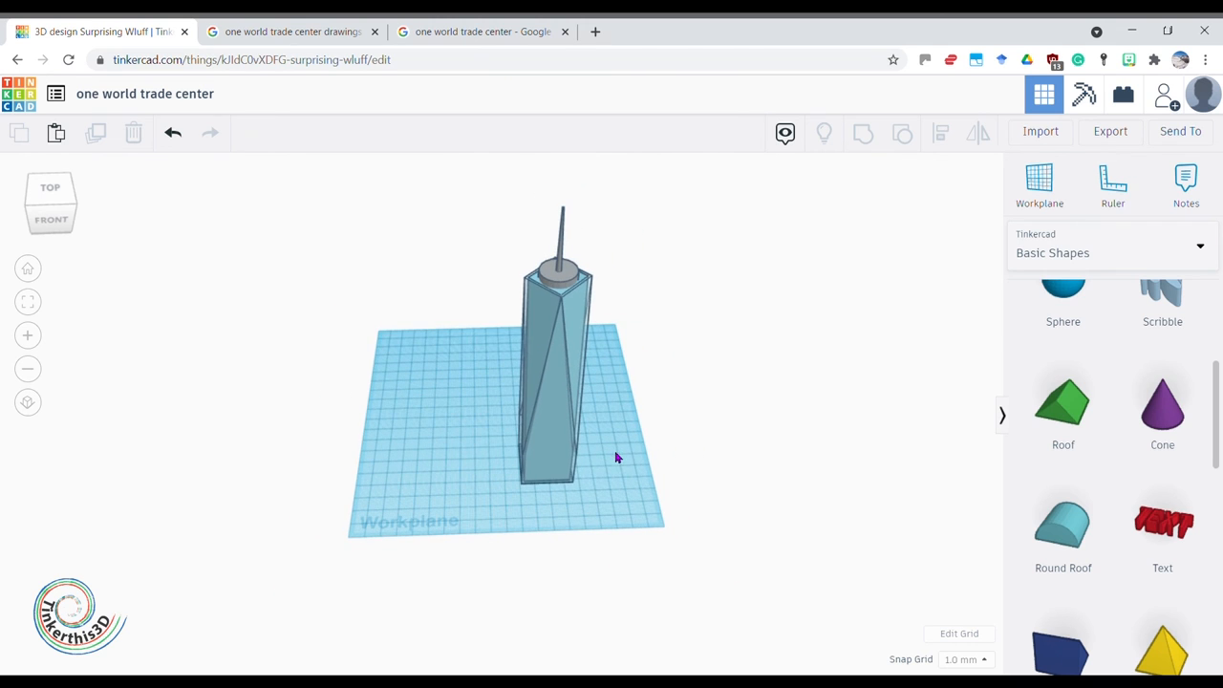
- Deselect the tower and return to the reference photo for comparison
left_click(558, 383)
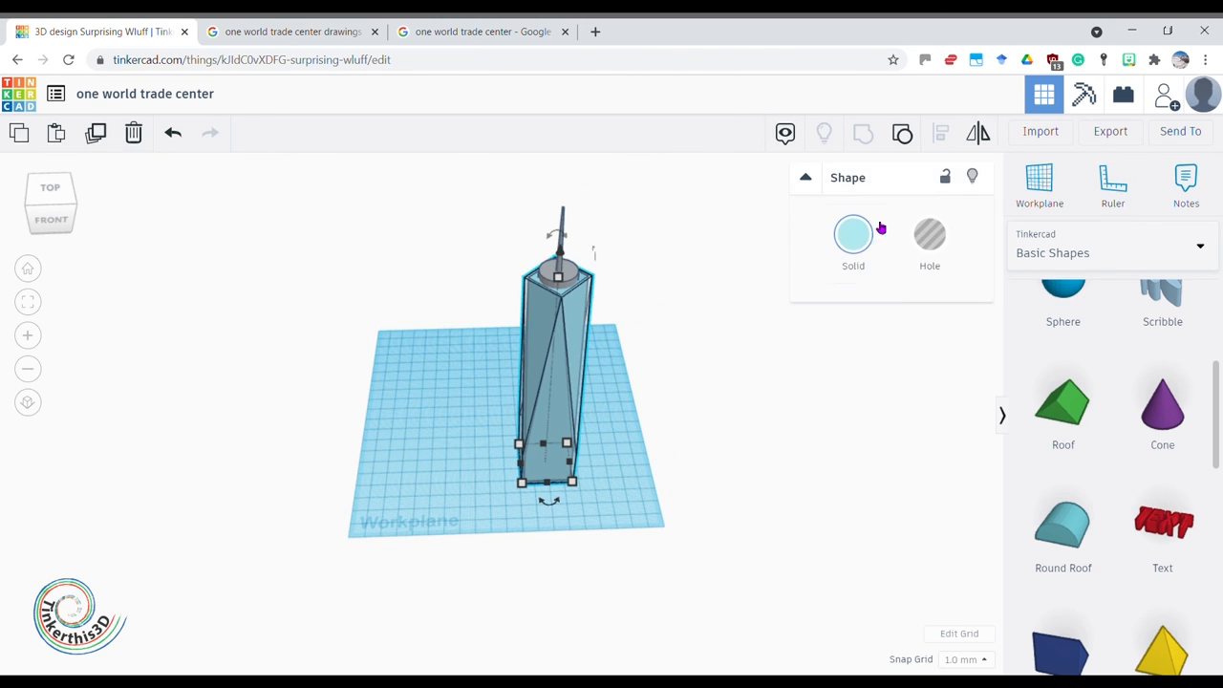
left_click(642, 497)
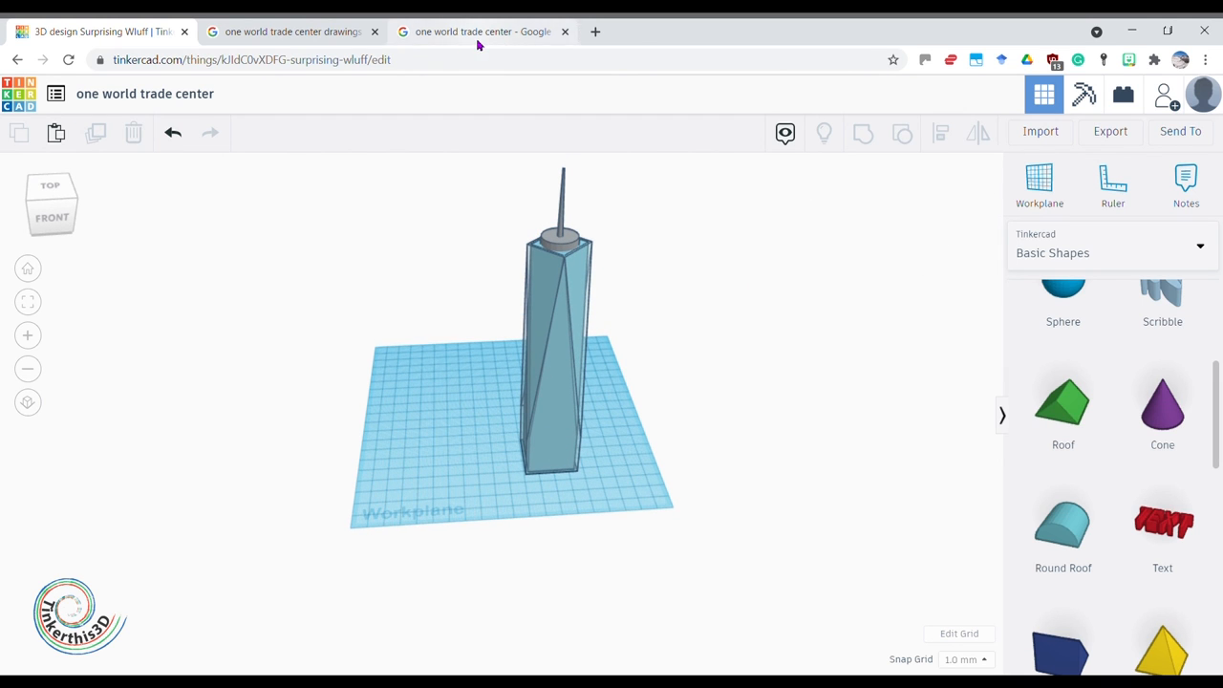
left_click(481, 30)
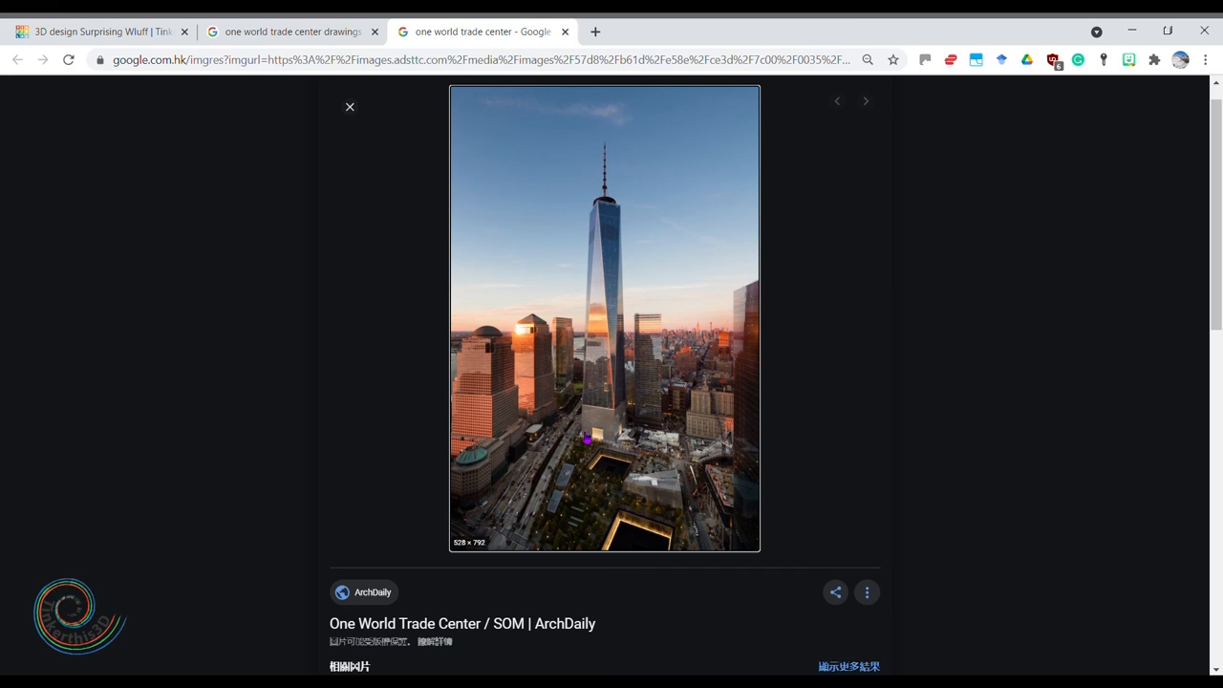
mouse_move(612, 283)
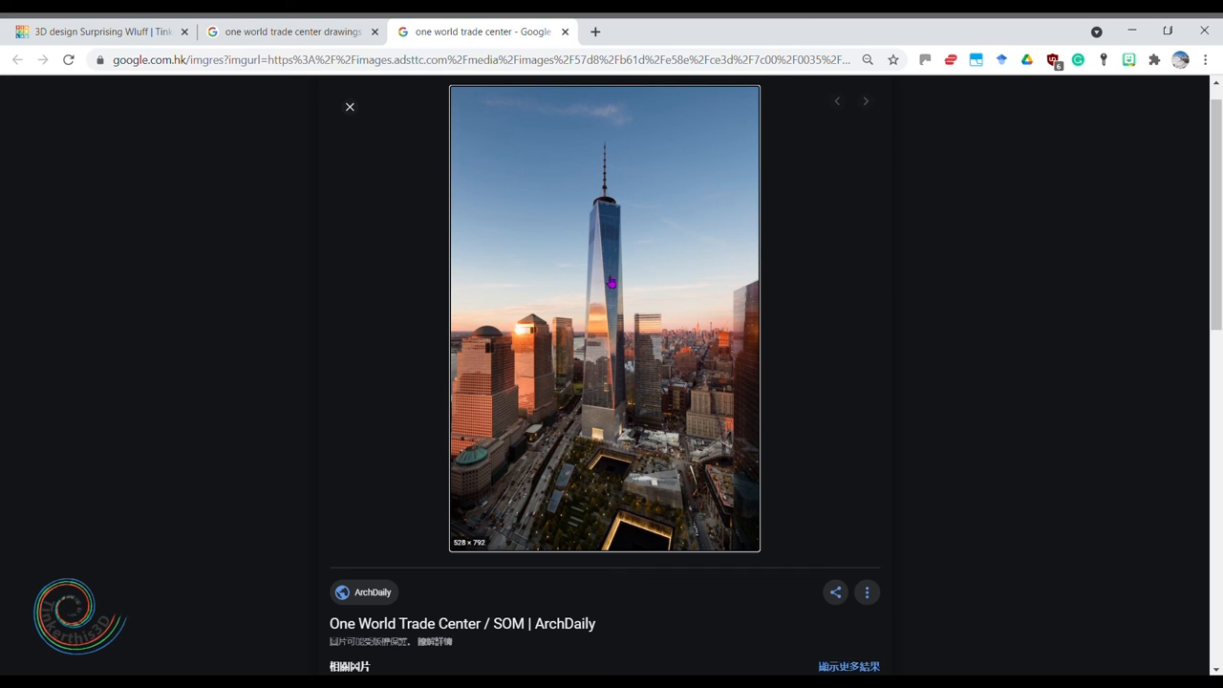
mouse_move(585, 254)
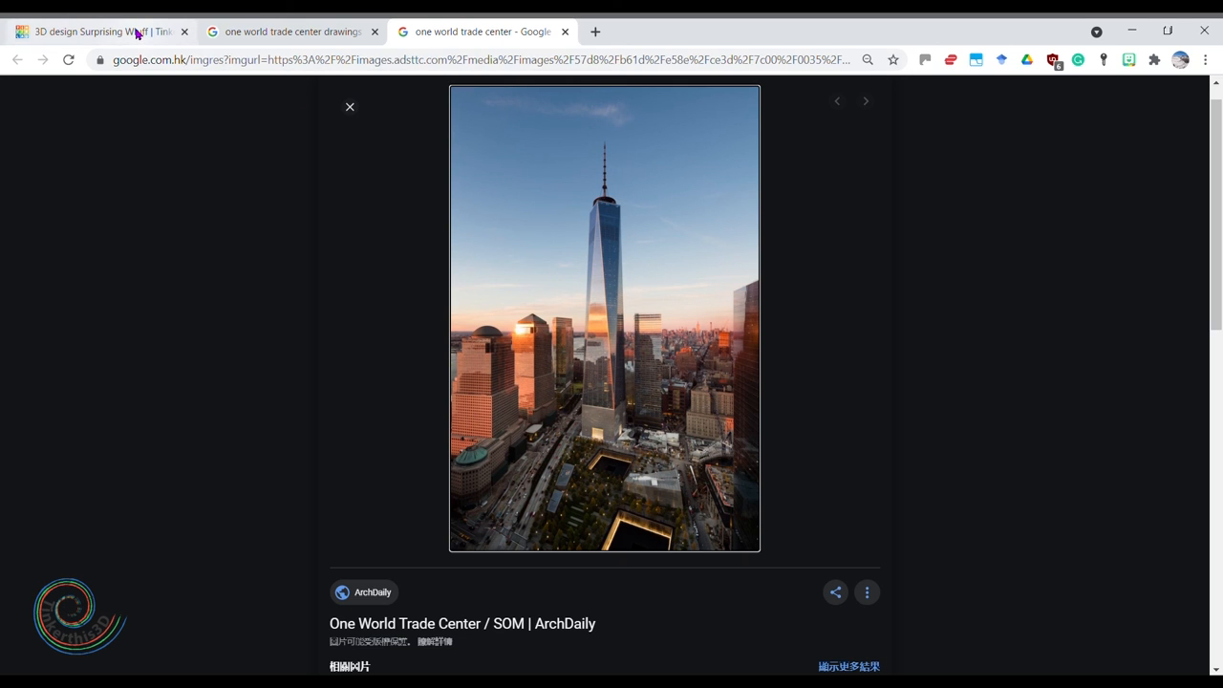
- Return from the Google Images photo to the Tinkercad tower design
left_click(96, 31)
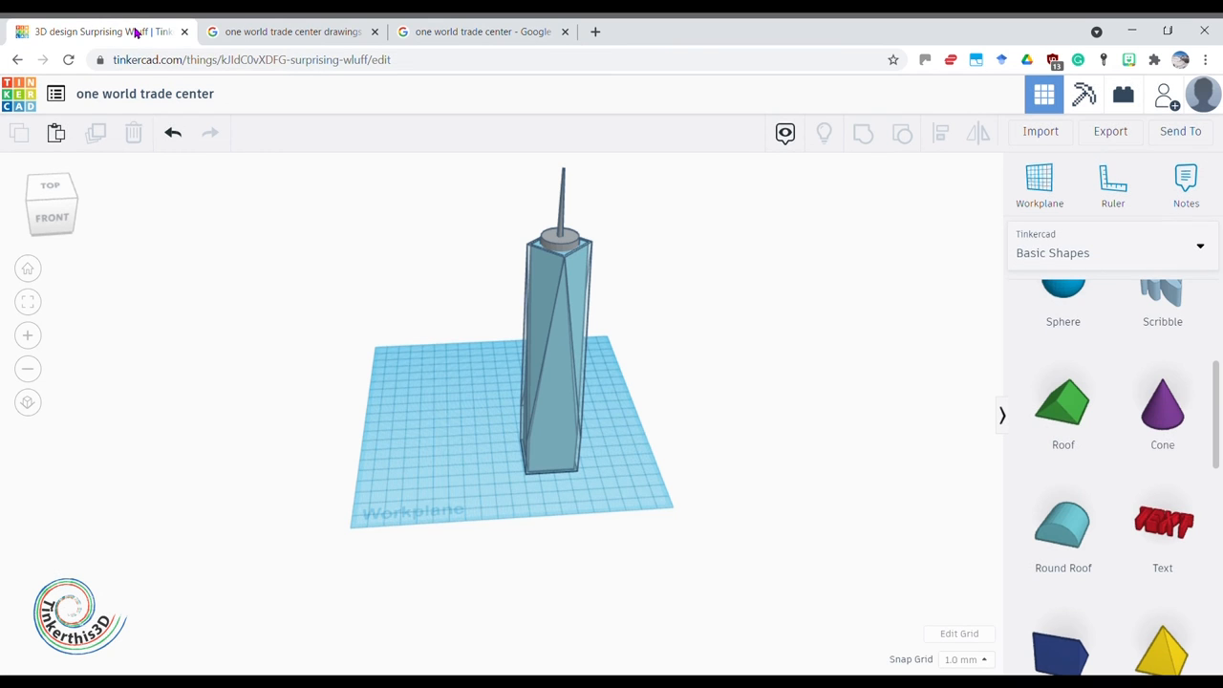
mouse_move(524, 478)
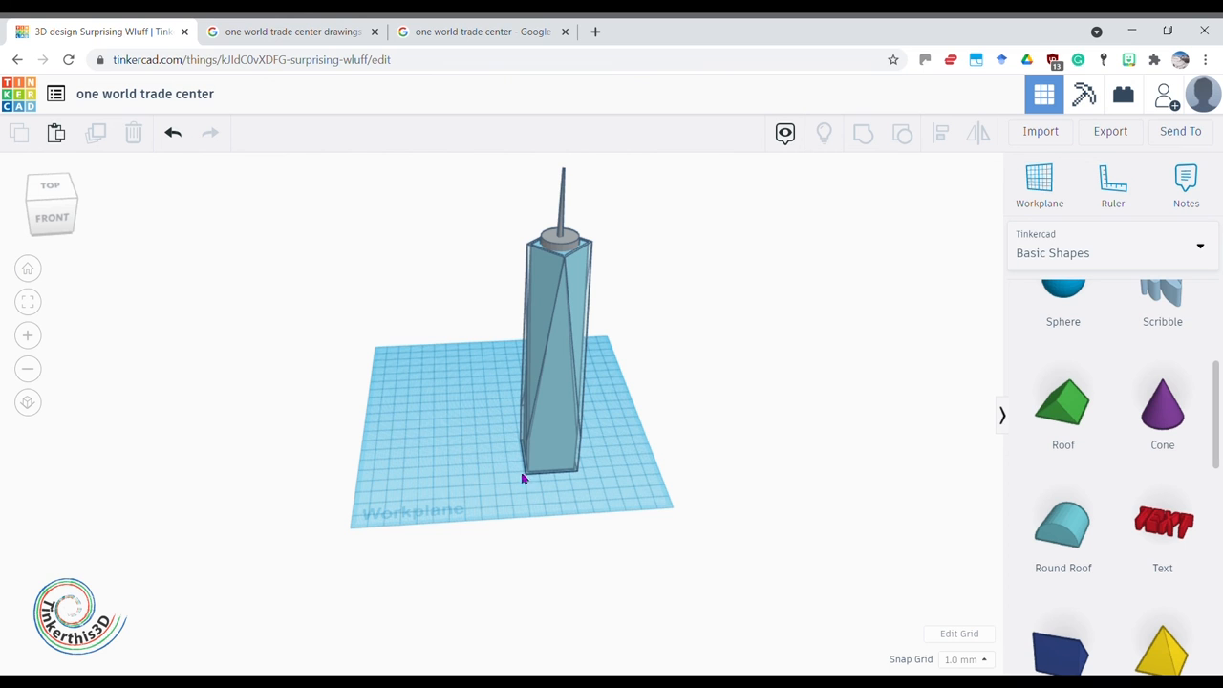